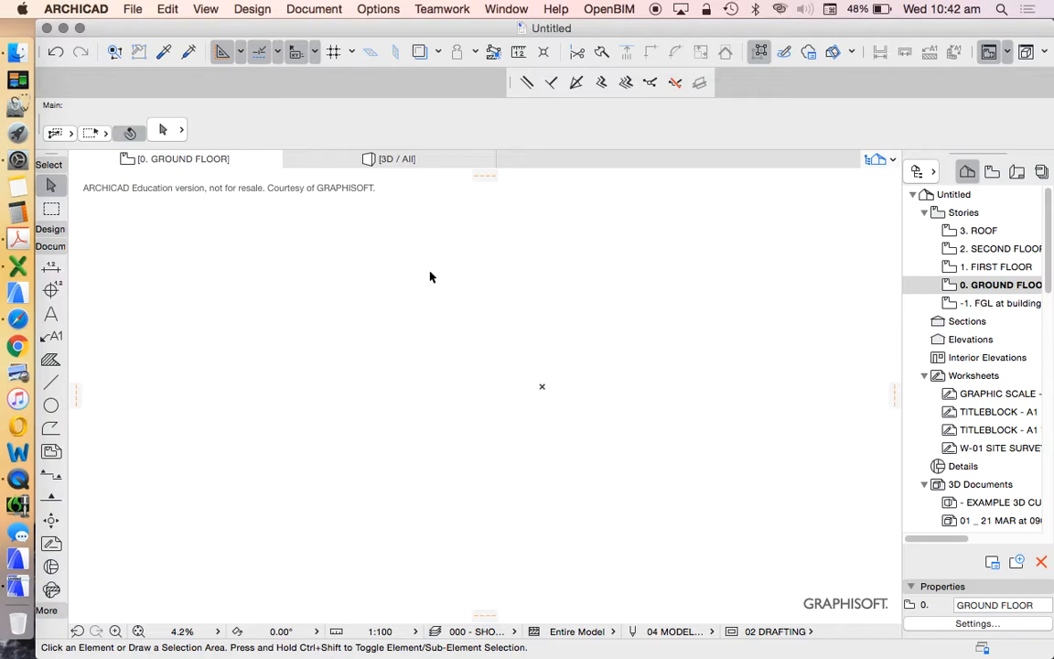
mouse_move(666, 417)
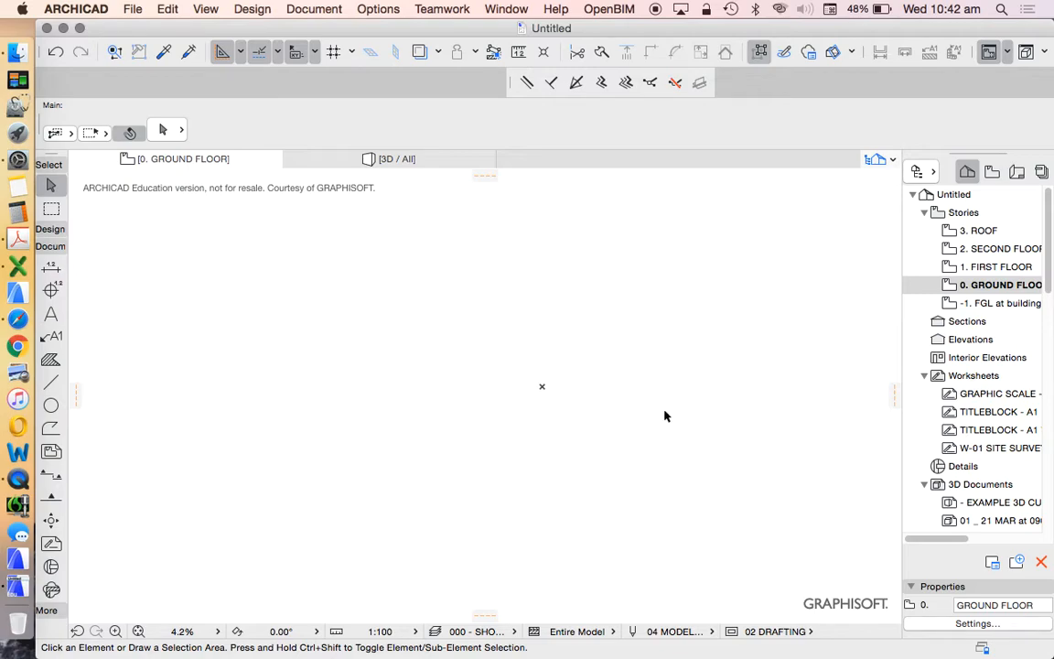
mouse_move(432, 494)
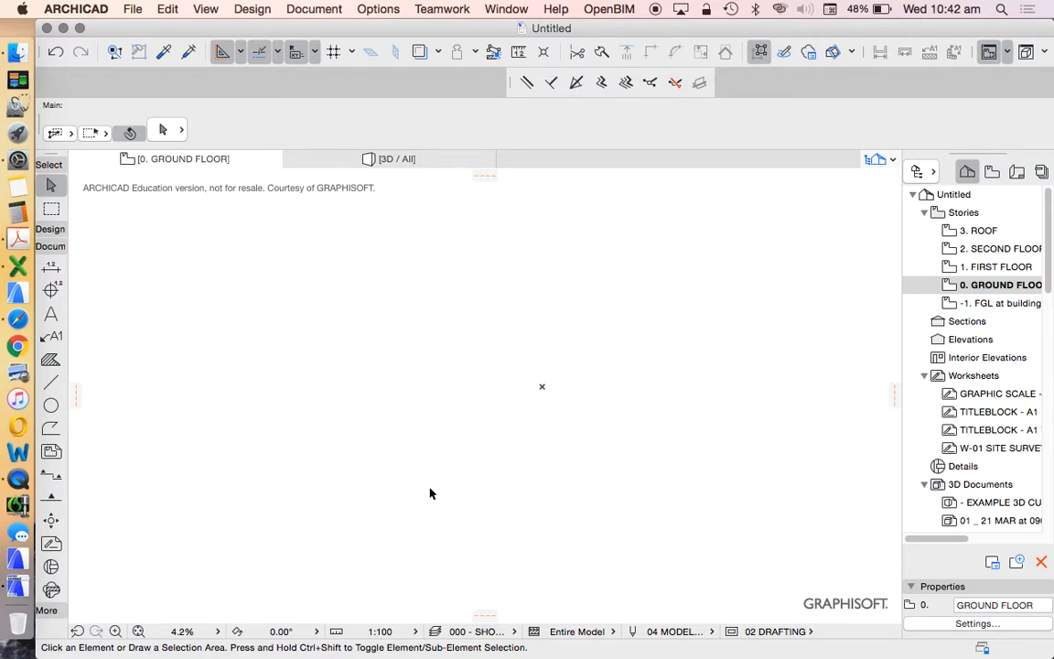
mouse_move(211, 106)
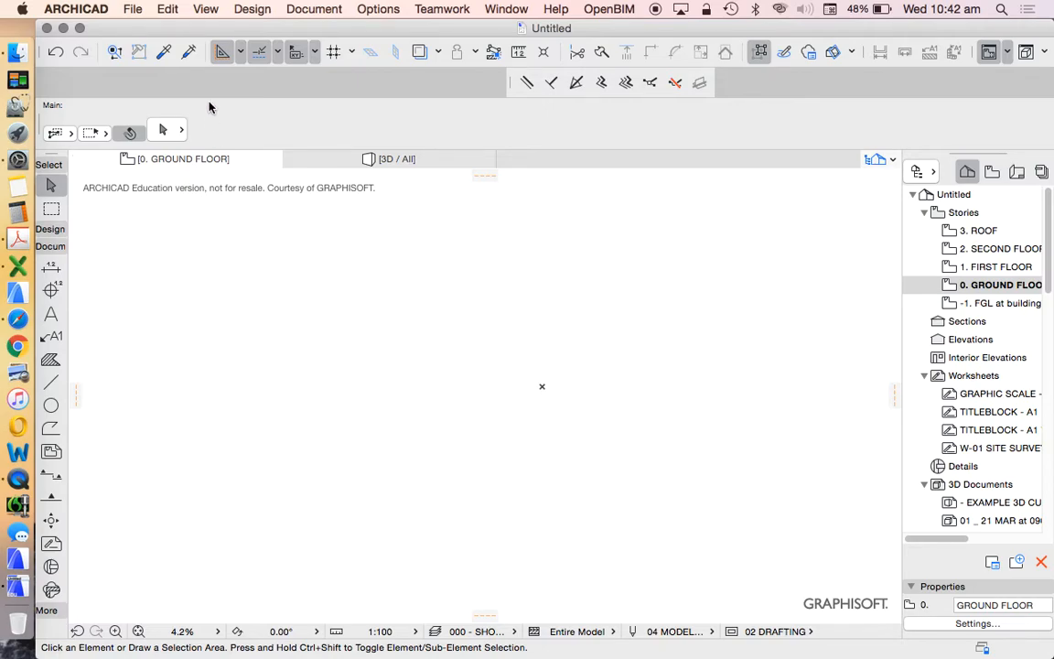
mouse_move(385, 245)
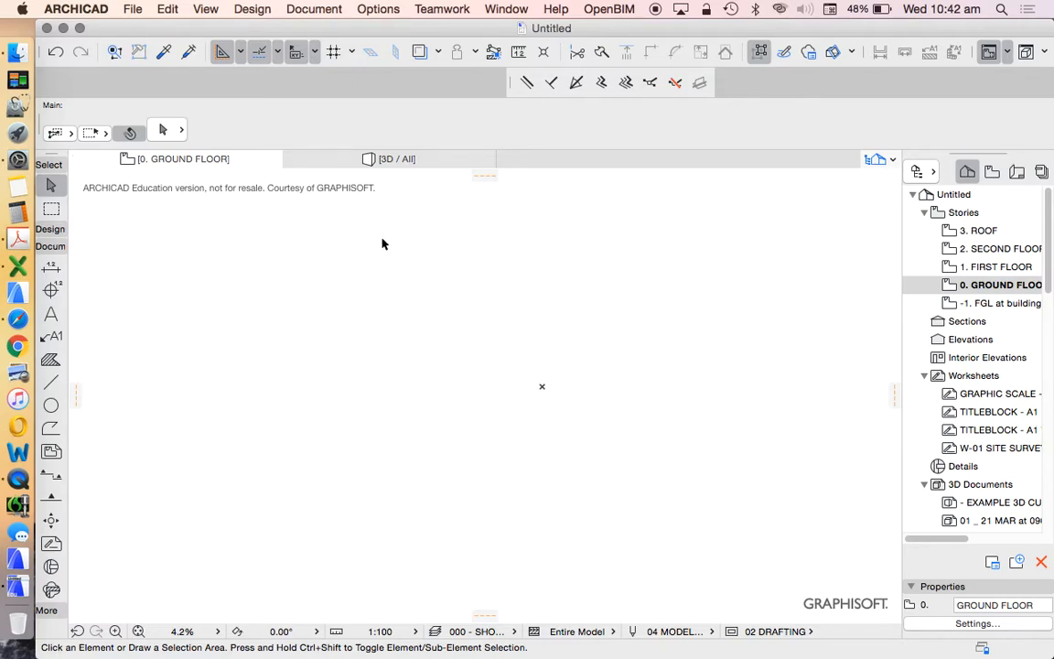
Start Save As to the Desktop and begin naming the file 'ARCHICAD 21 TE'.
click(132, 8)
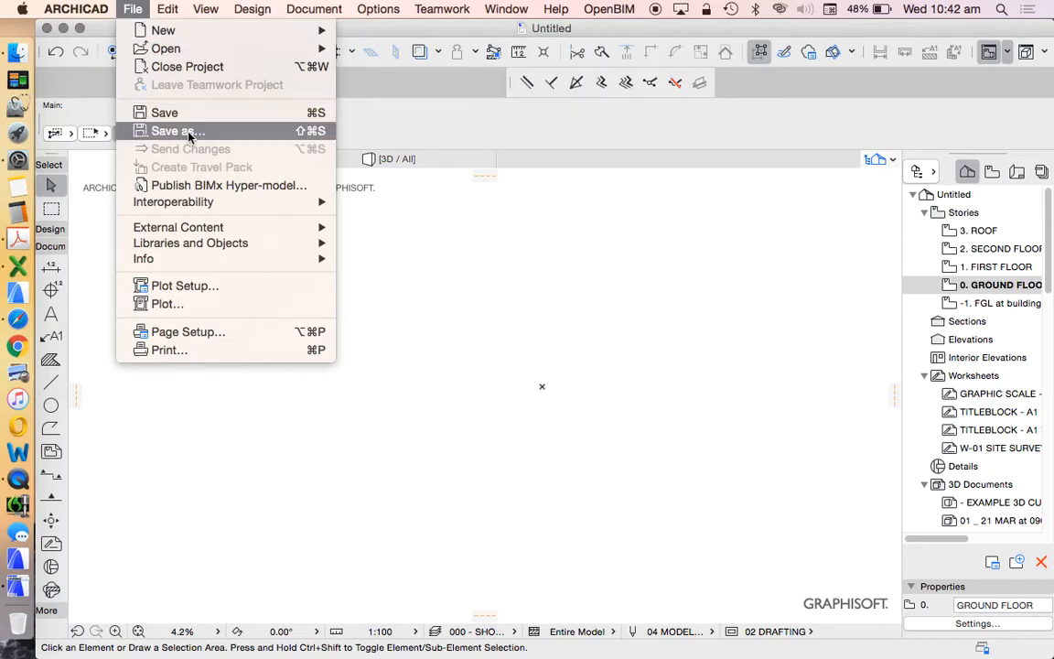
click(176, 132)
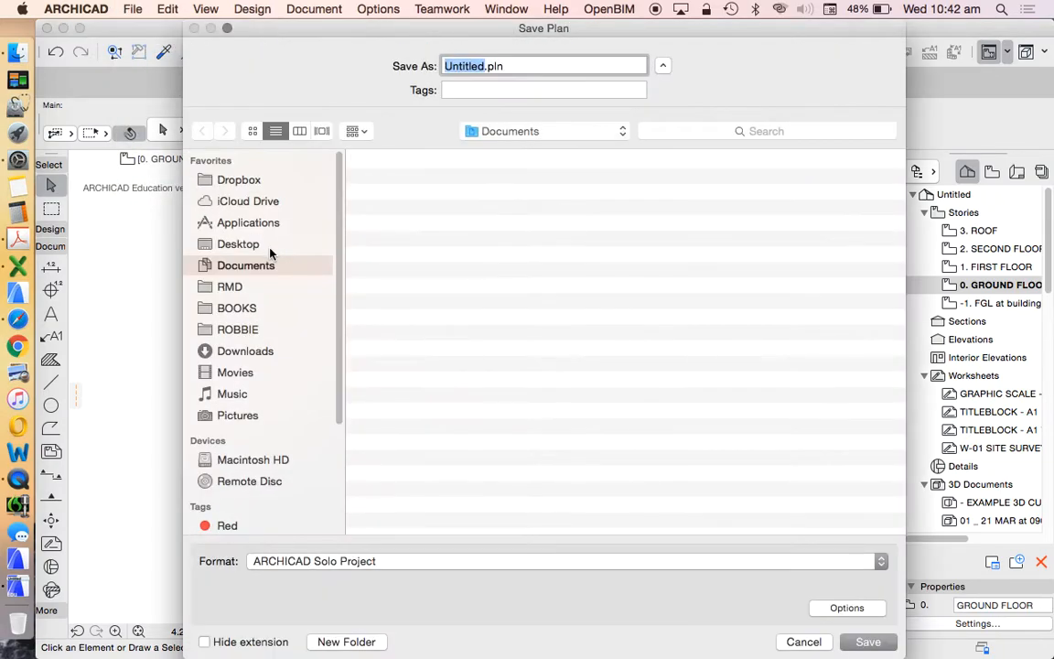
click(238, 243)
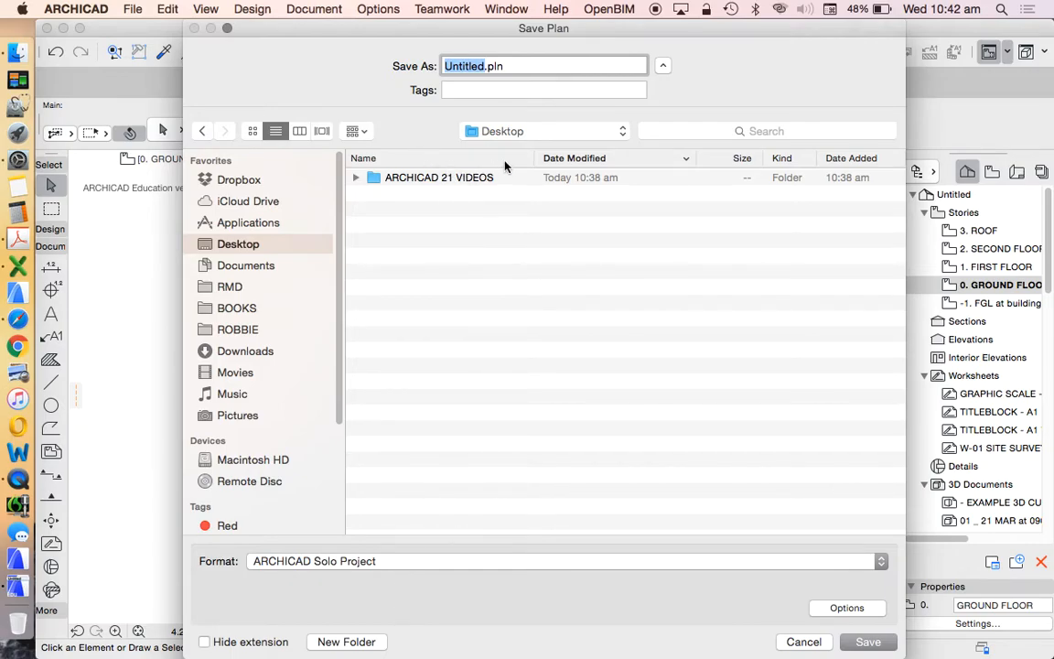
mouse_move(520, 469)
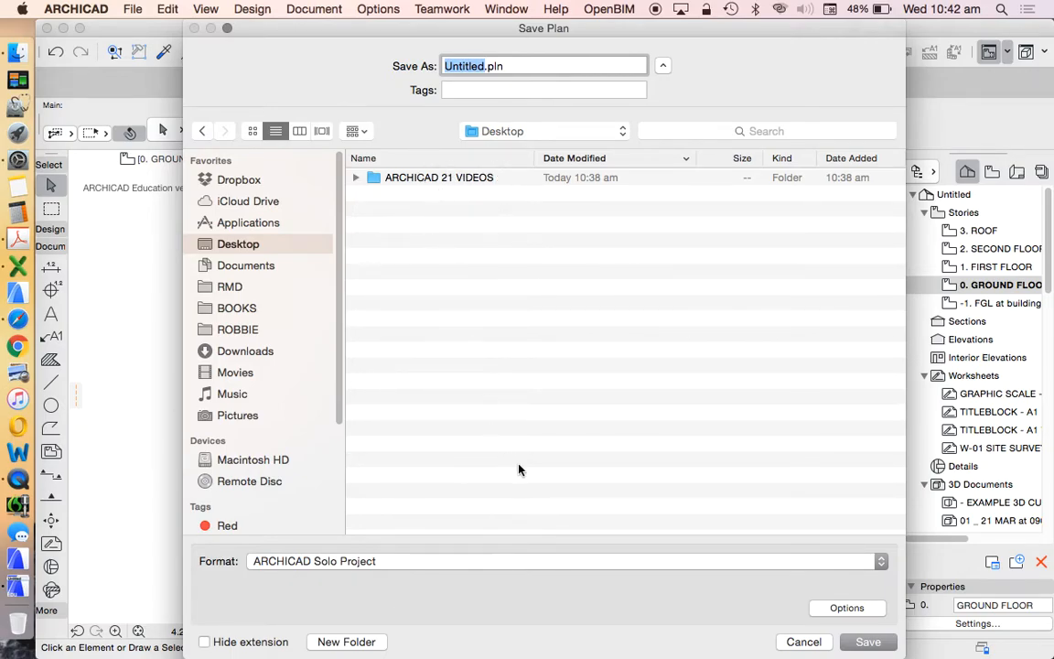
text(arch)
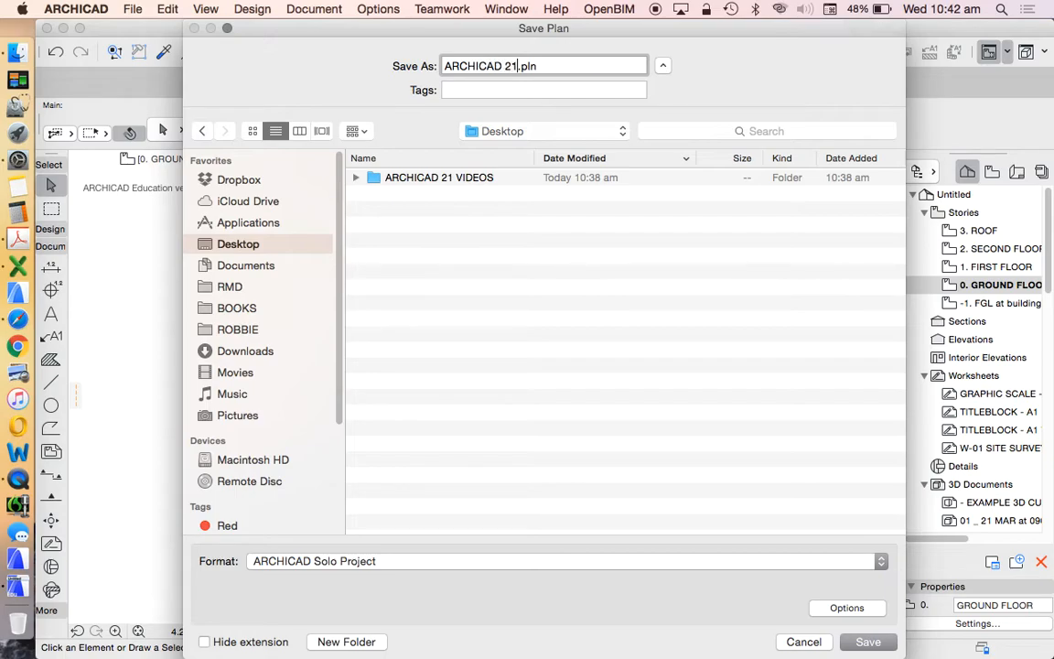
text(TE)
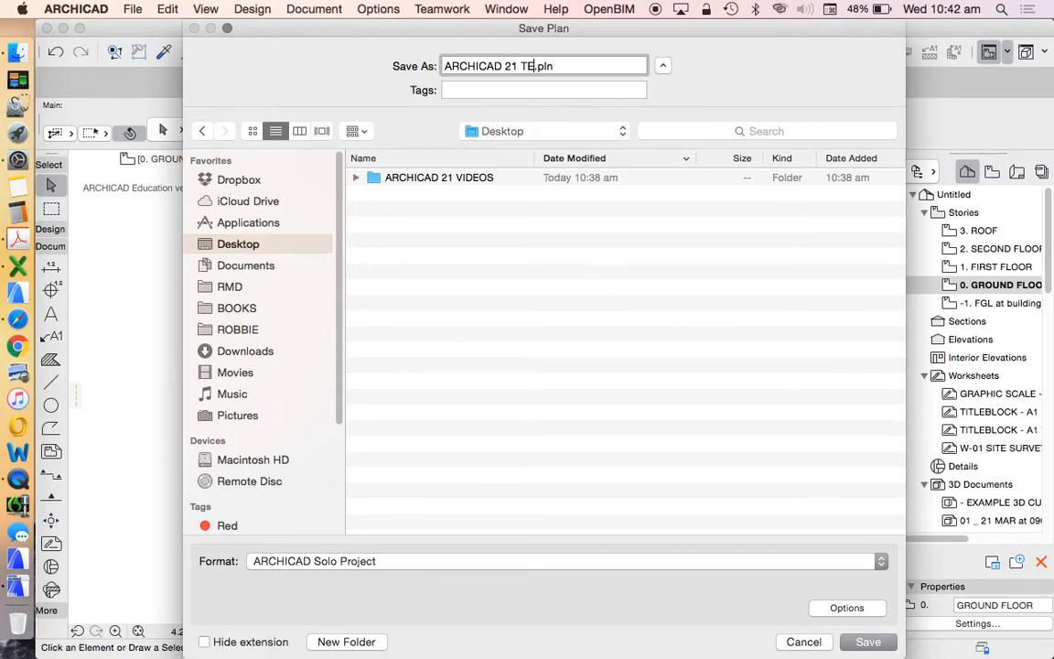
Complete the name 'ARCHICAD 21 TEMPLATE.pln', trying Project Template before returning to Solo Project.
text(MPLATE)
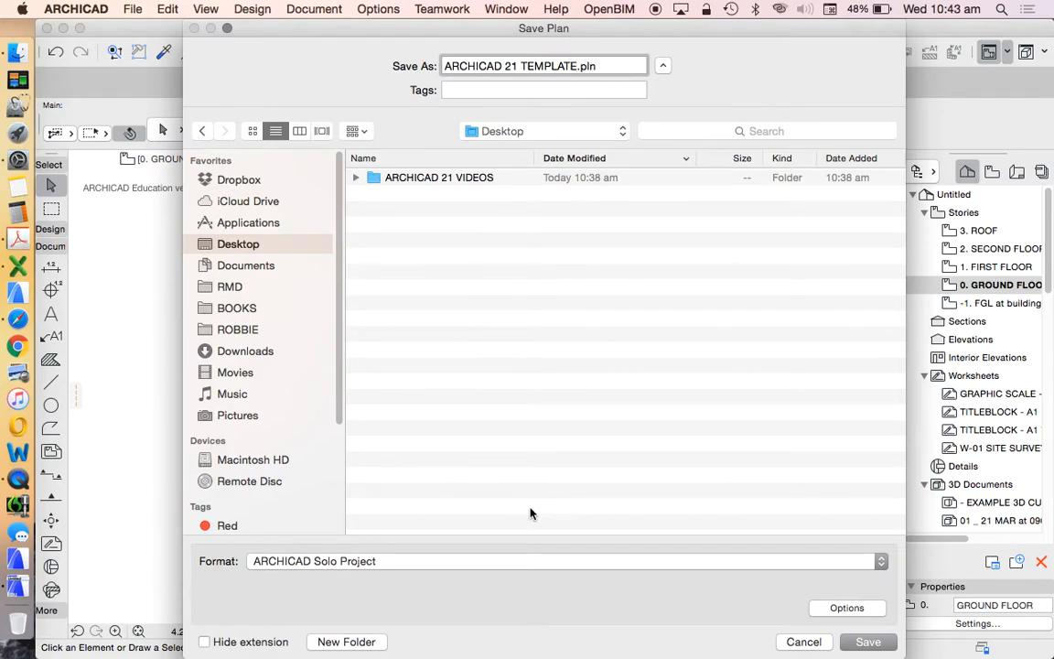
mouse_move(523, 514)
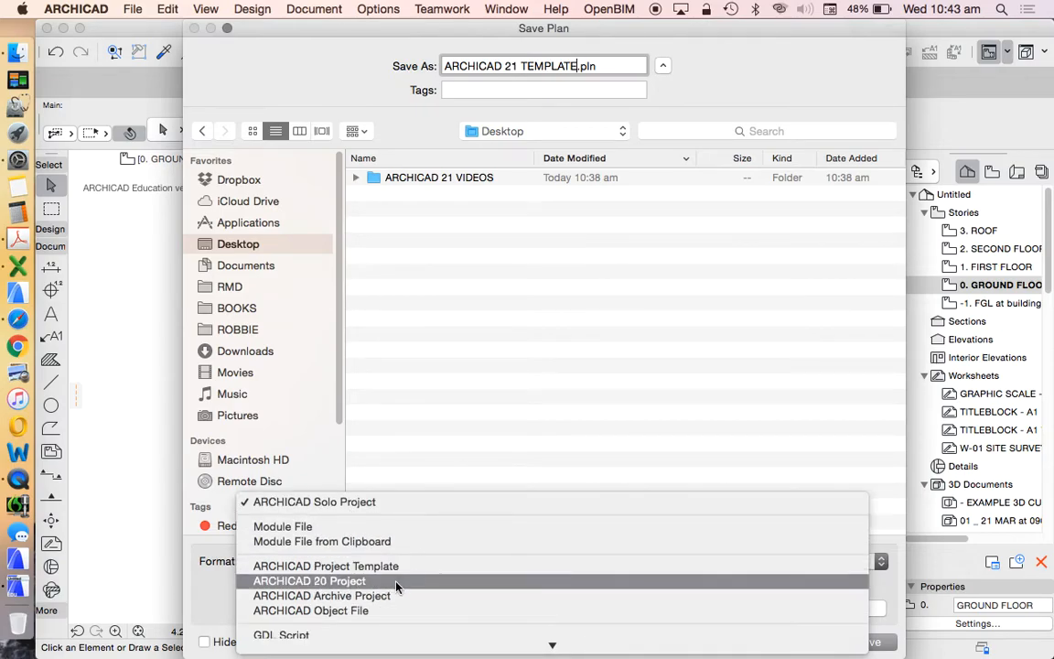
mouse_move(397, 602)
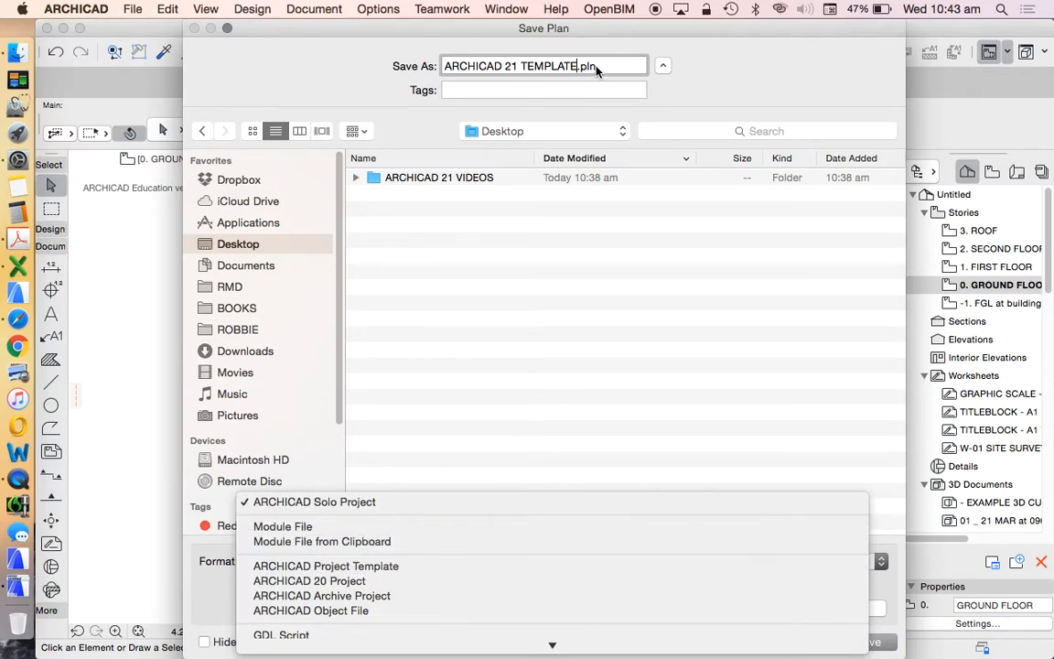
click(315, 501)
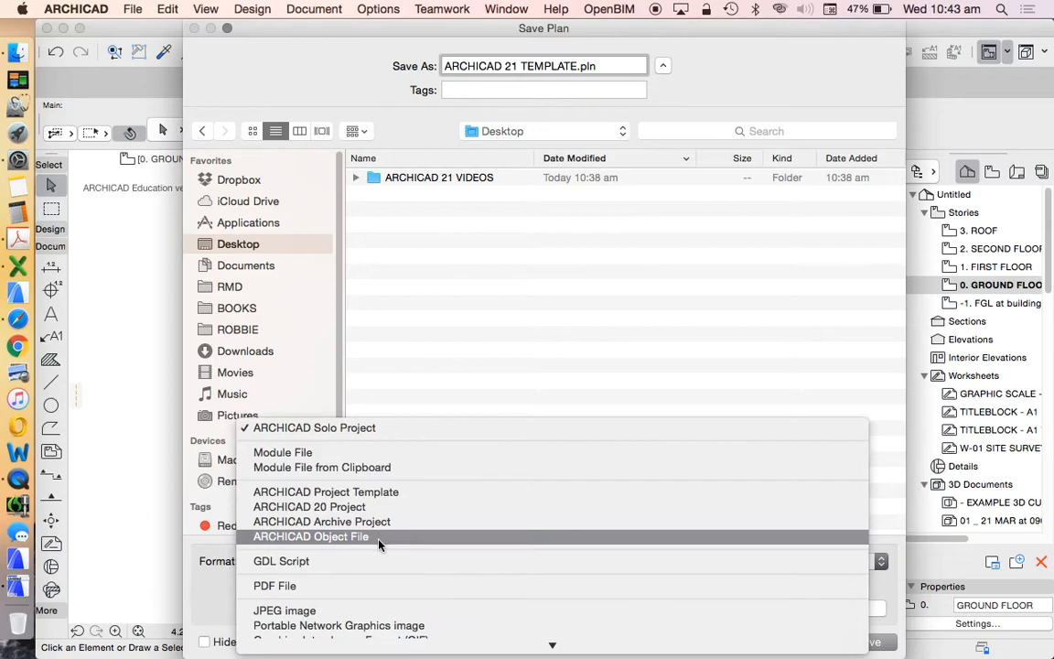
click(326, 491)
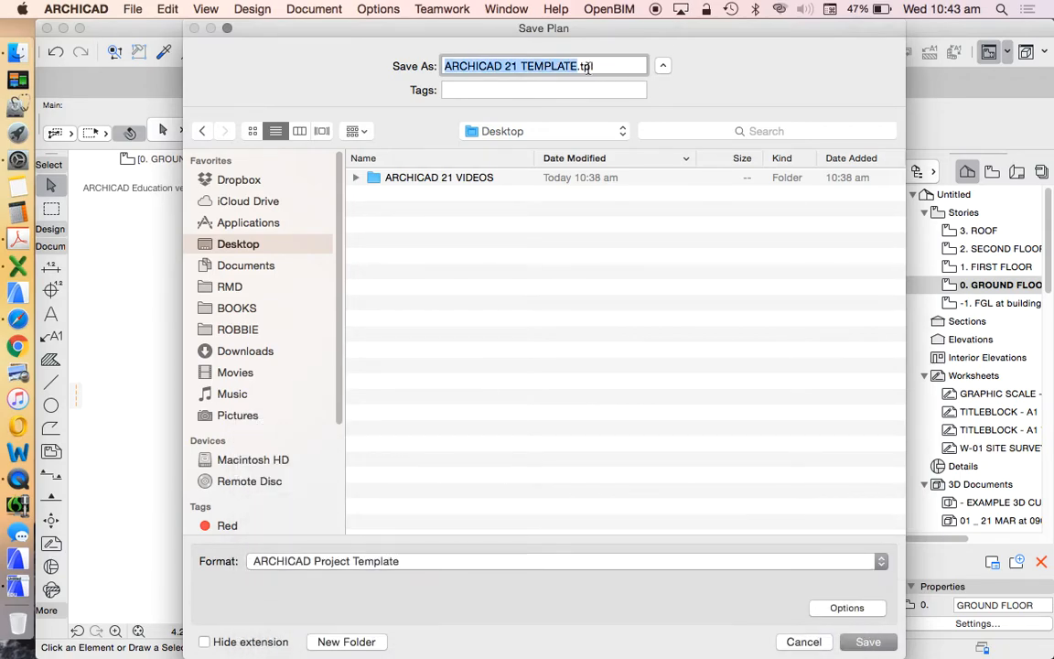
click(563, 559)
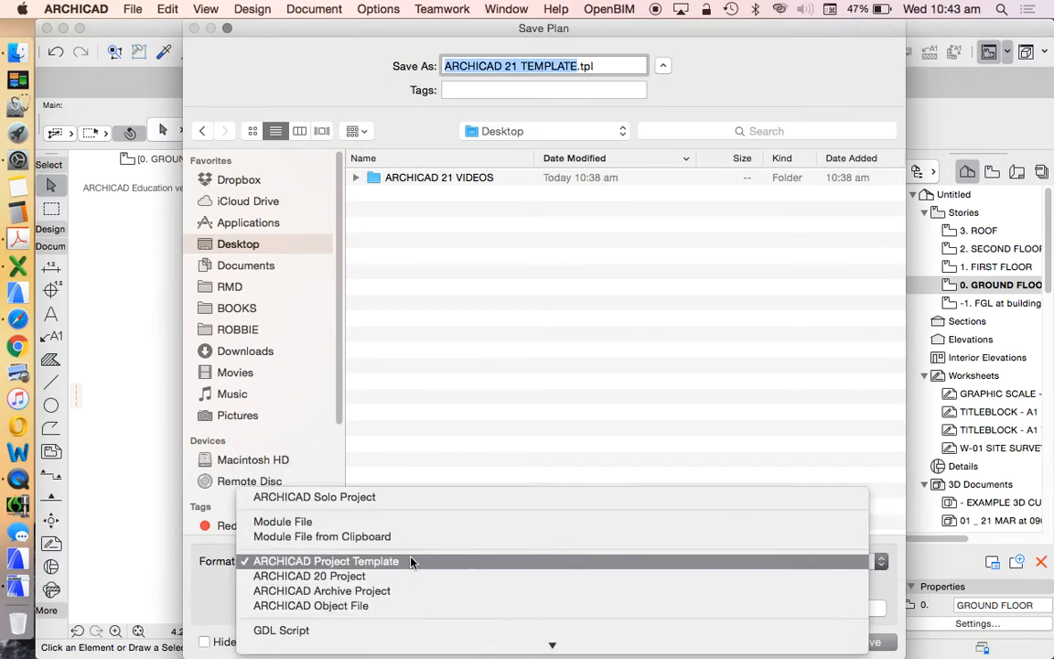
mouse_move(406, 348)
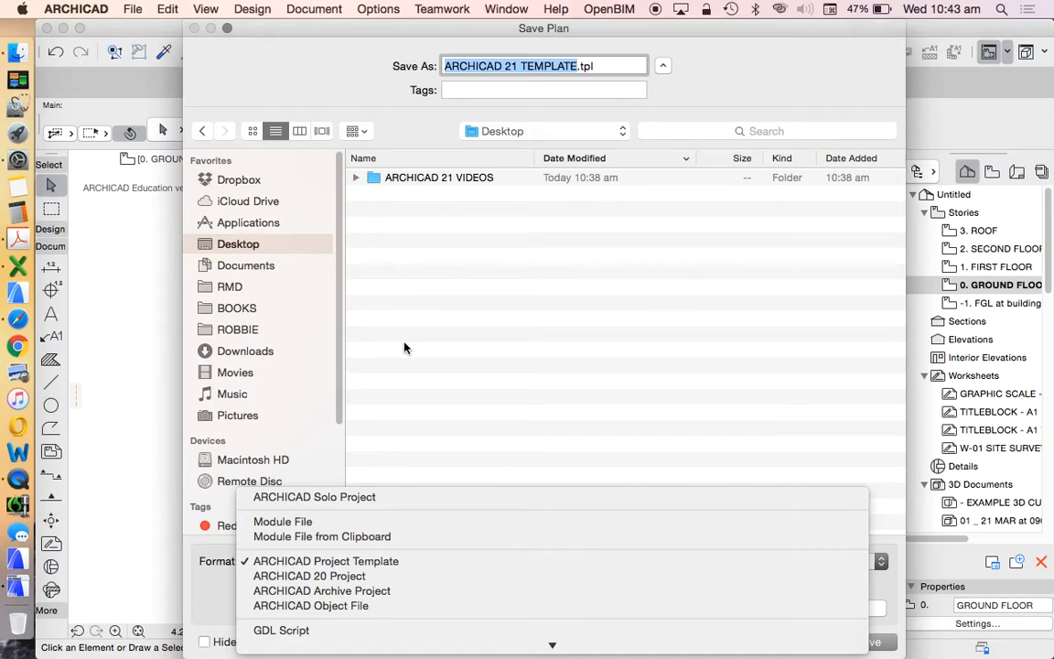
click(315, 496)
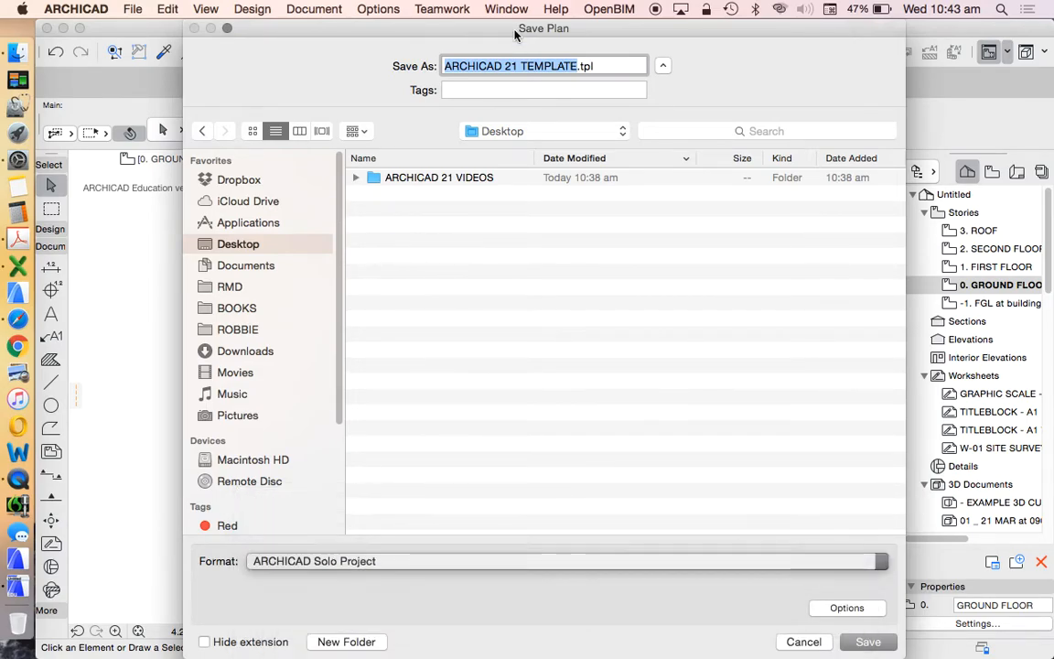
text(.pln)
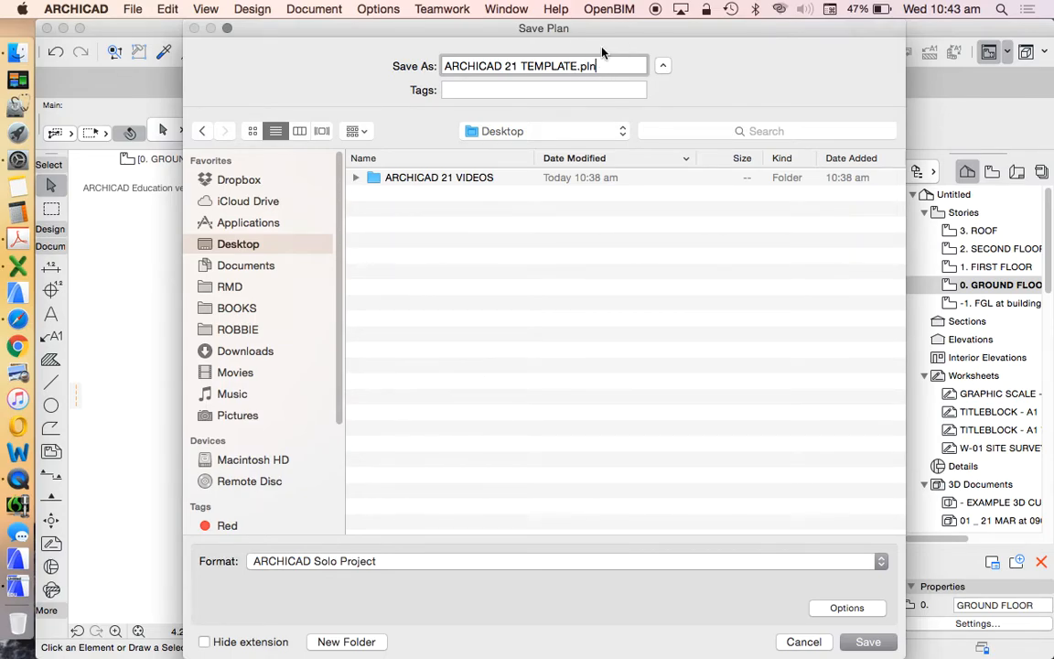
Try the Archive Project format, then settle on ARCHICAD Solo Project.
click(558, 560)
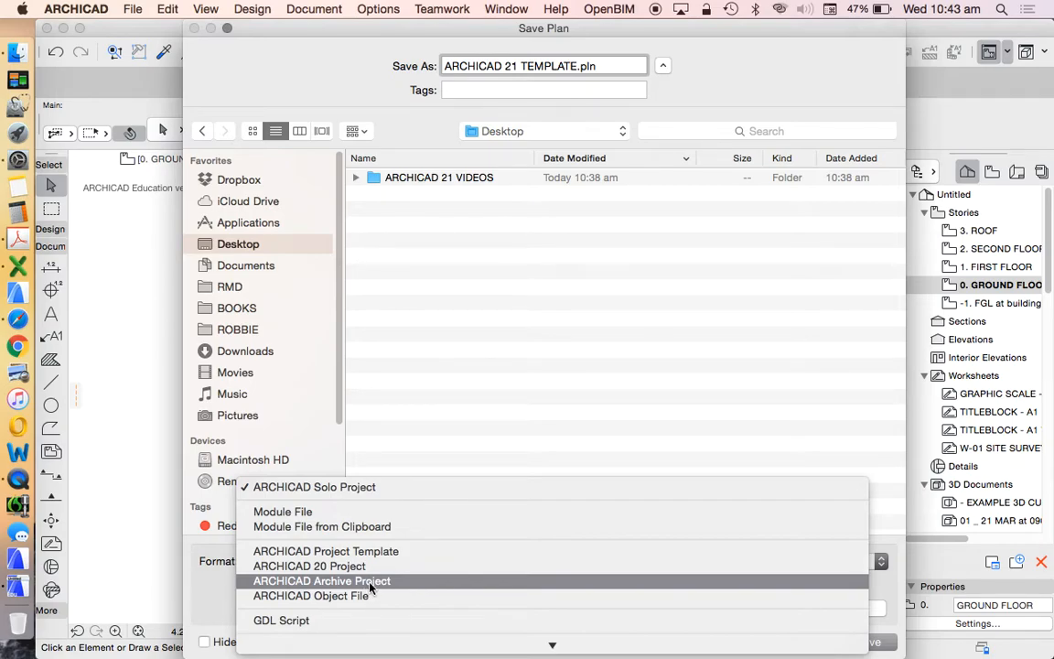
click(322, 581)
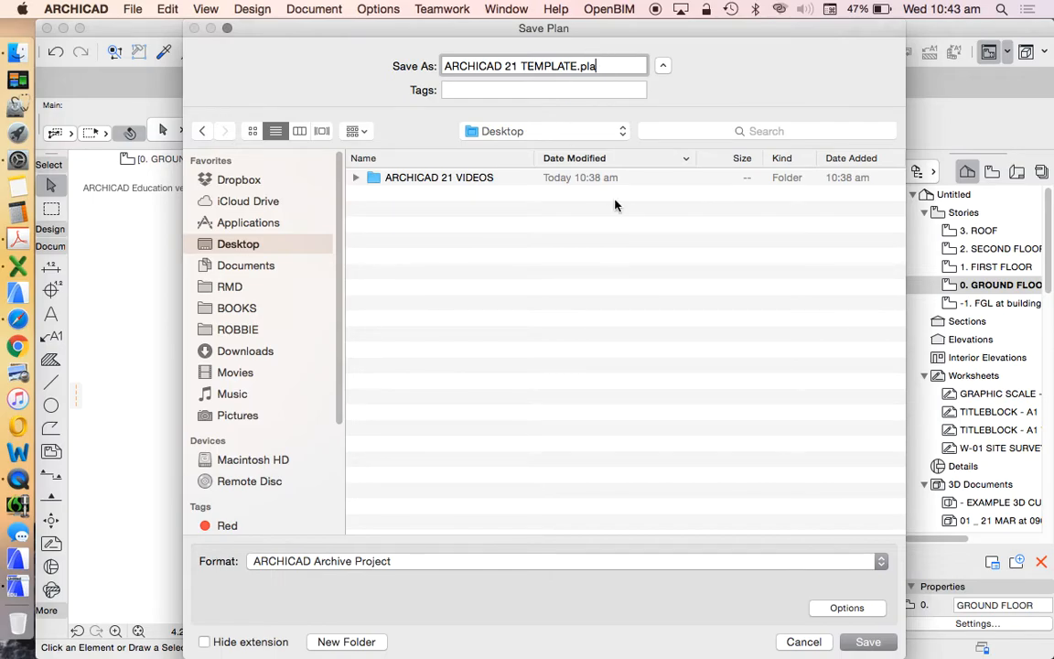
mouse_move(652, 183)
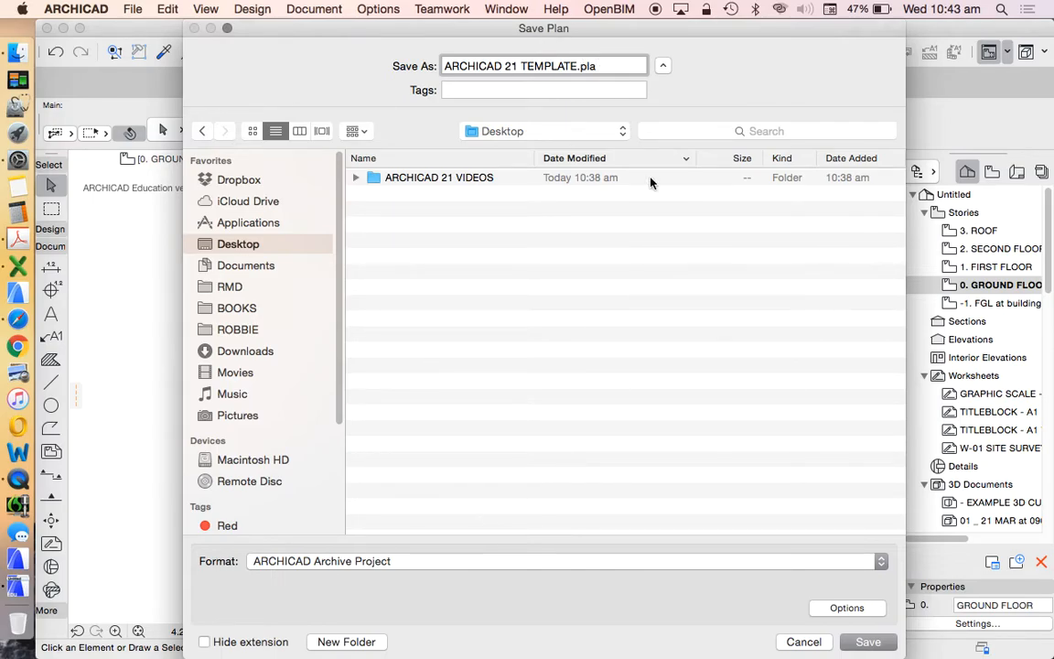
click(561, 560)
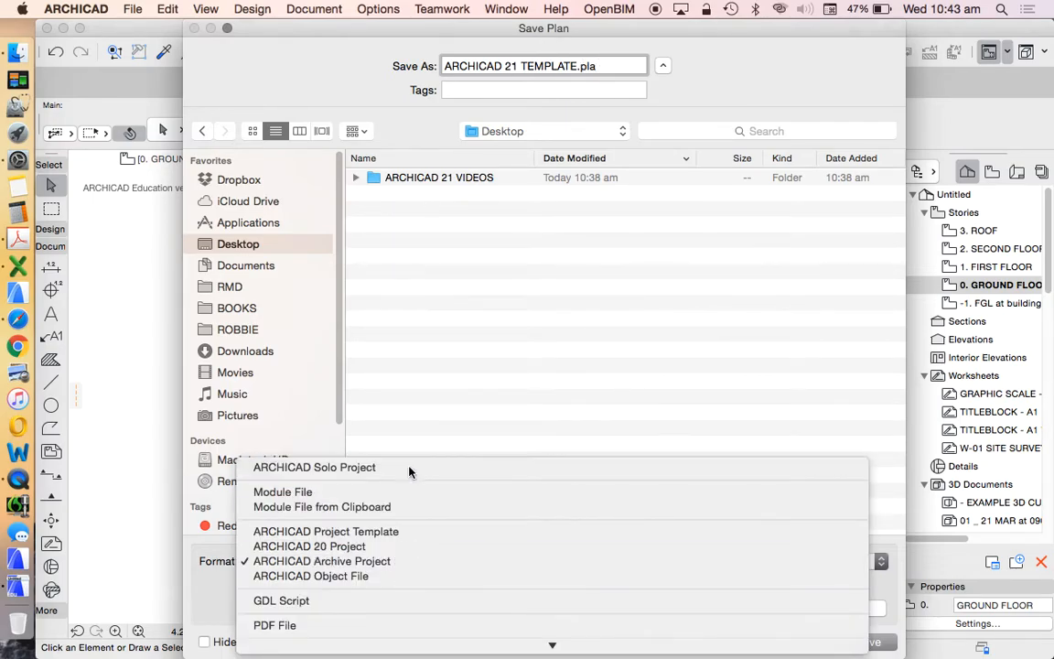
click(315, 466)
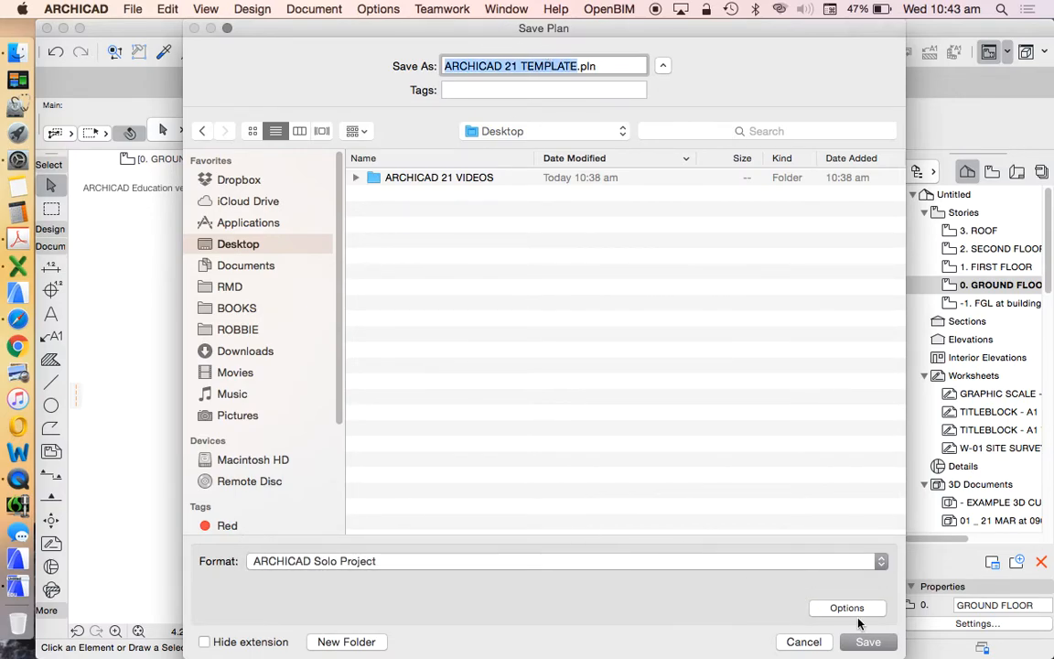
click(868, 640)
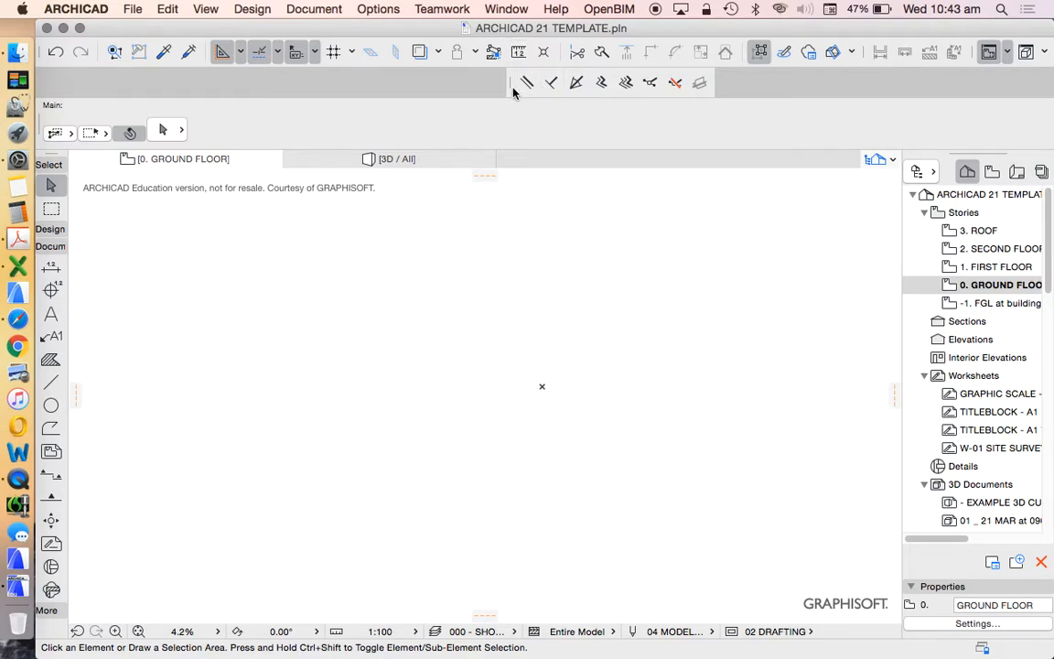
mouse_move(681, 217)
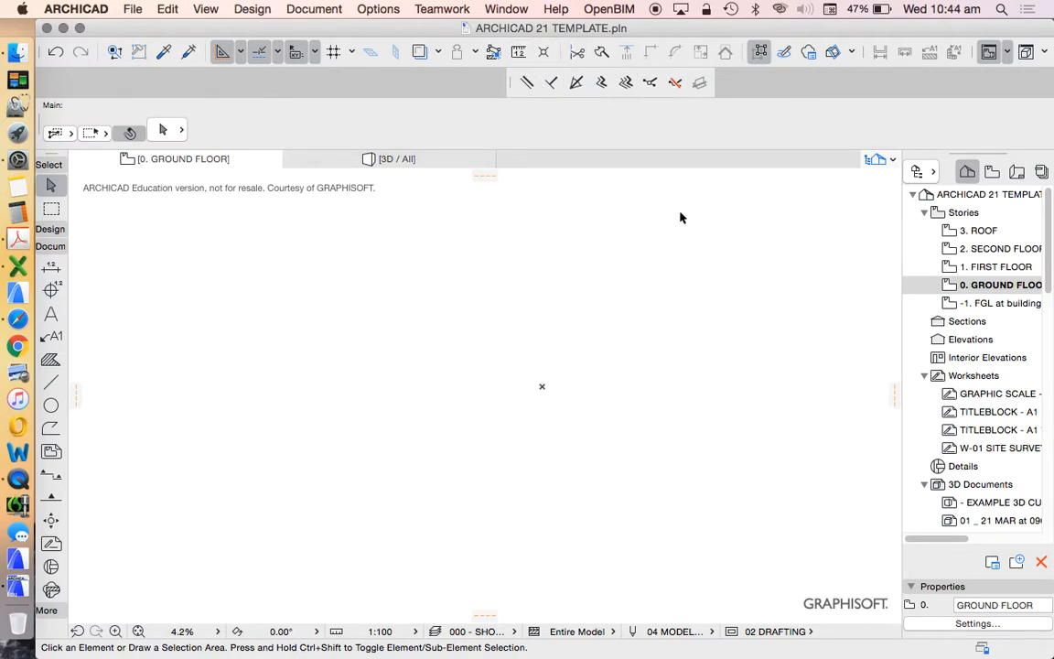
mouse_move(842, 370)
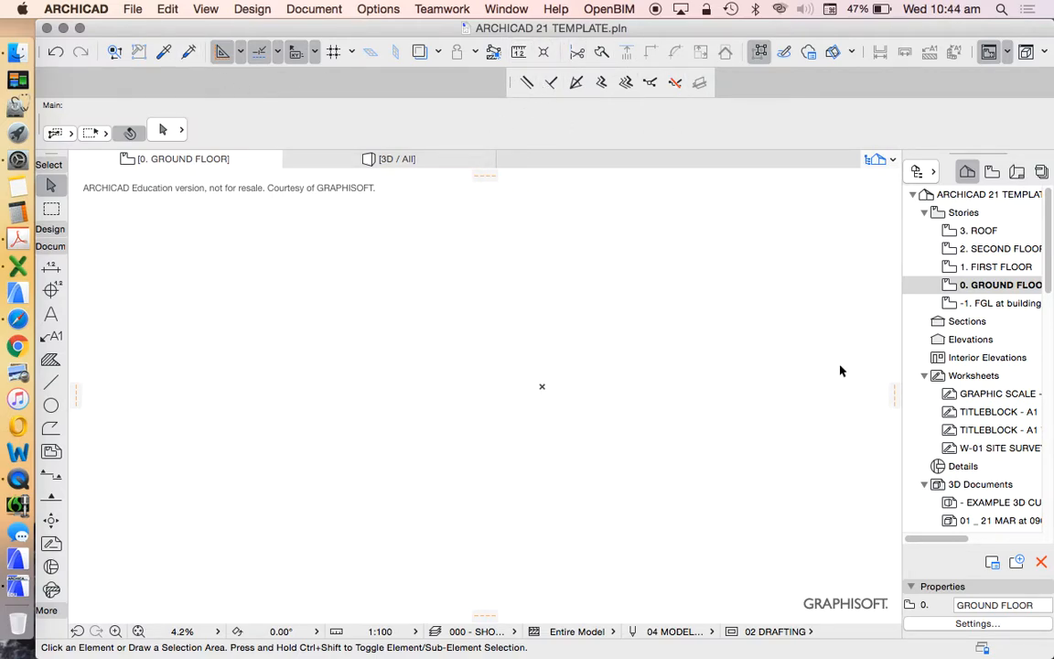
mouse_move(430, 404)
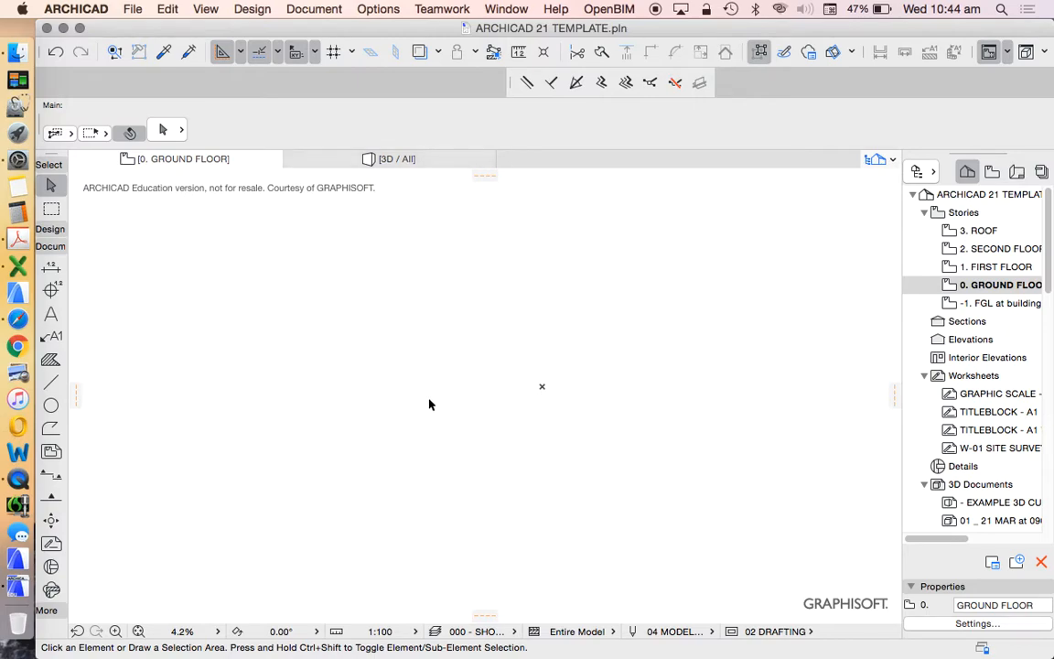
mouse_move(498, 393)
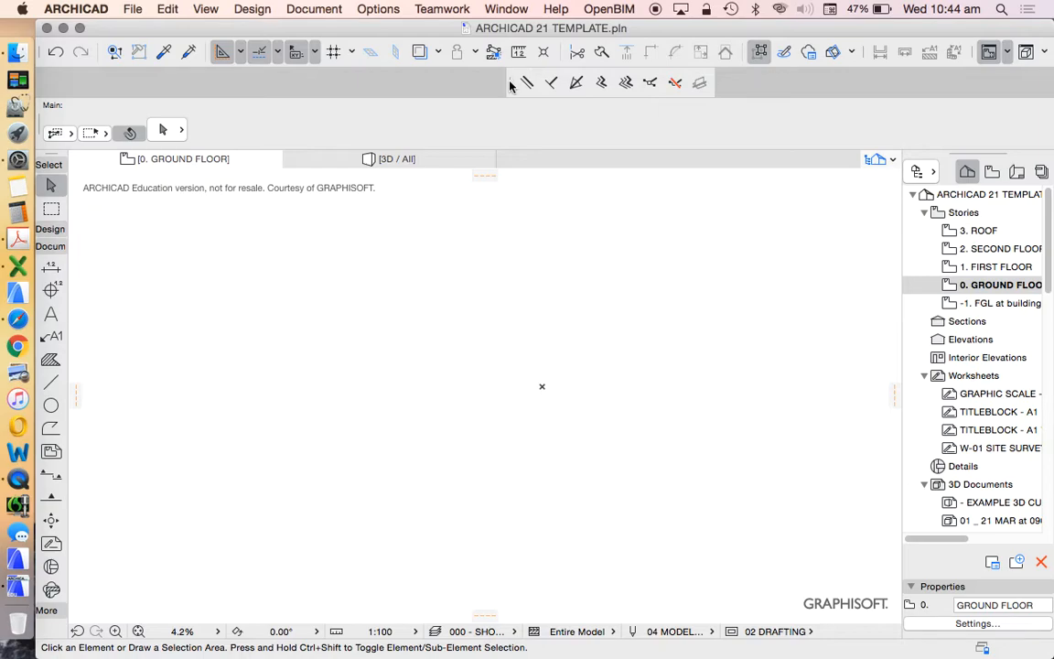
mouse_move(510, 84)
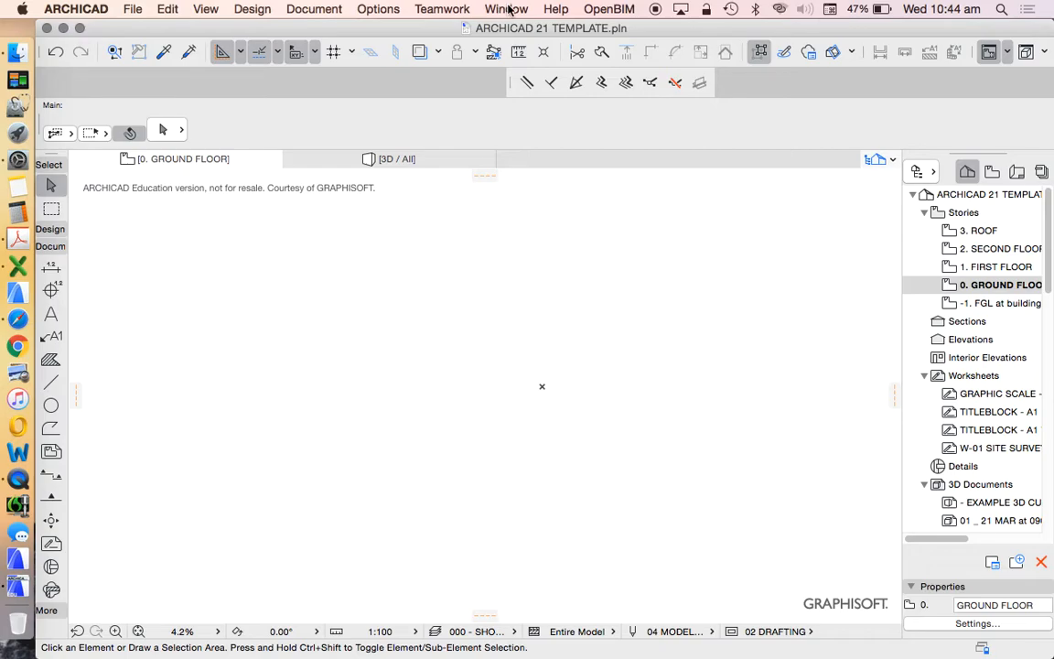
click(505, 8)
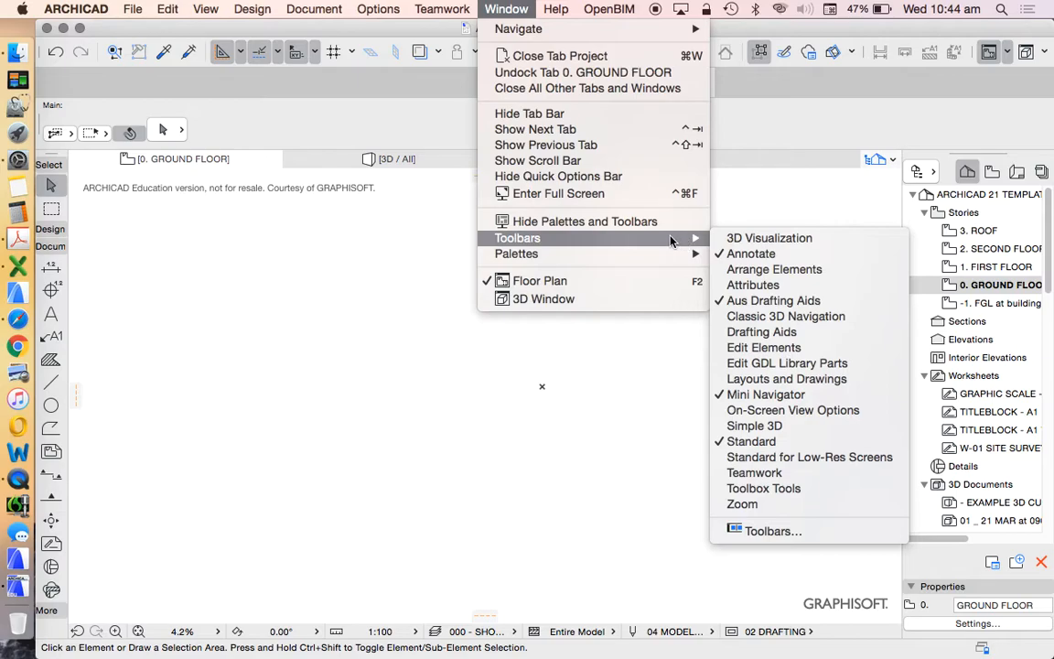
mouse_move(768, 238)
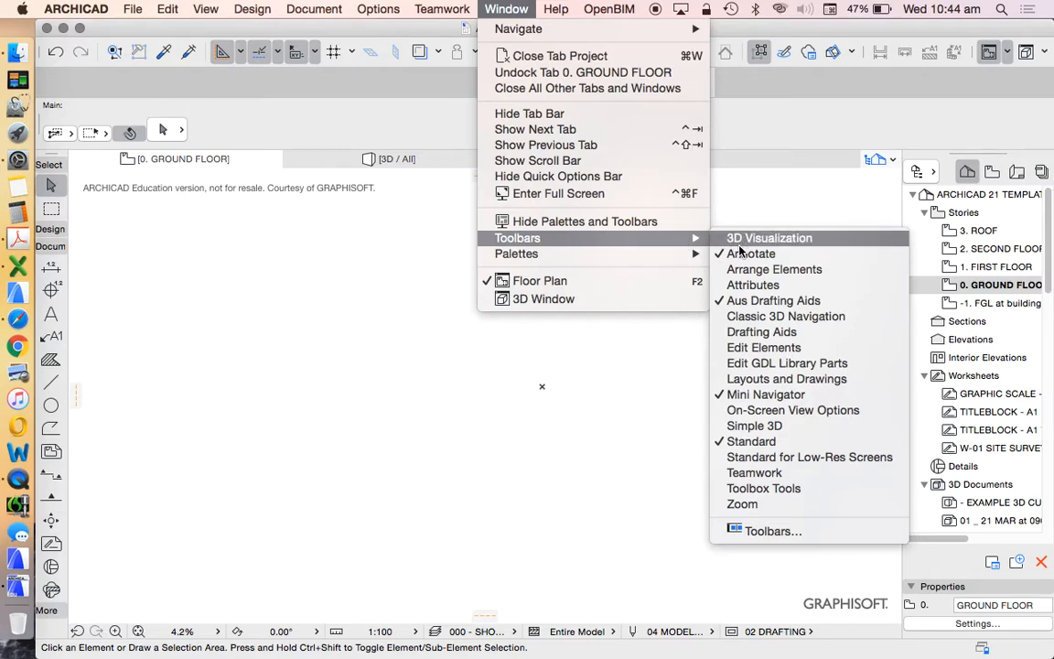
mouse_move(761, 331)
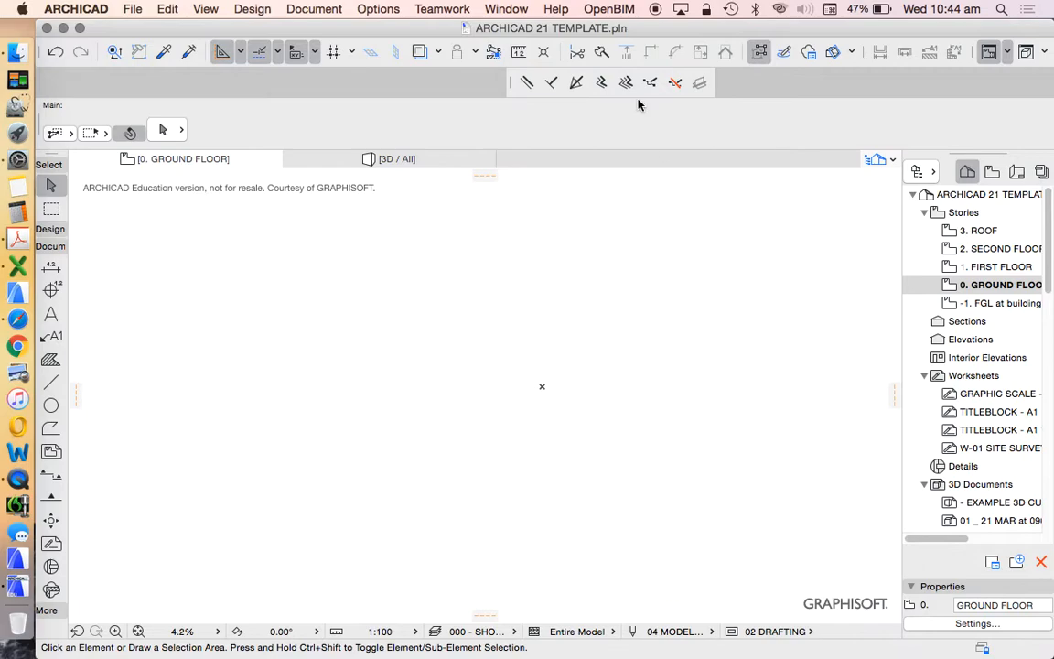
mouse_move(644, 278)
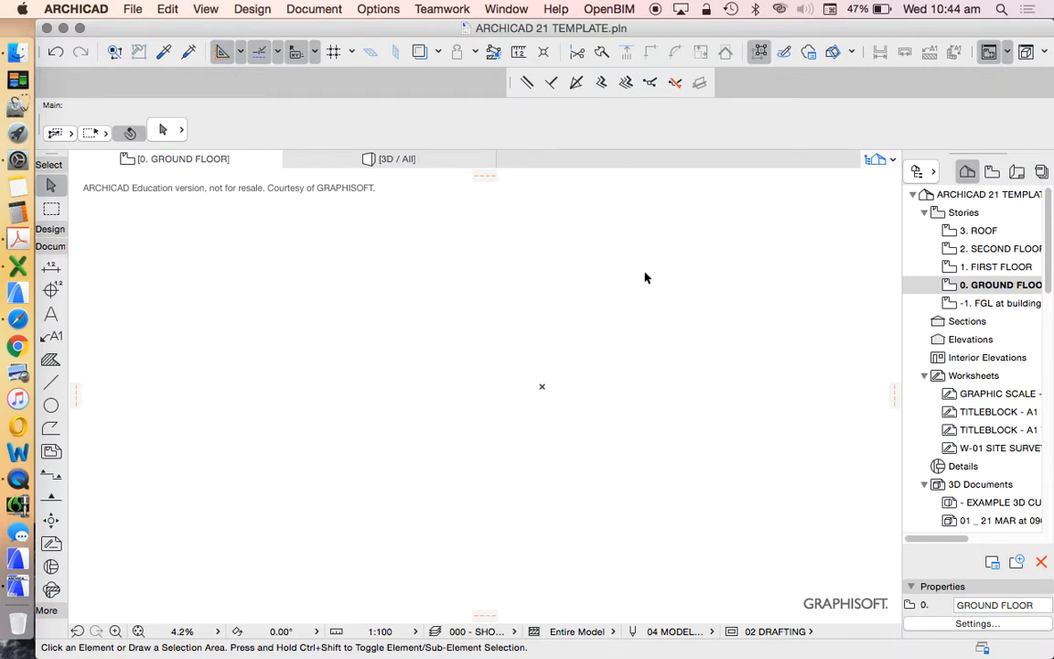
mouse_move(499, 199)
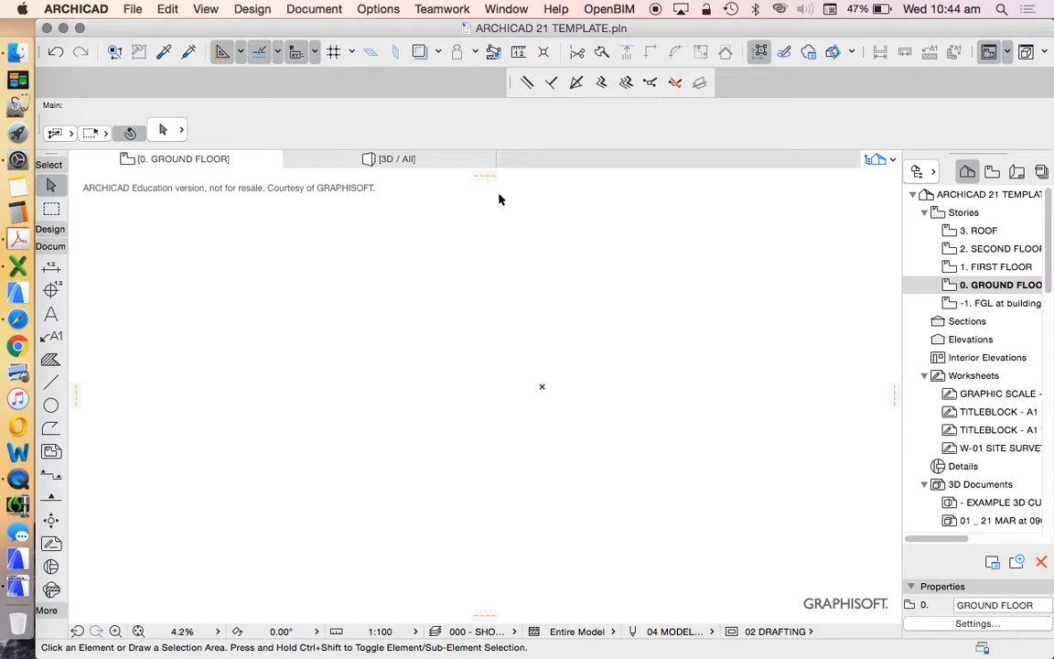
mouse_move(680, 424)
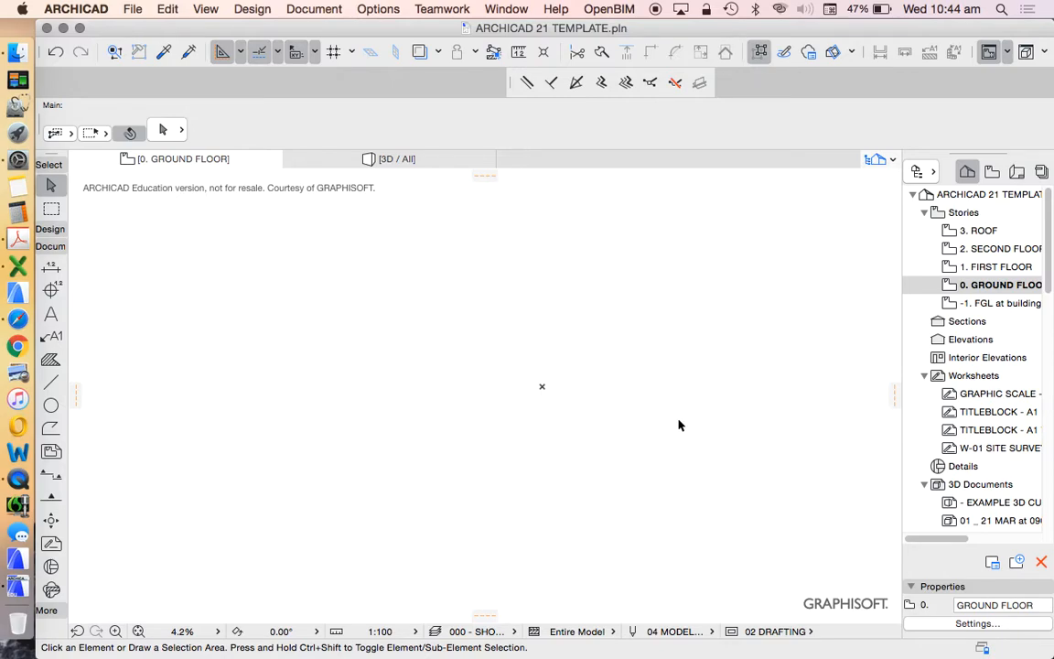
mouse_move(457, 377)
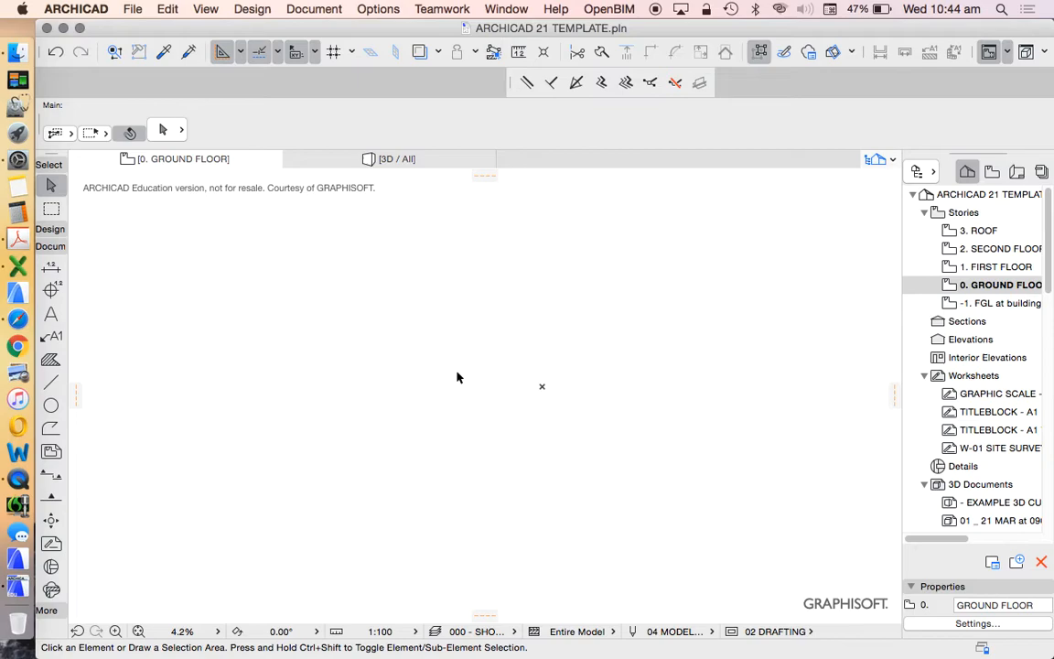
mouse_move(461, 248)
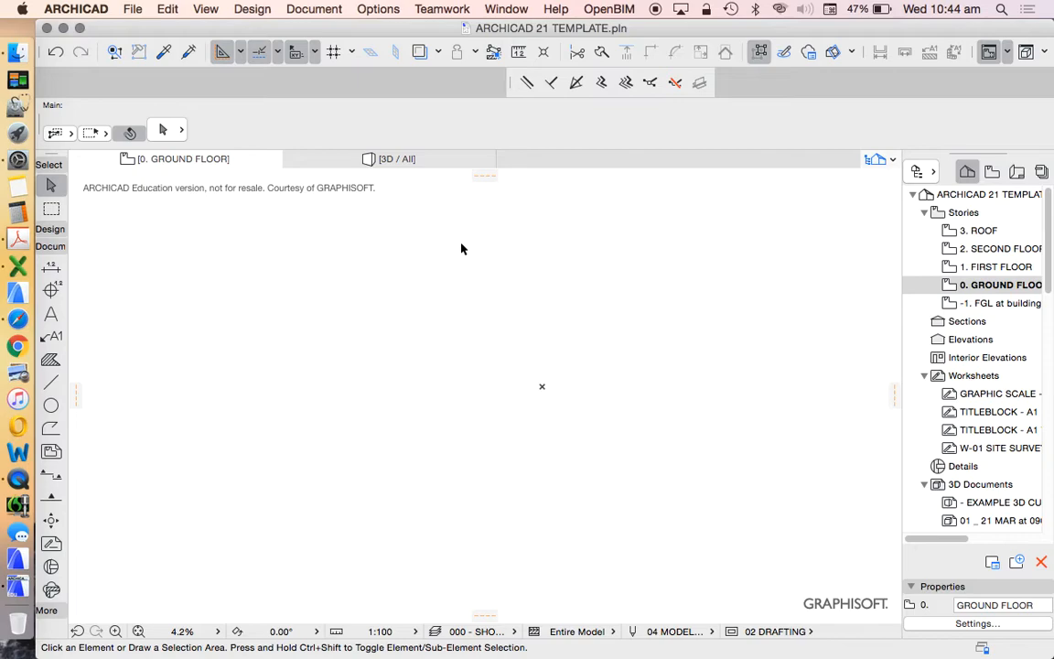
mouse_move(602, 126)
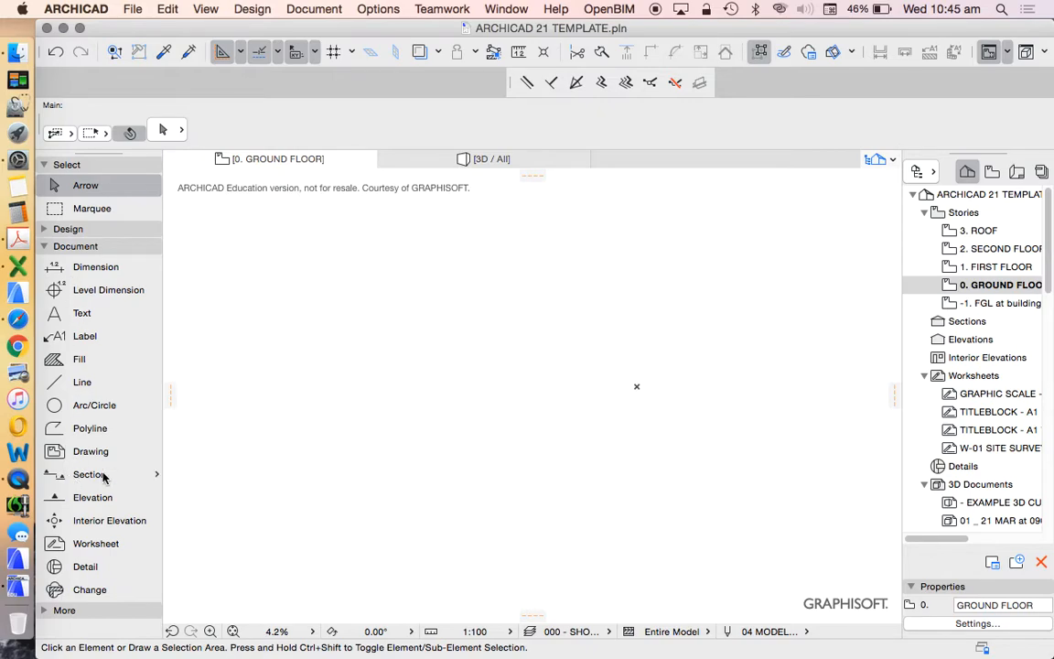
Collapse the Toolbox into a compact icon-only column of Design tools.
click(68, 229)
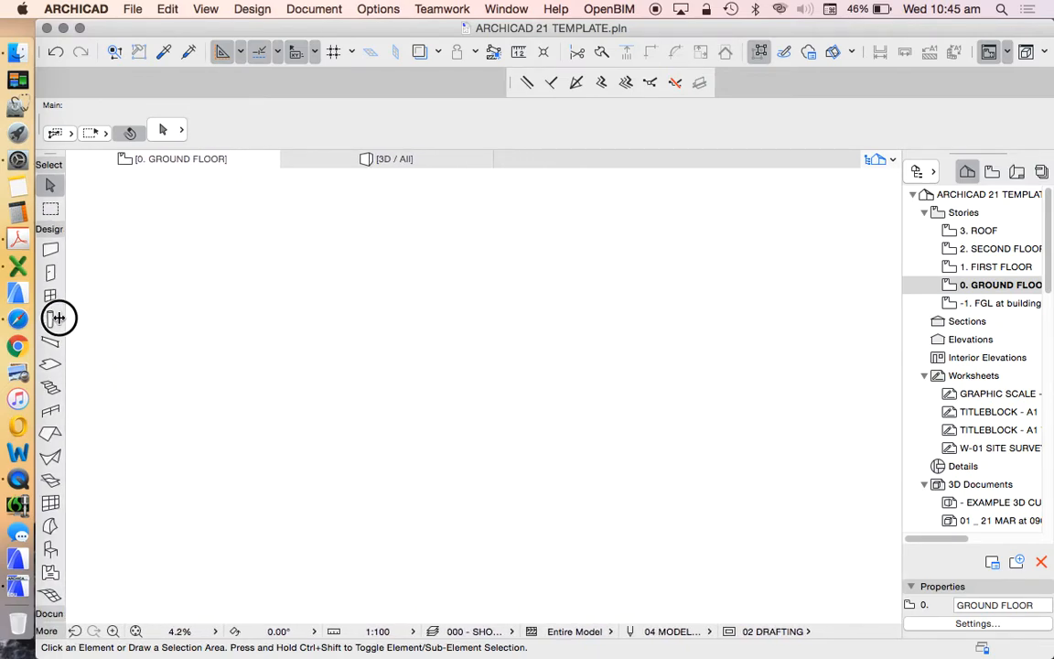
mouse_move(51, 315)
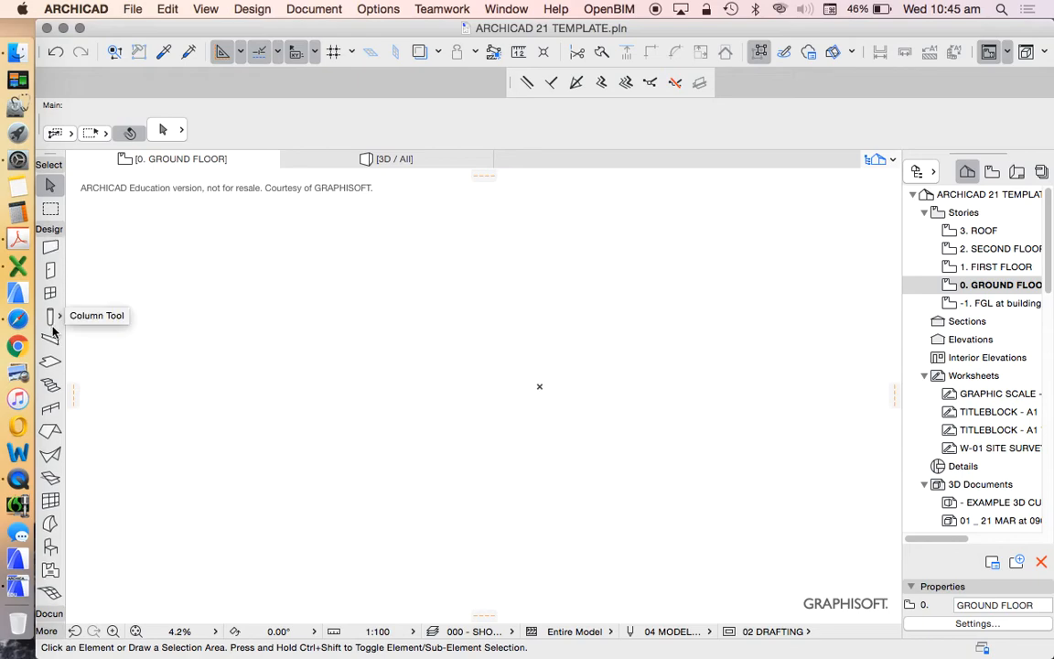
mouse_move(51, 249)
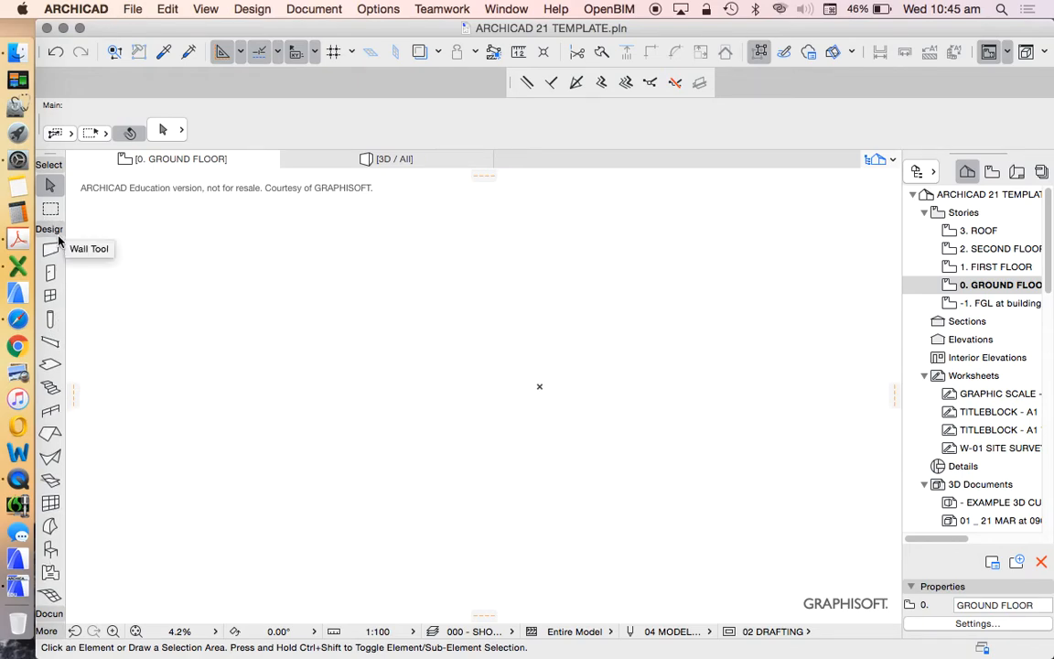
mouse_move(33, 326)
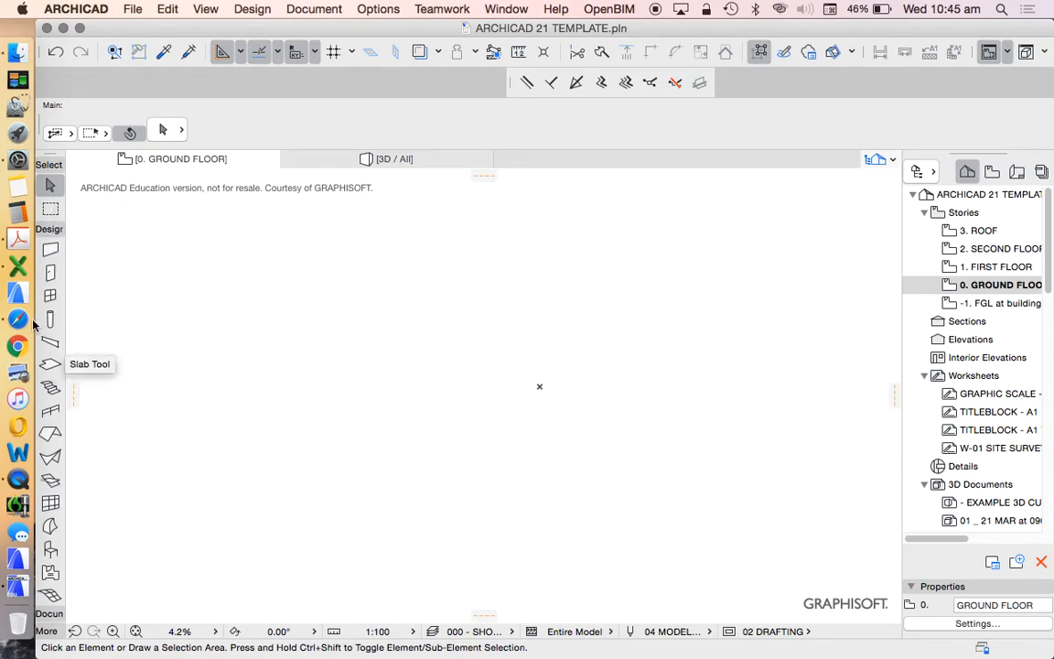
mouse_move(115, 300)
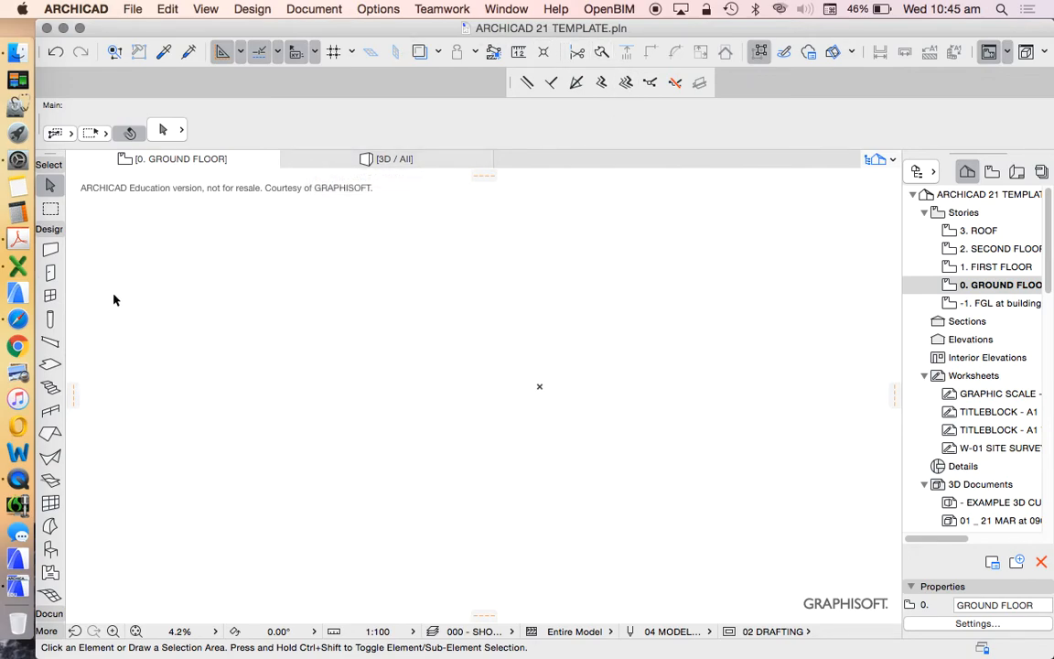
mouse_move(51, 249)
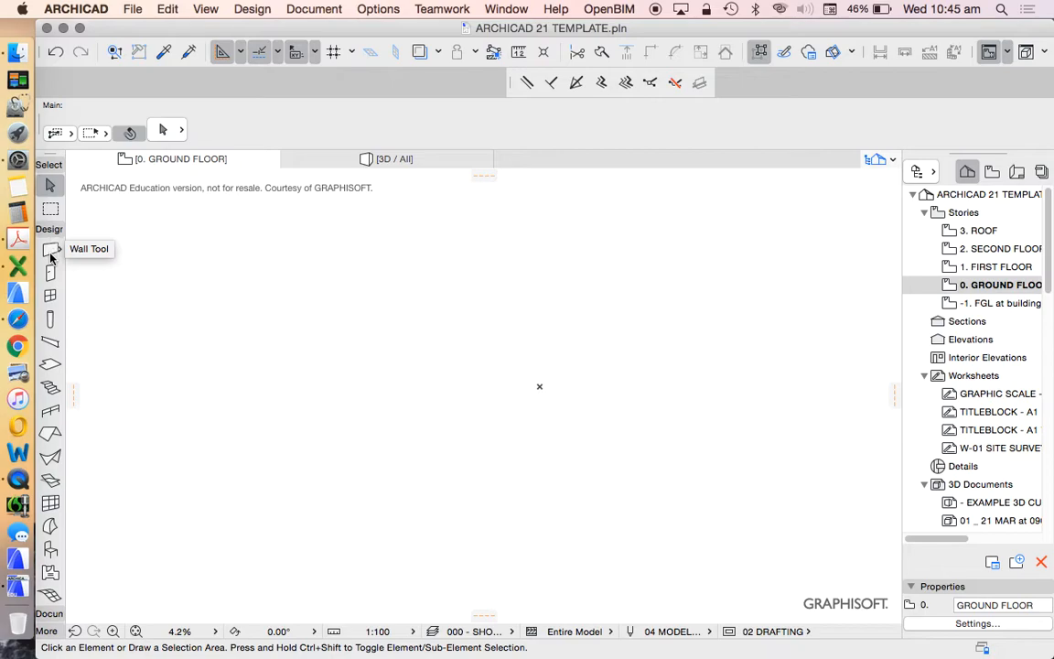
mouse_move(53, 385)
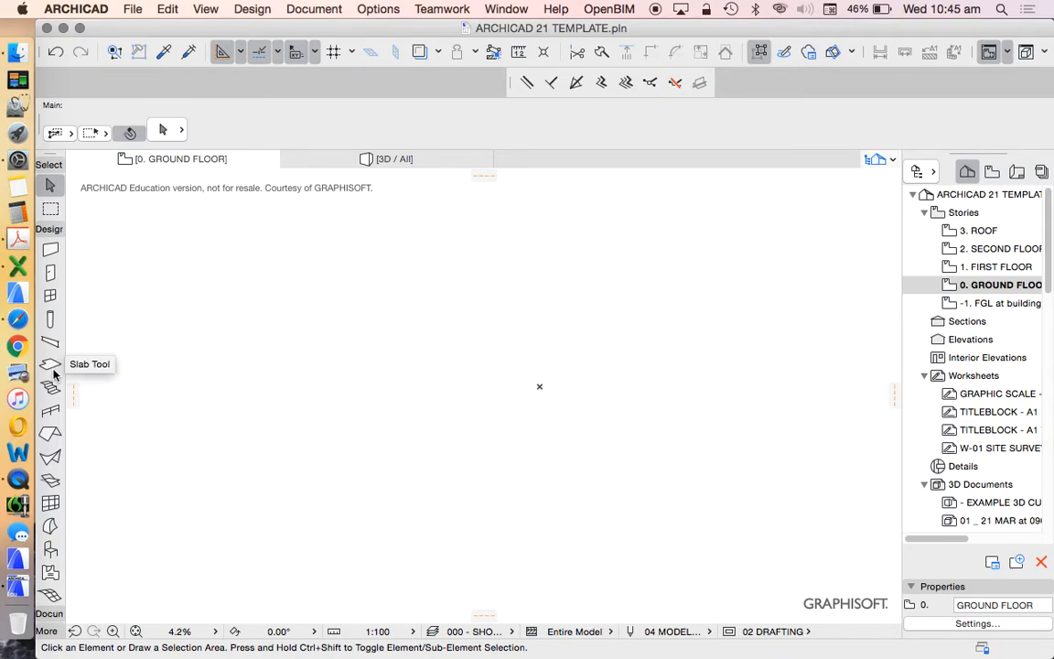
mouse_move(51, 429)
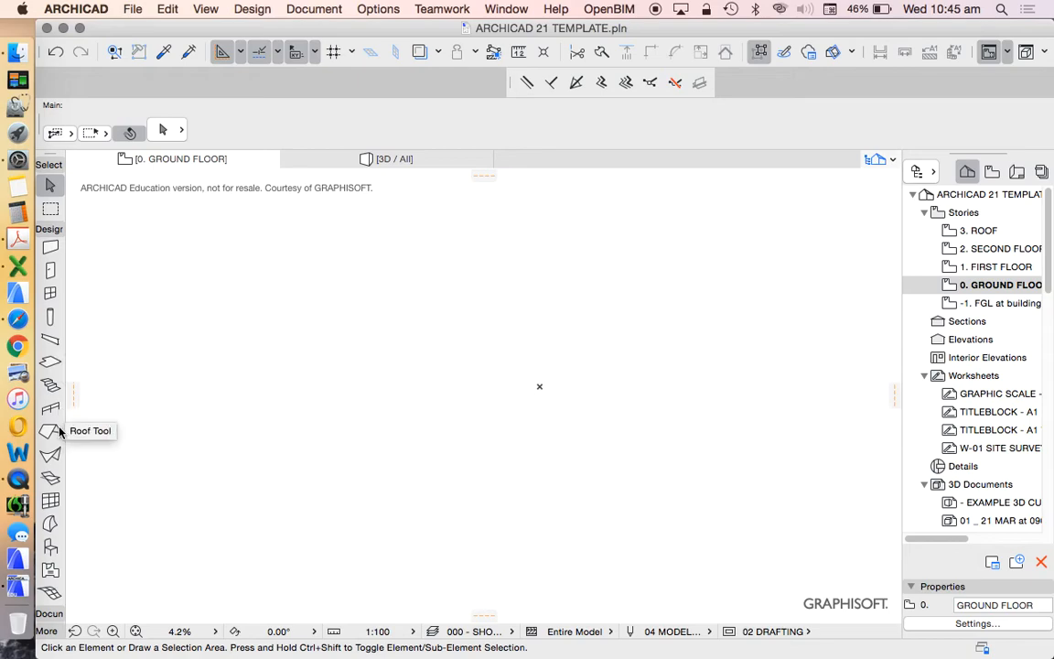
mouse_move(337, 236)
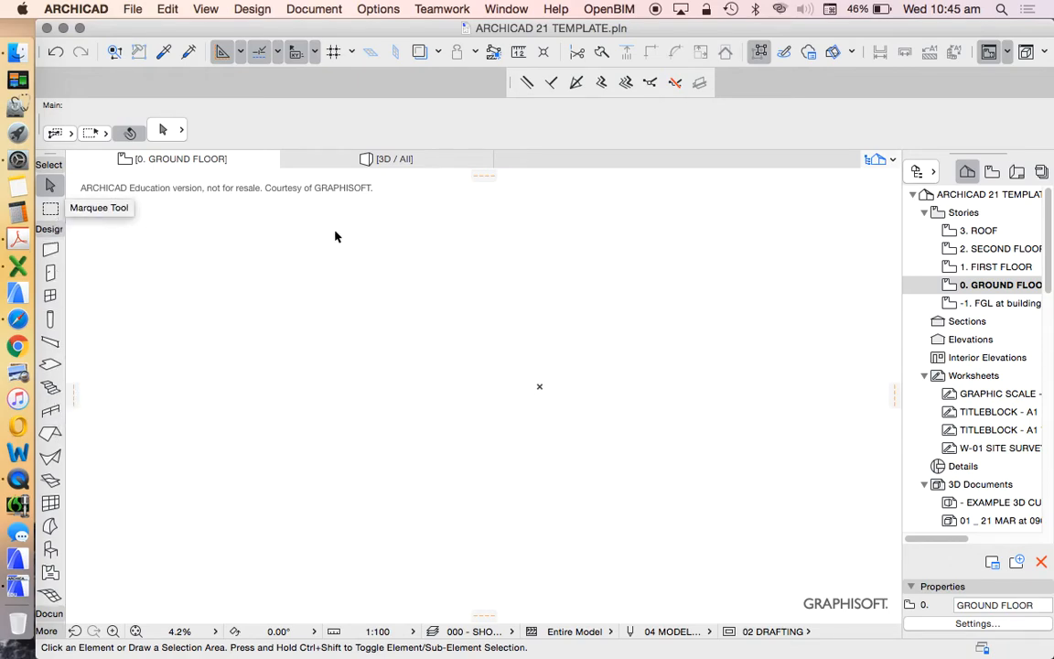
mouse_move(615, 183)
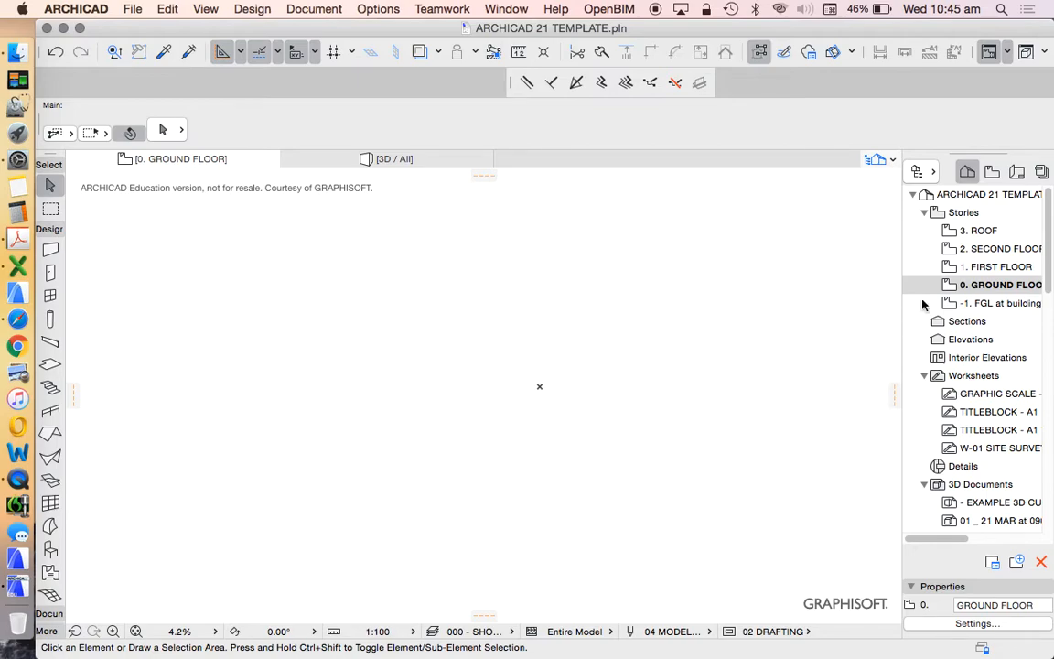
mouse_move(717, 173)
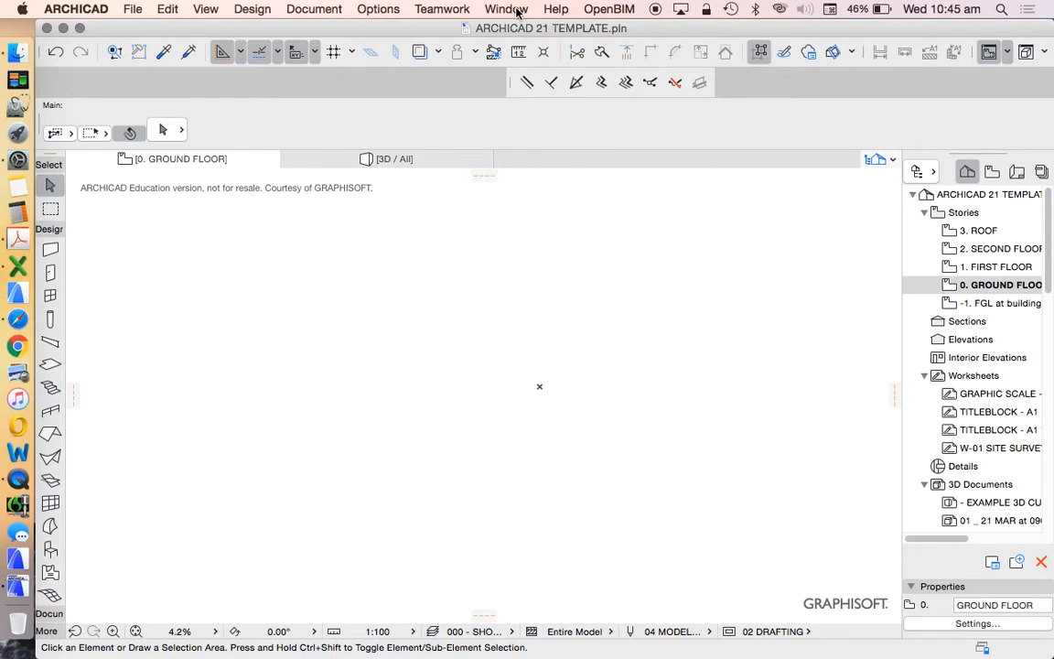
Float the Aus Drafting Aids toolbar out over the floor plan window.
click(505, 9)
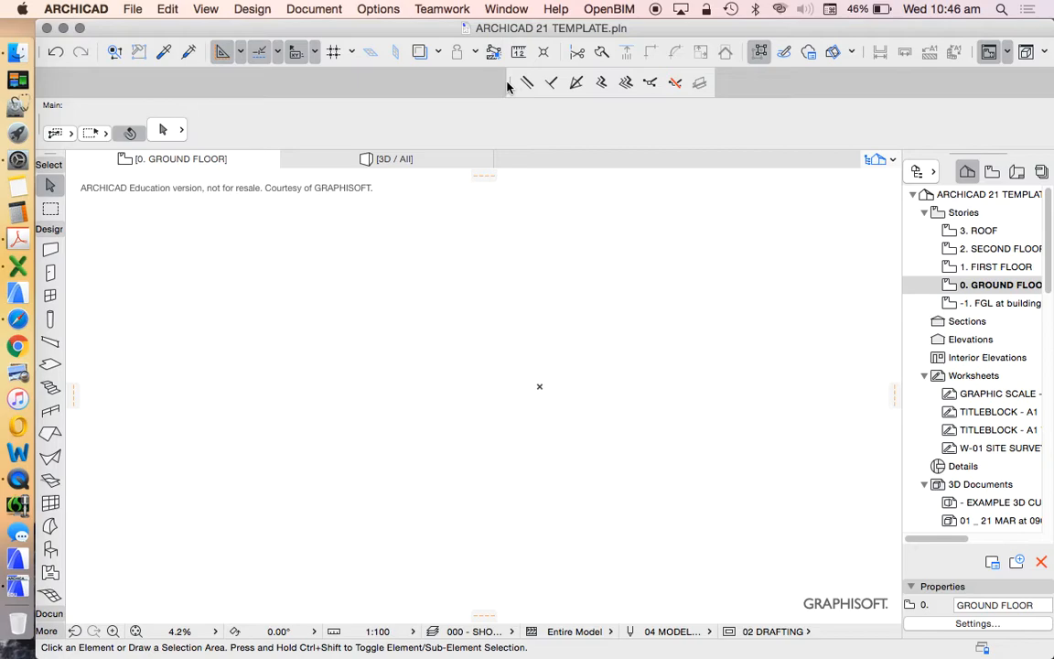
mouse_move(511, 88)
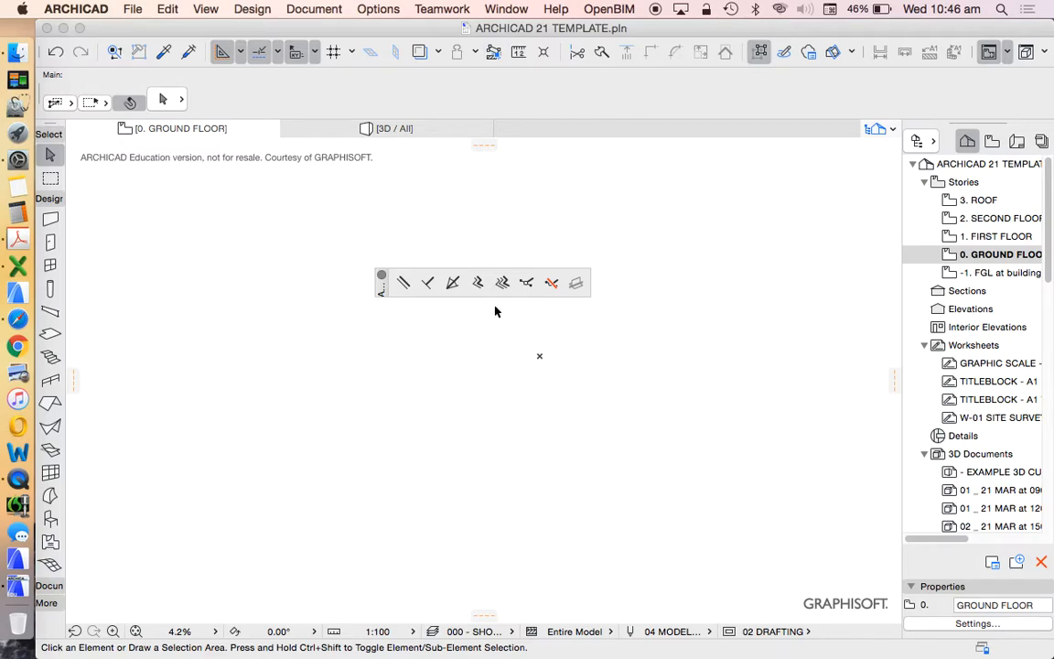
mouse_move(476, 282)
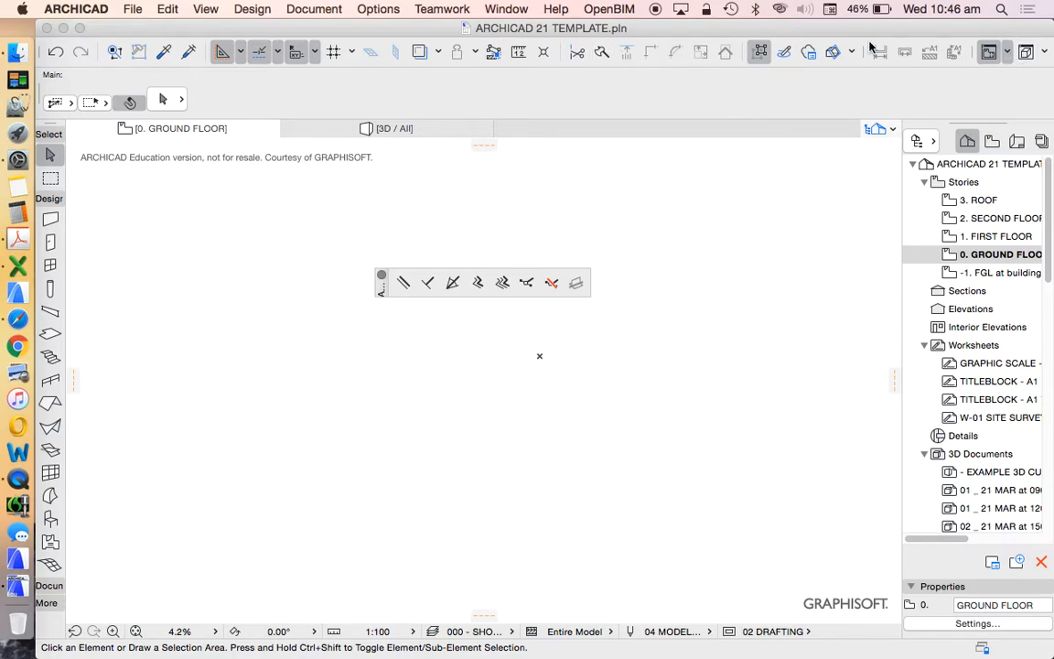
Show the Control Box and Coordinates palettes from Window > Palettes.
click(505, 9)
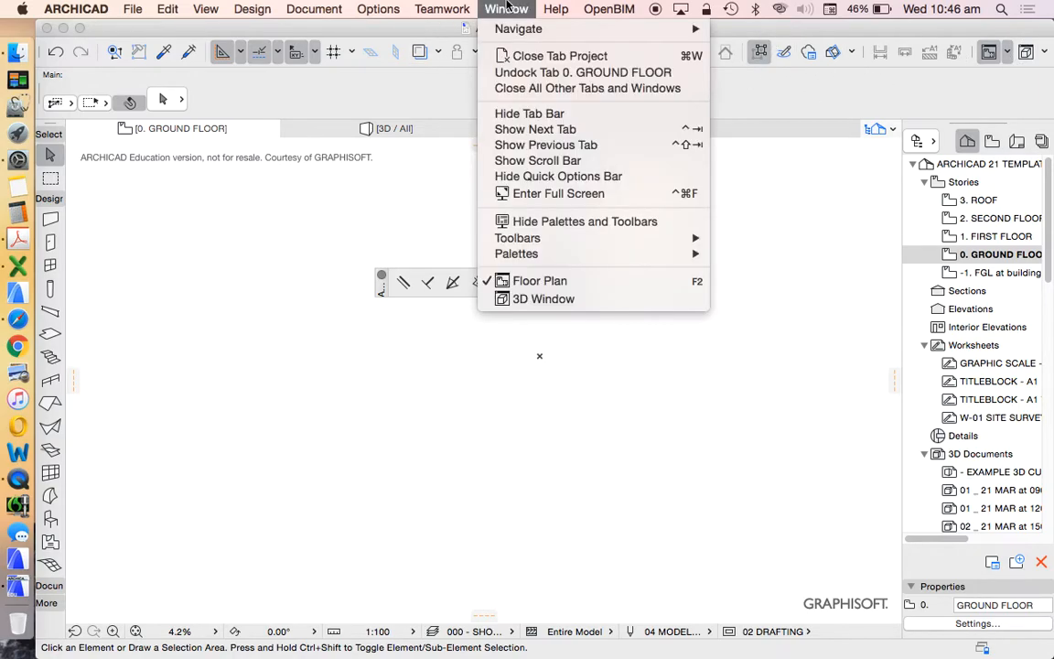
mouse_move(515, 253)
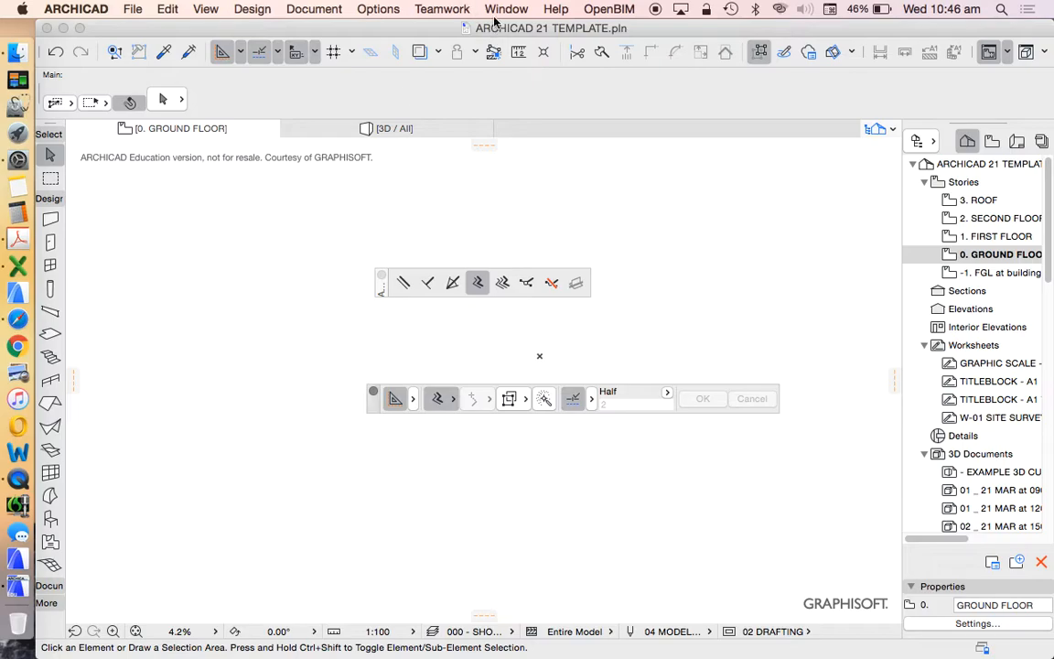
click(505, 9)
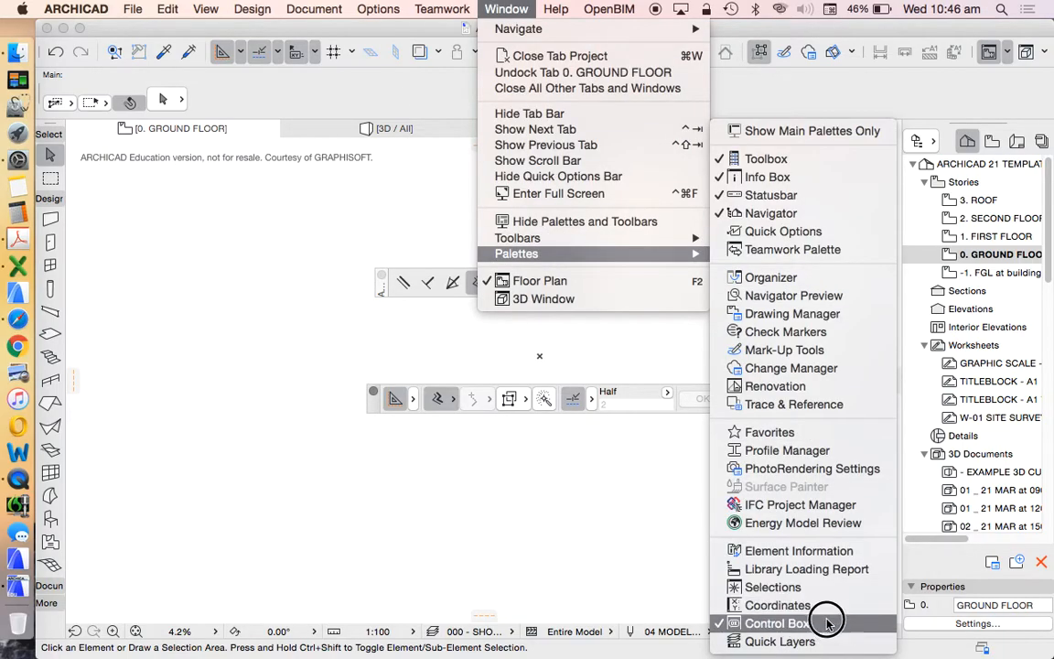
click(775, 622)
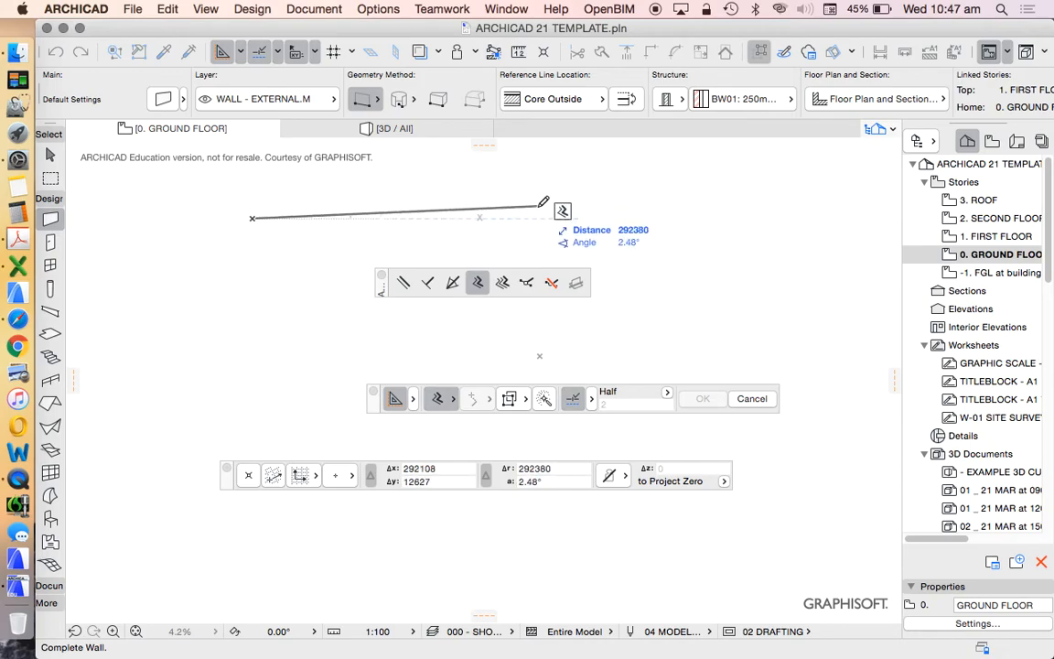
mouse_move(592, 205)
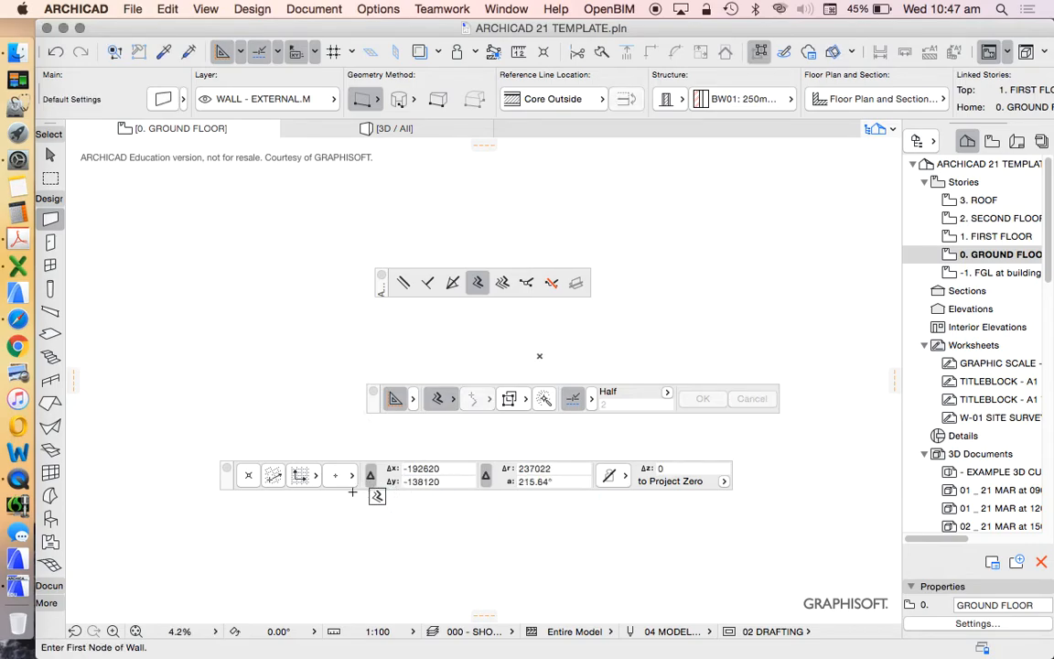
mouse_move(295, 494)
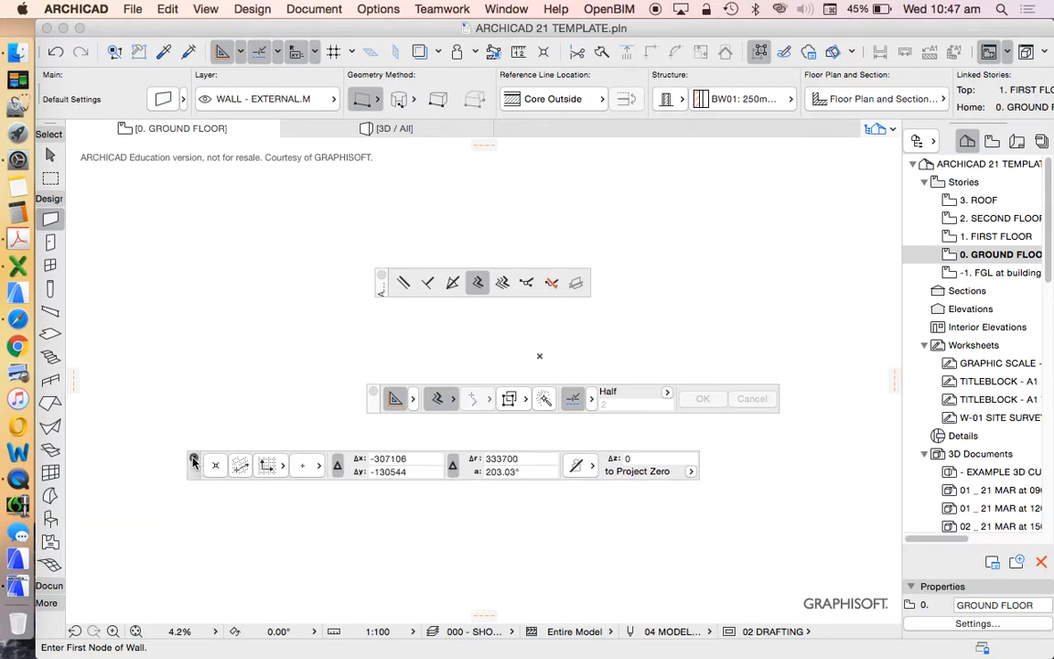
mouse_move(194, 461)
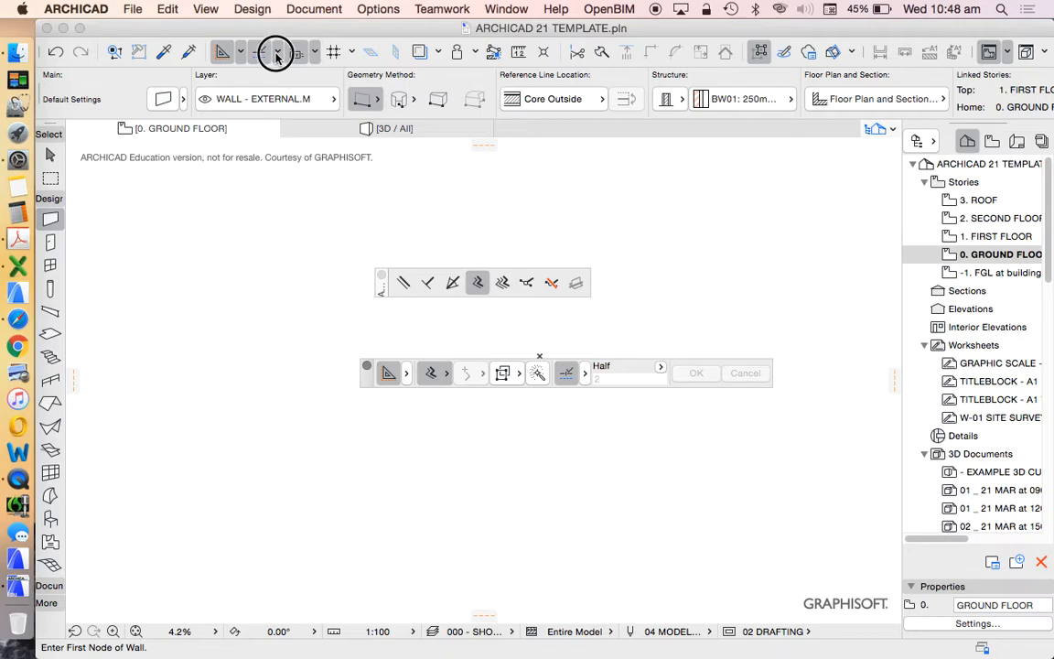
Set the special snap point to Between Intersection Points.
click(279, 51)
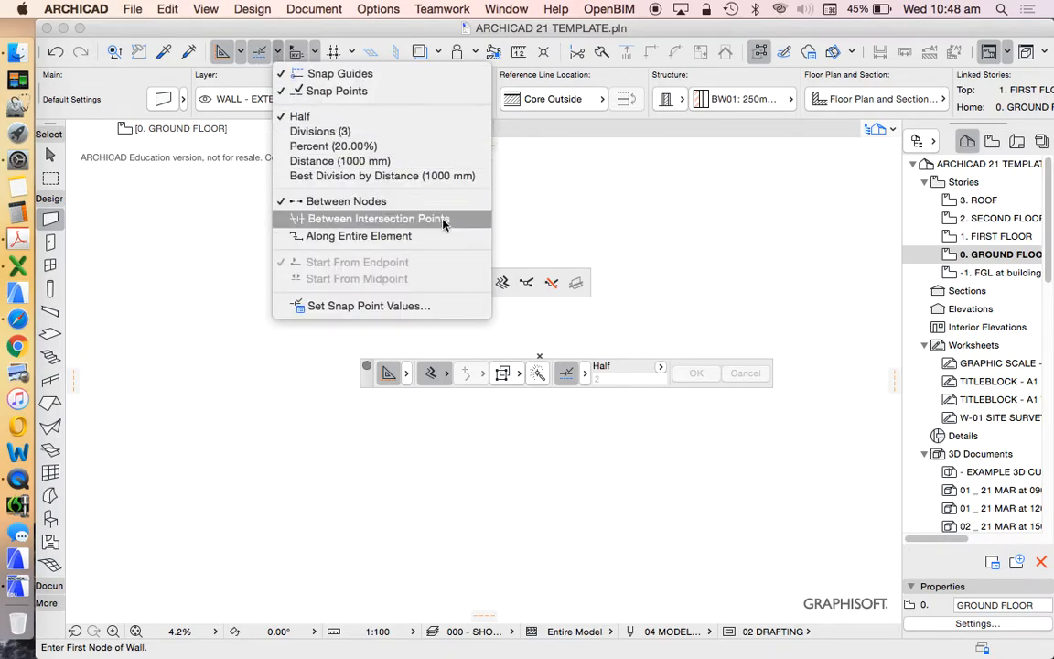
click(376, 218)
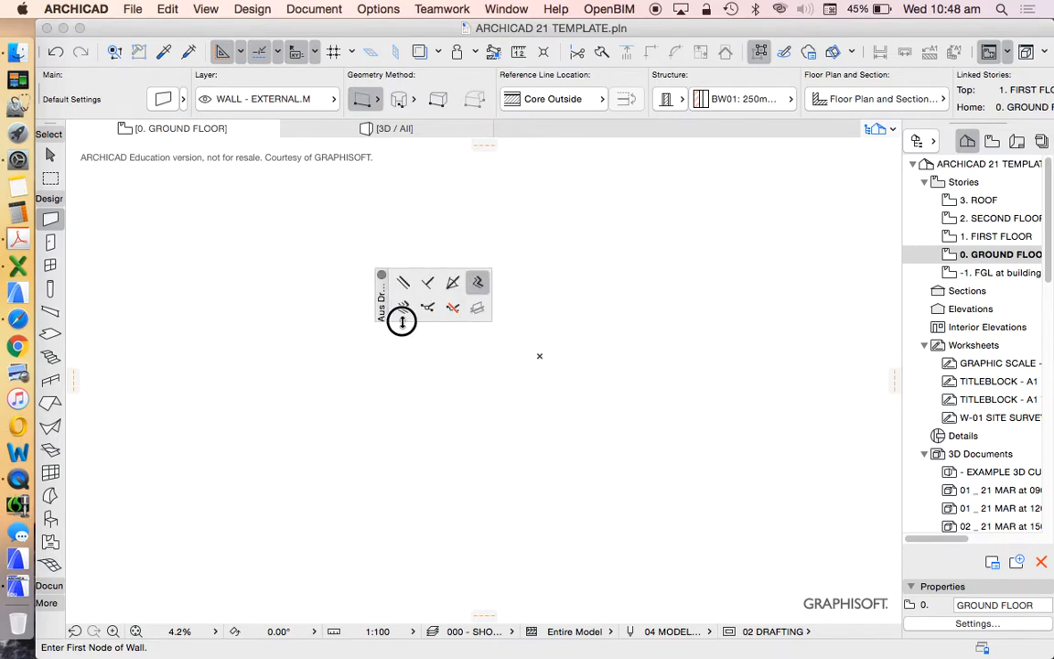
Bring up the Work Environment's Toolbars settings from the Window menu.
click(504, 9)
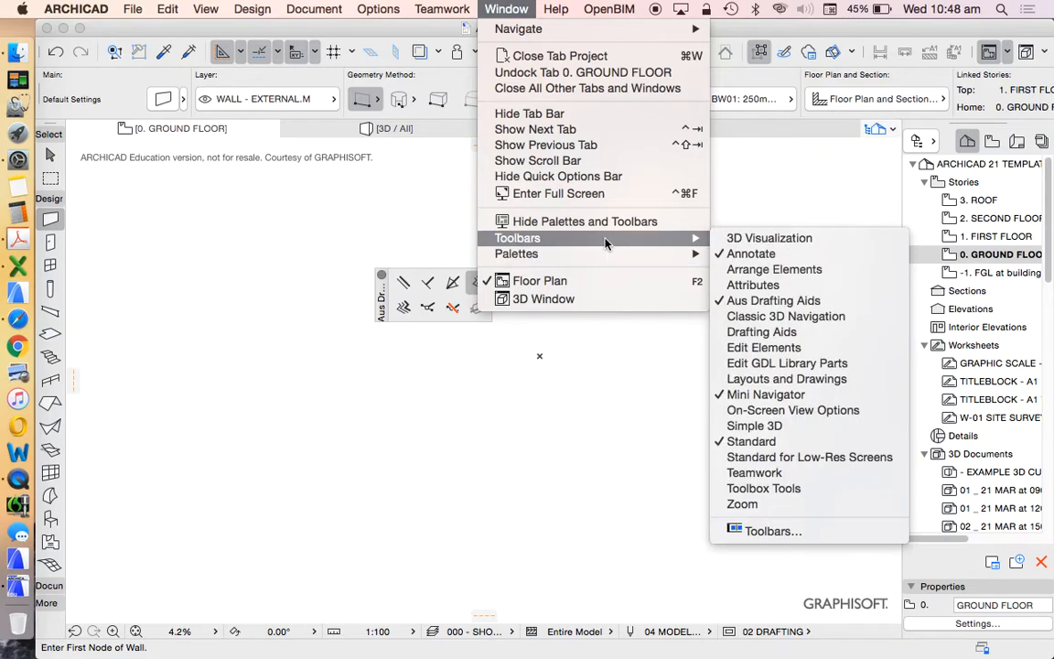
mouse_move(752, 285)
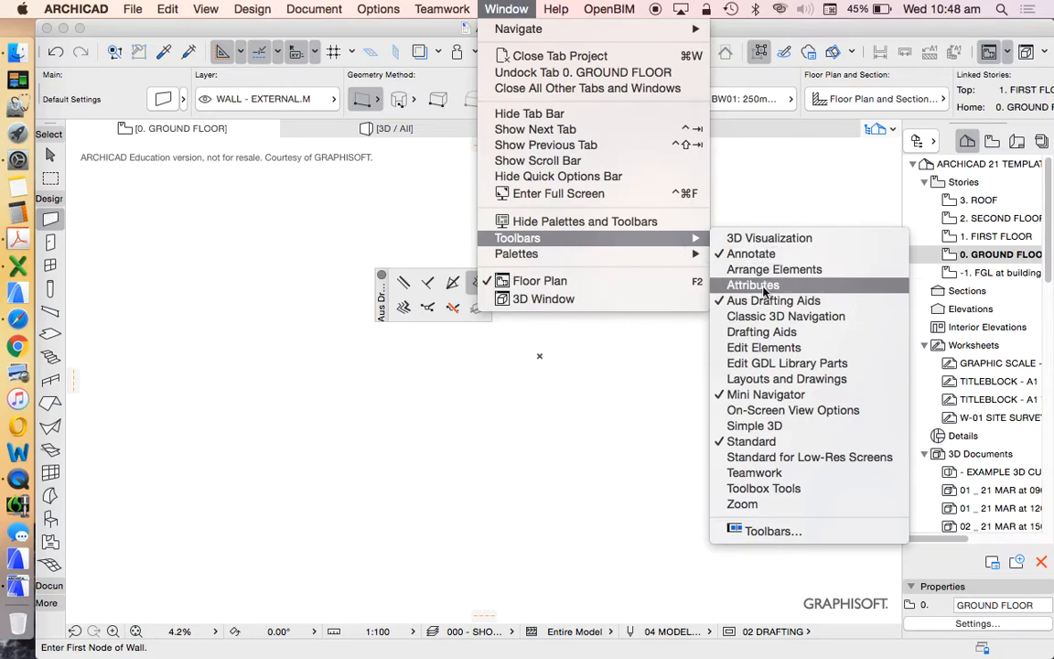
mouse_move(772, 300)
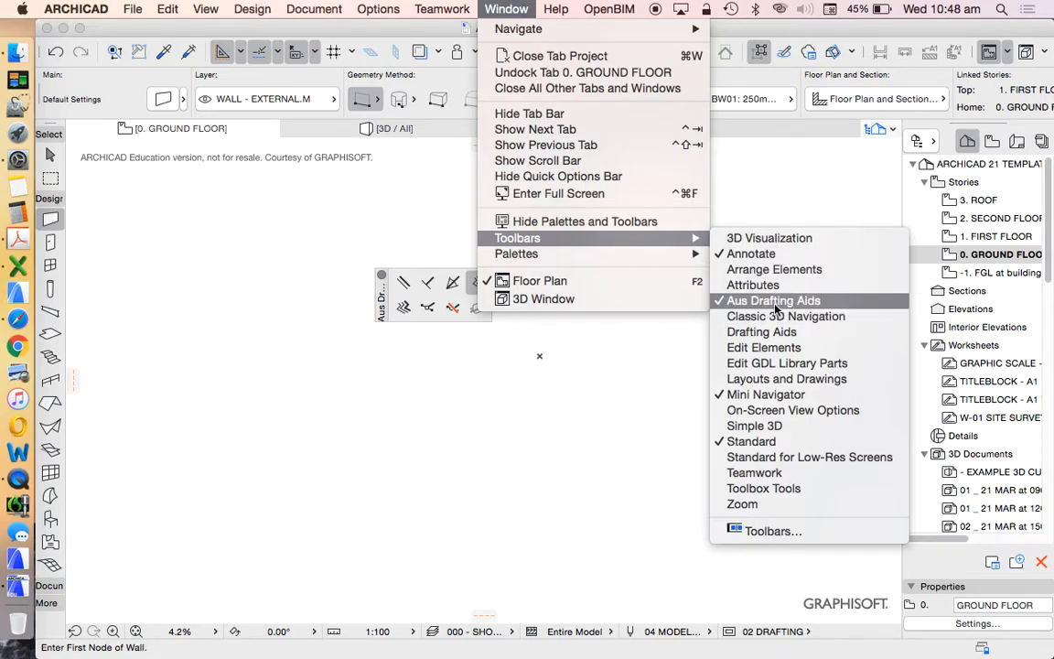
mouse_move(783, 302)
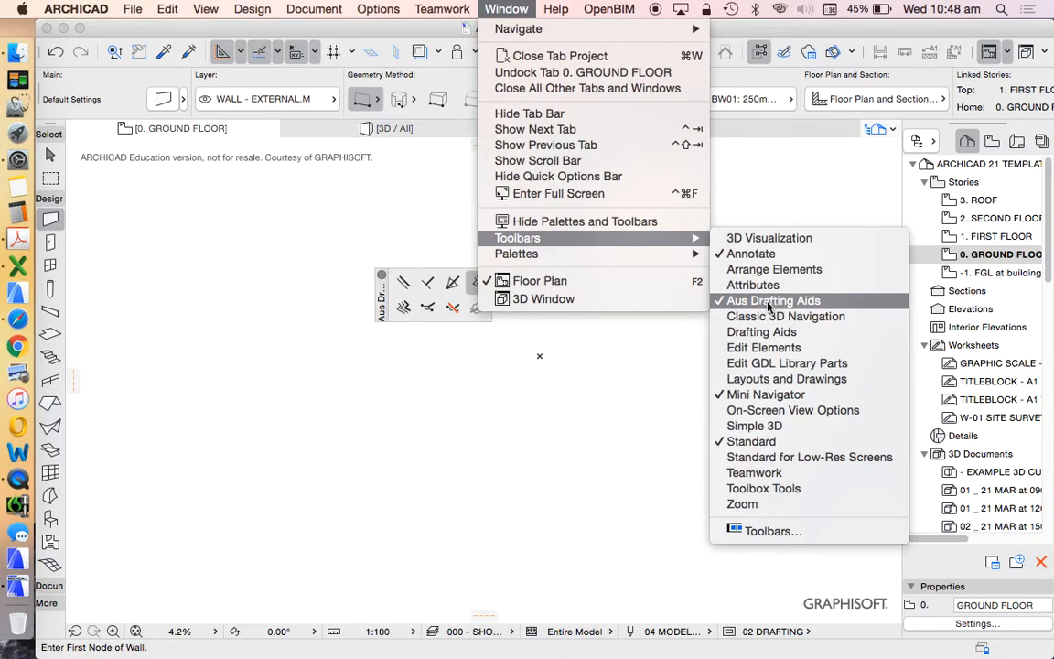
mouse_move(641, 247)
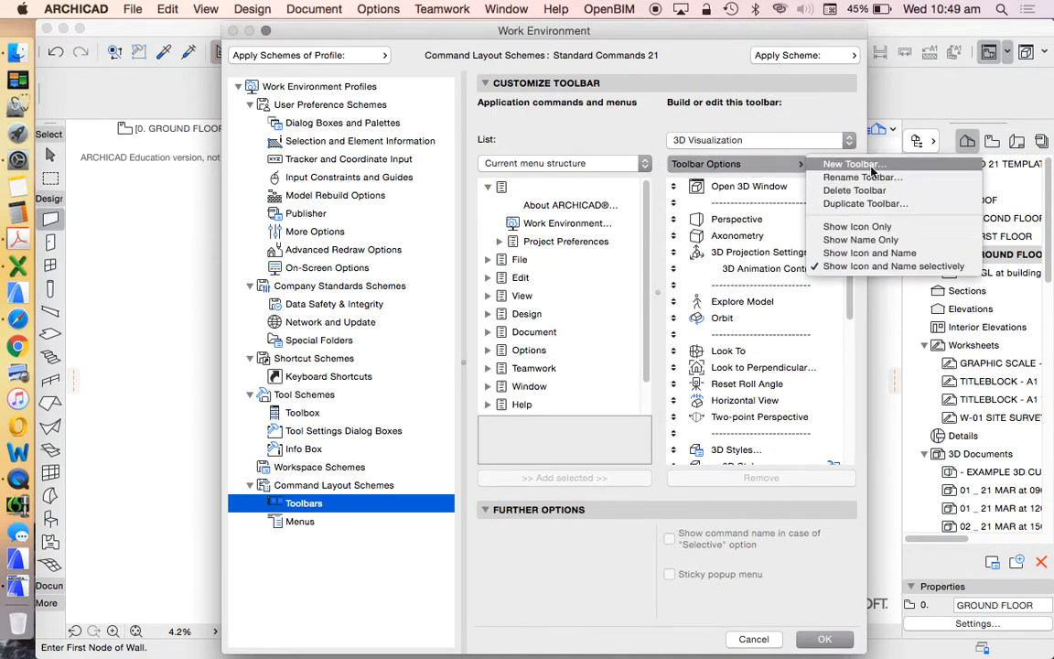
mouse_move(860, 176)
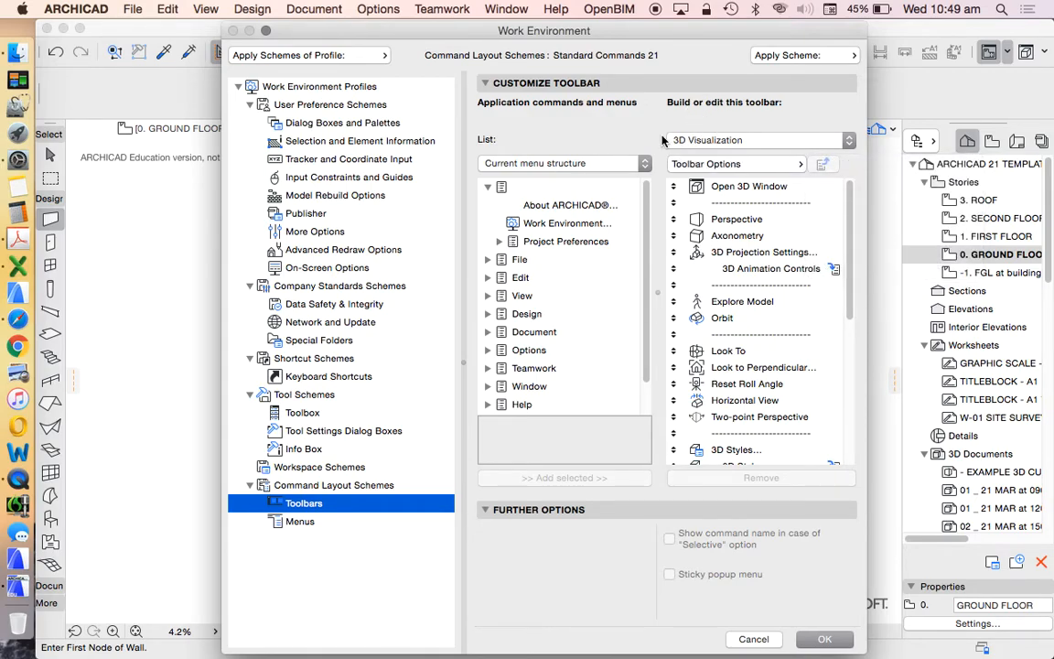
Load the Aus Drafting Aids toolbar in the editor and select its Offset Constraint command.
click(754, 139)
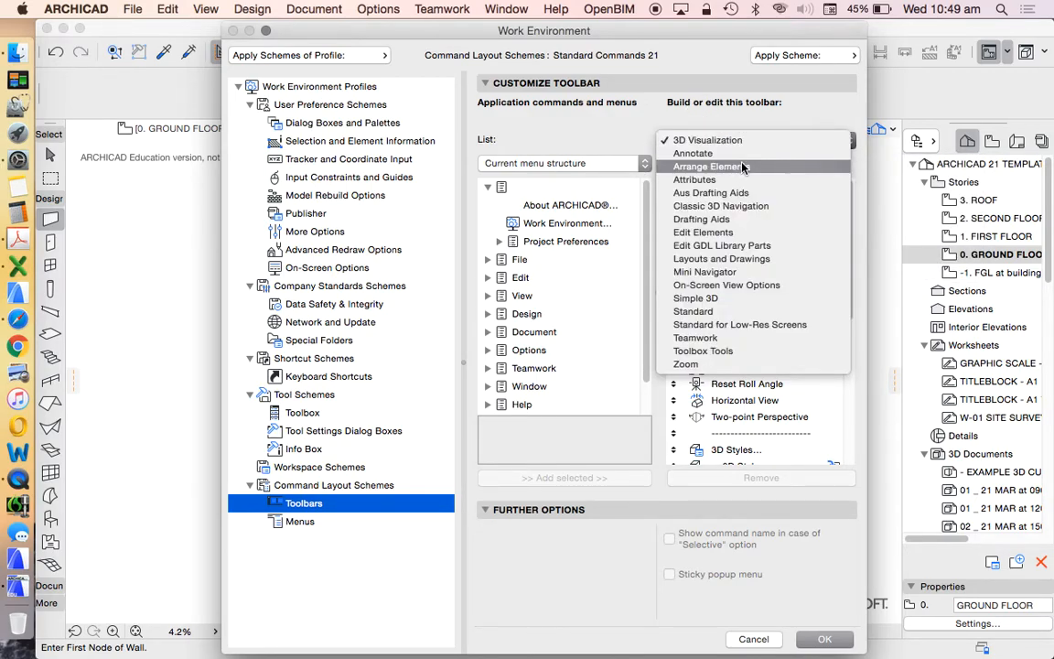
click(710, 192)
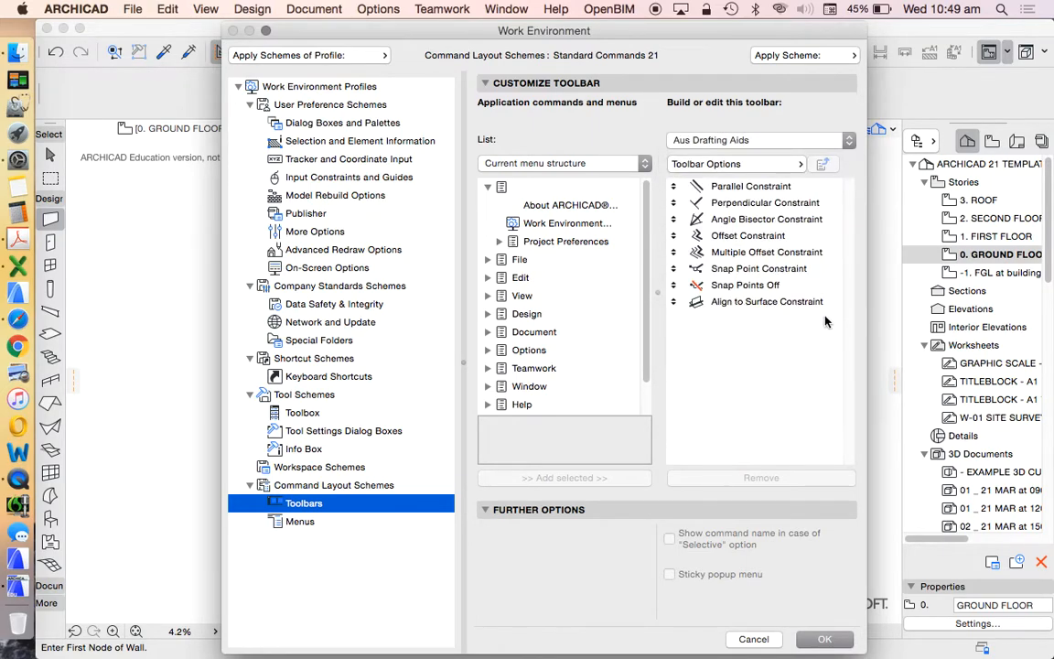
click(746, 234)
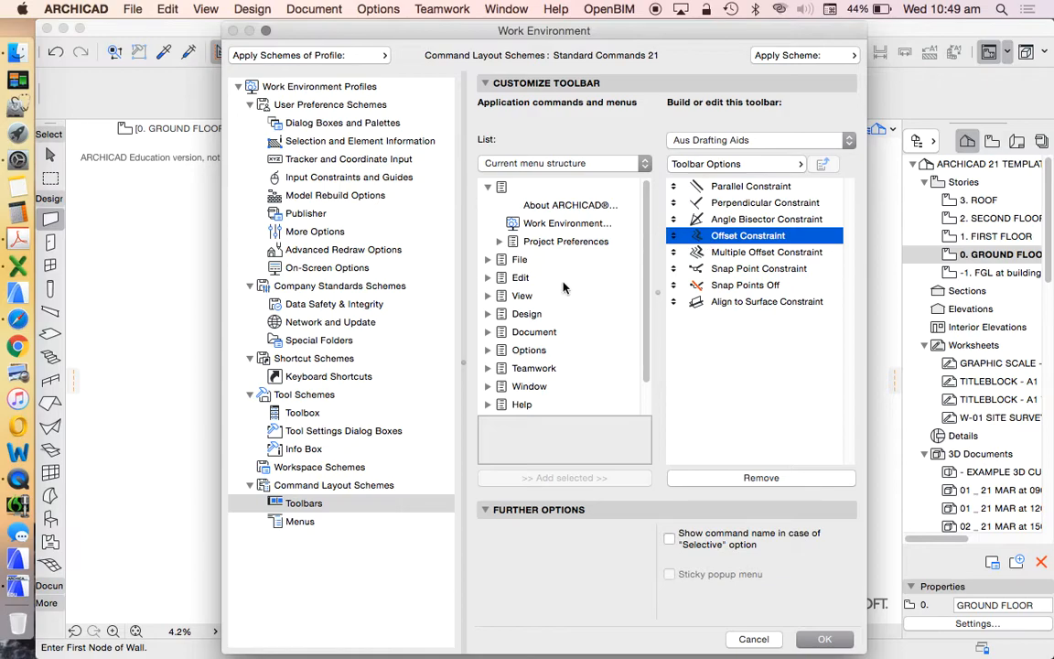
click(753, 139)
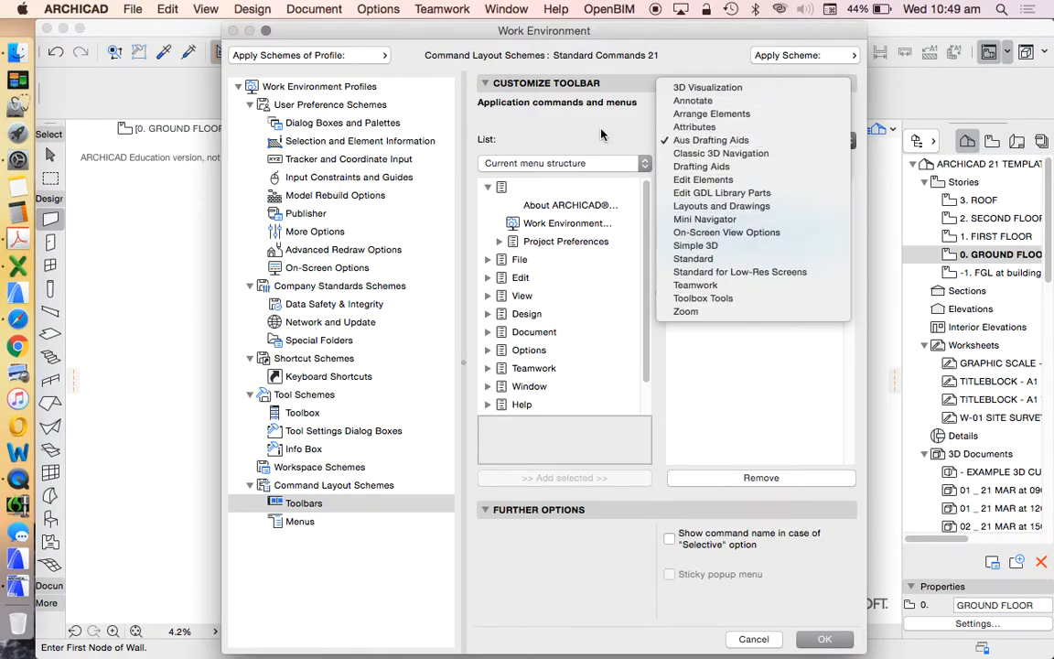
click(709, 139)
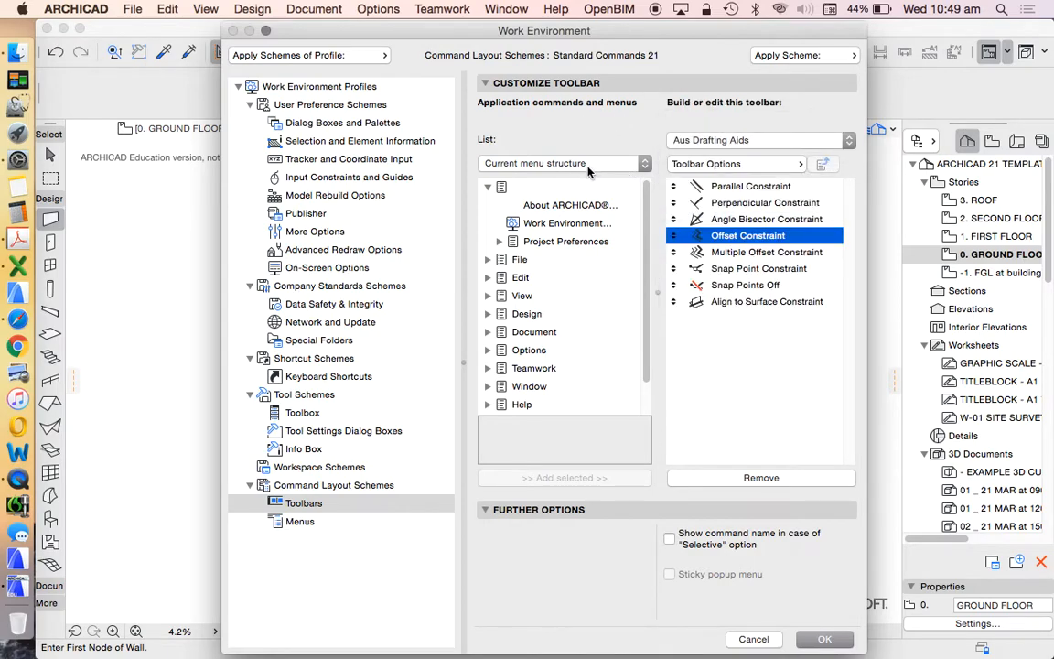
click(561, 163)
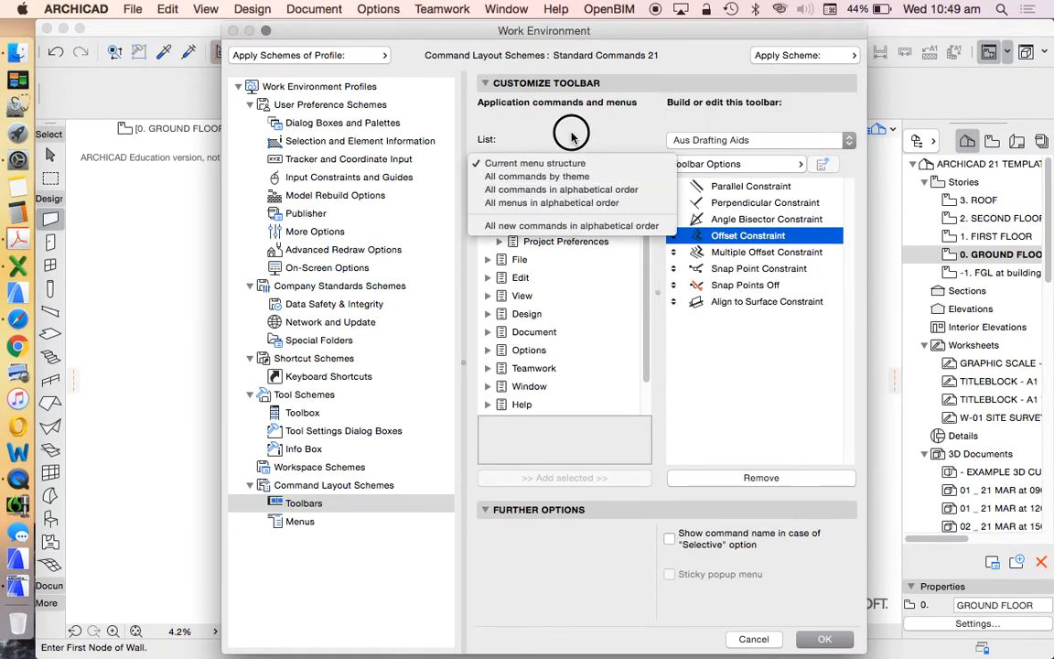
List all commands alphabetically, scroll to the Offset commands, and move the dialog left.
click(534, 163)
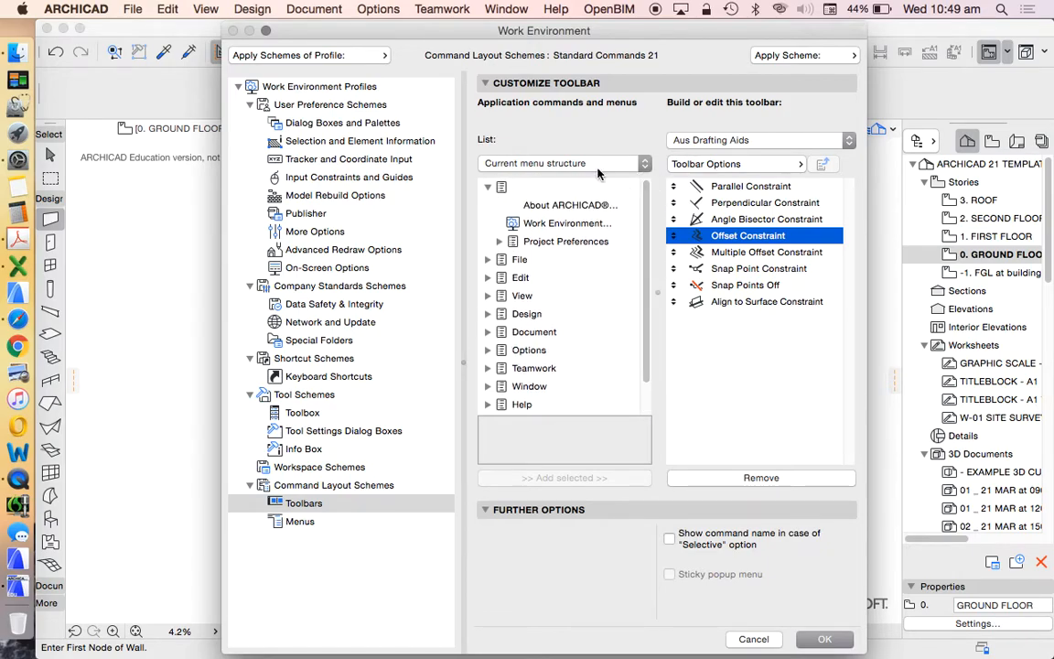
click(564, 163)
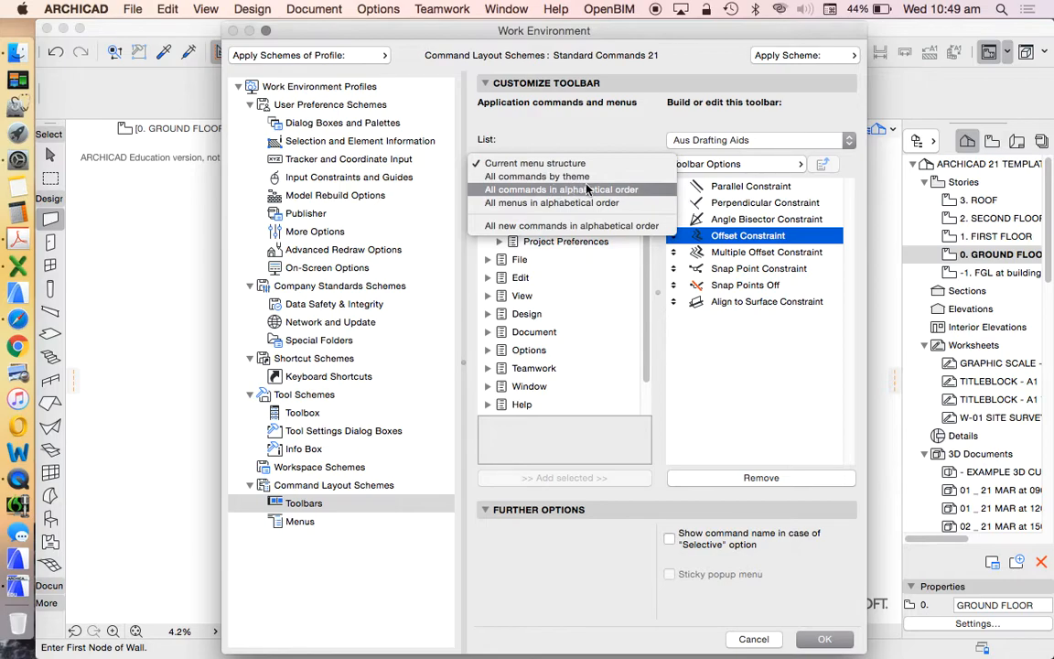
mouse_move(567, 194)
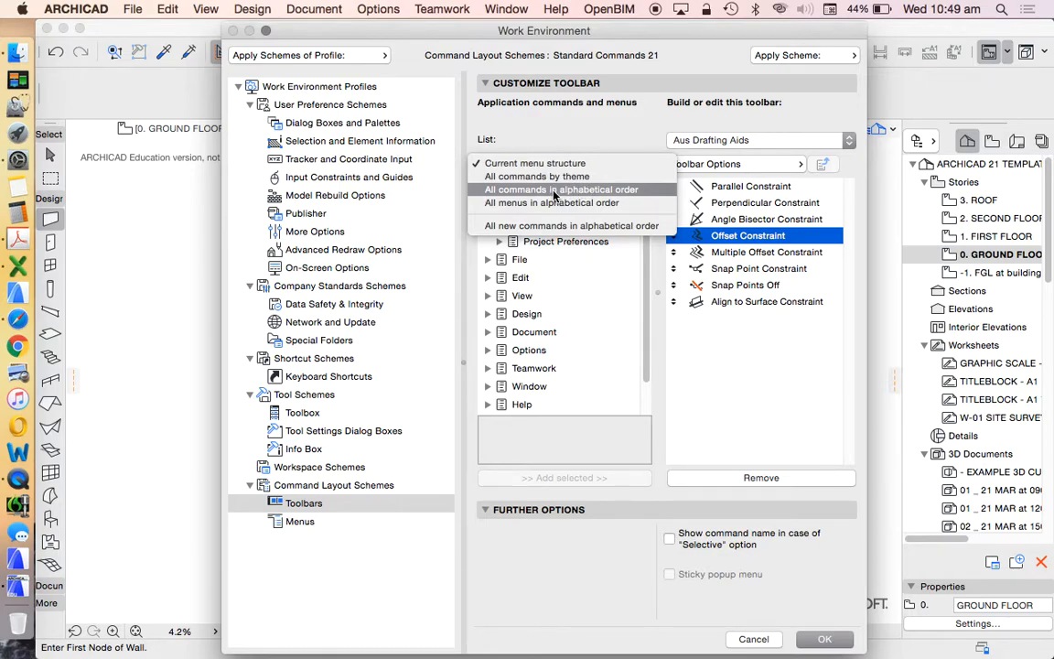
mouse_move(586, 219)
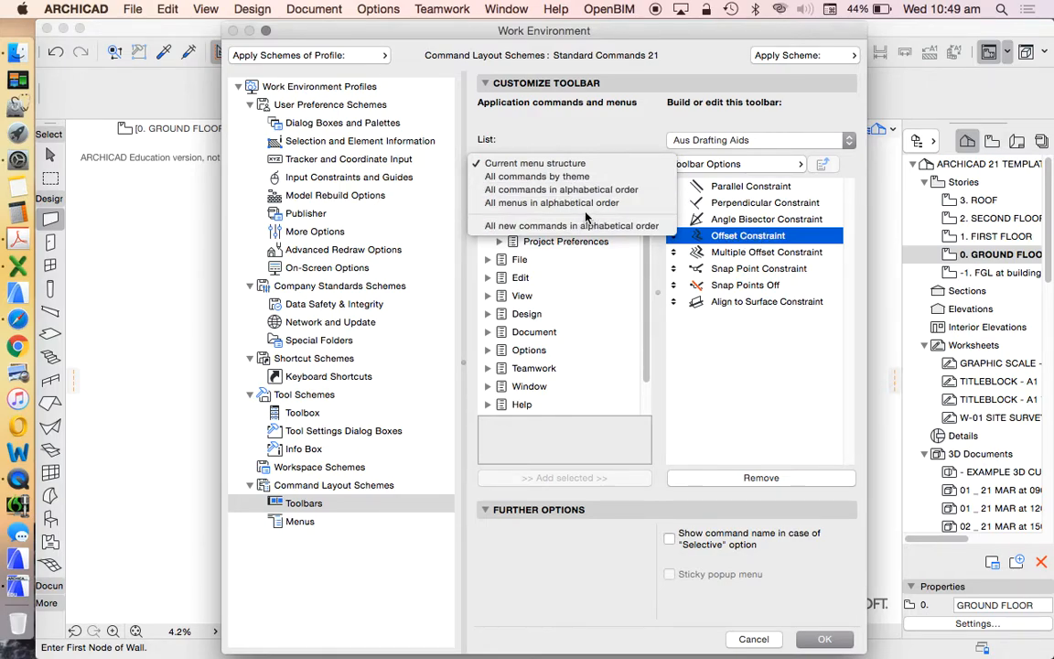
click(560, 188)
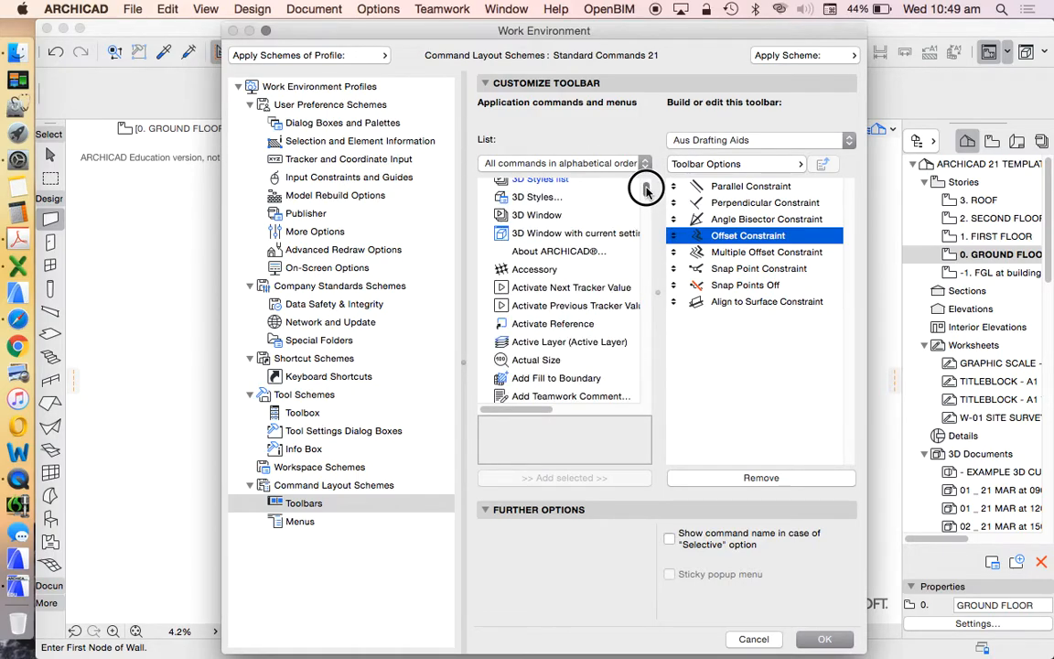
scroll(down, 3)
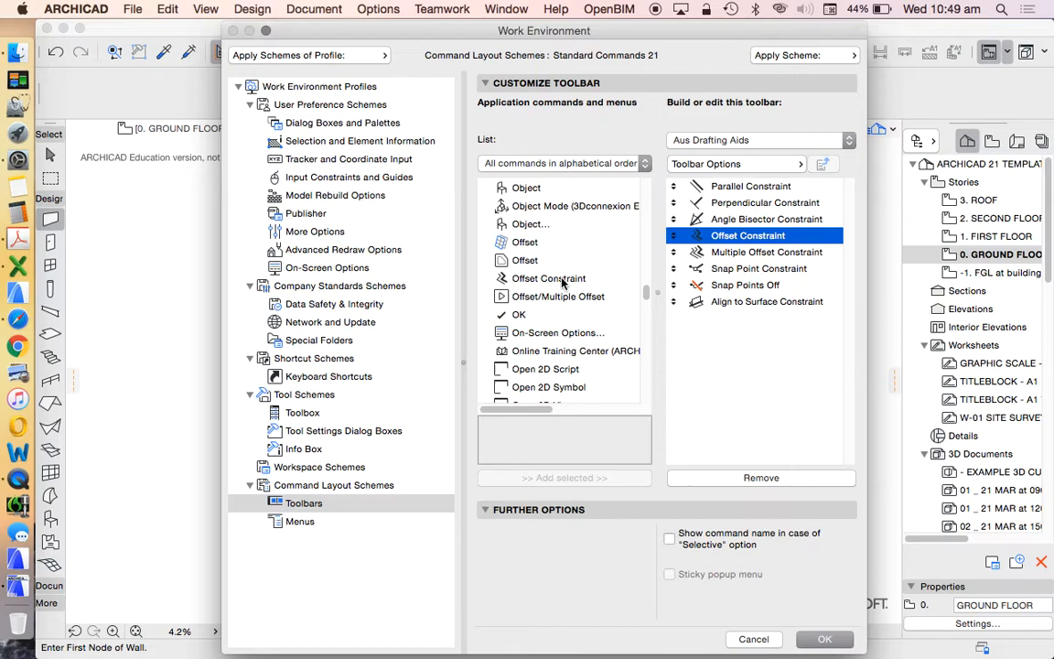
mouse_move(677, 370)
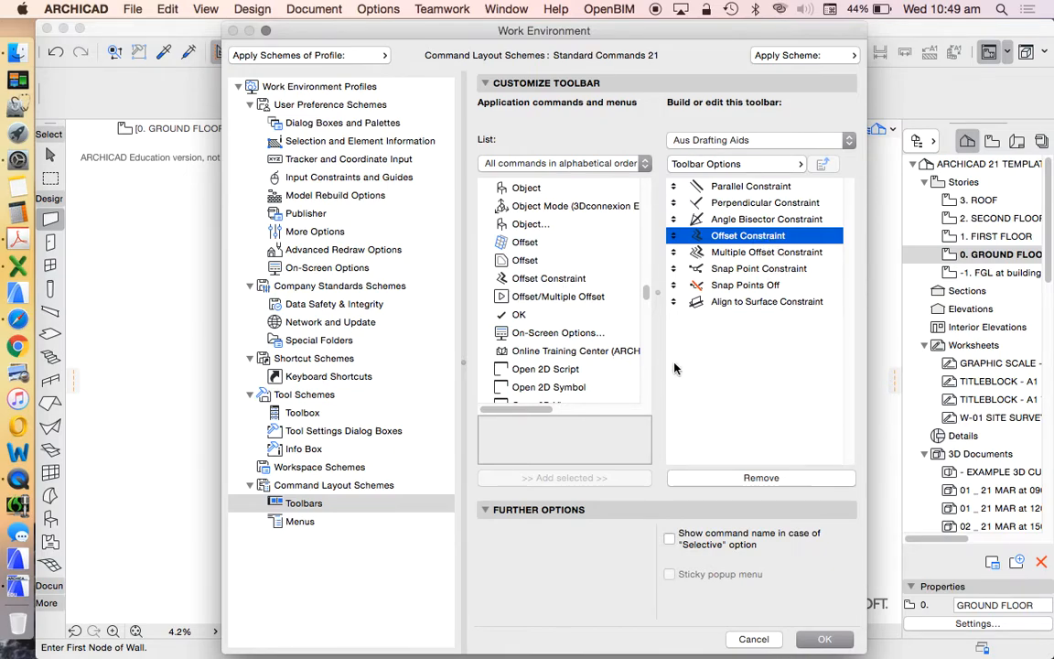
mouse_move(754, 270)
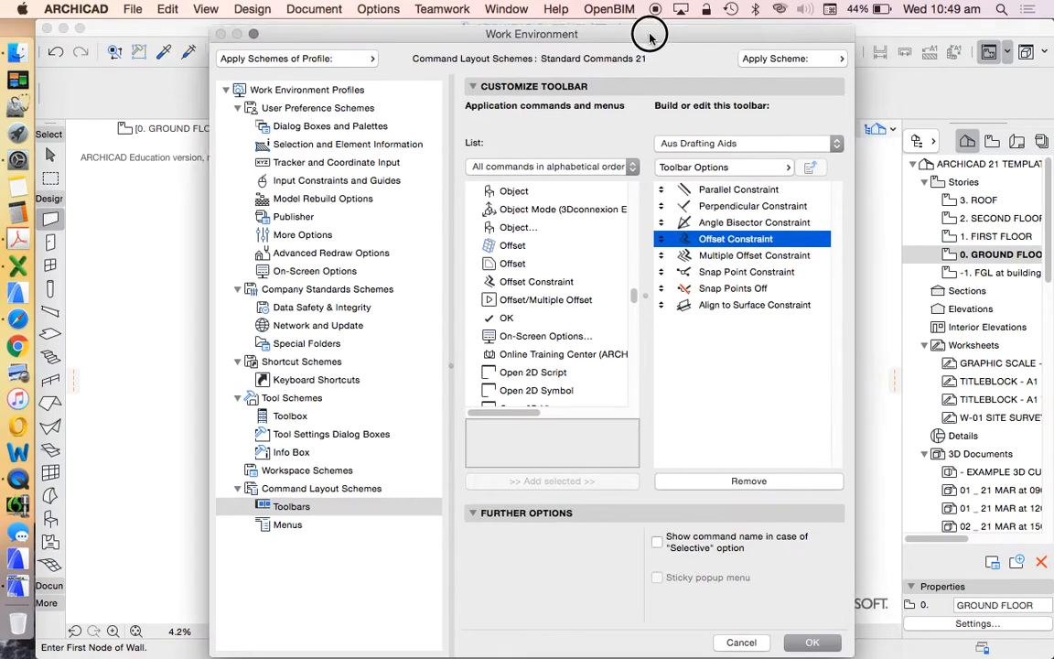
drag(649, 33, 472, 37)
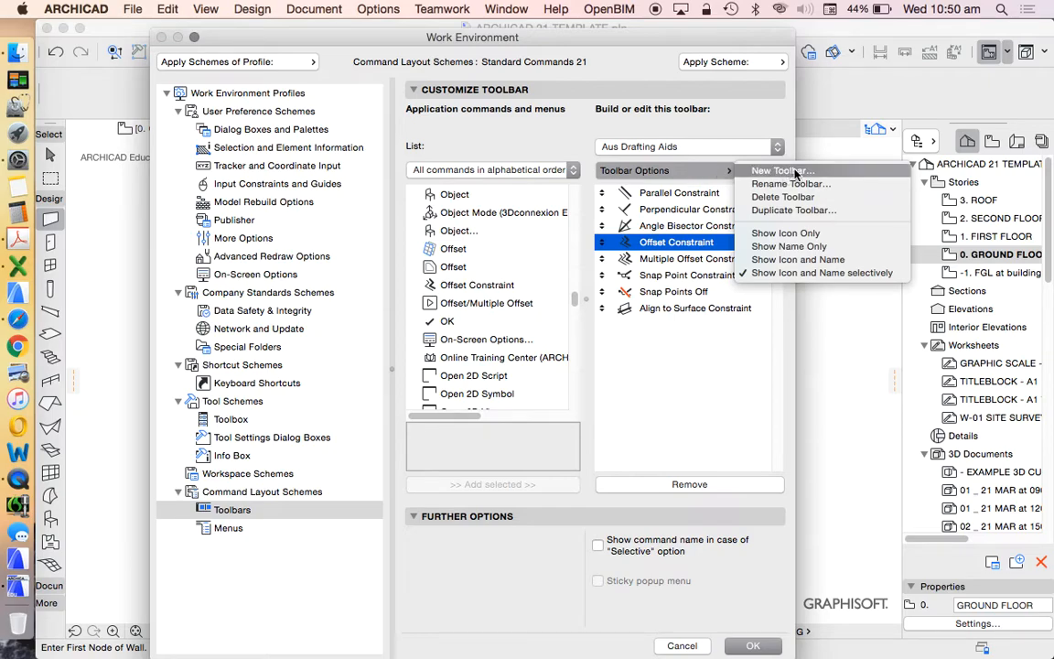
Create a new empty custom toolbar named MOVE.
click(783, 172)
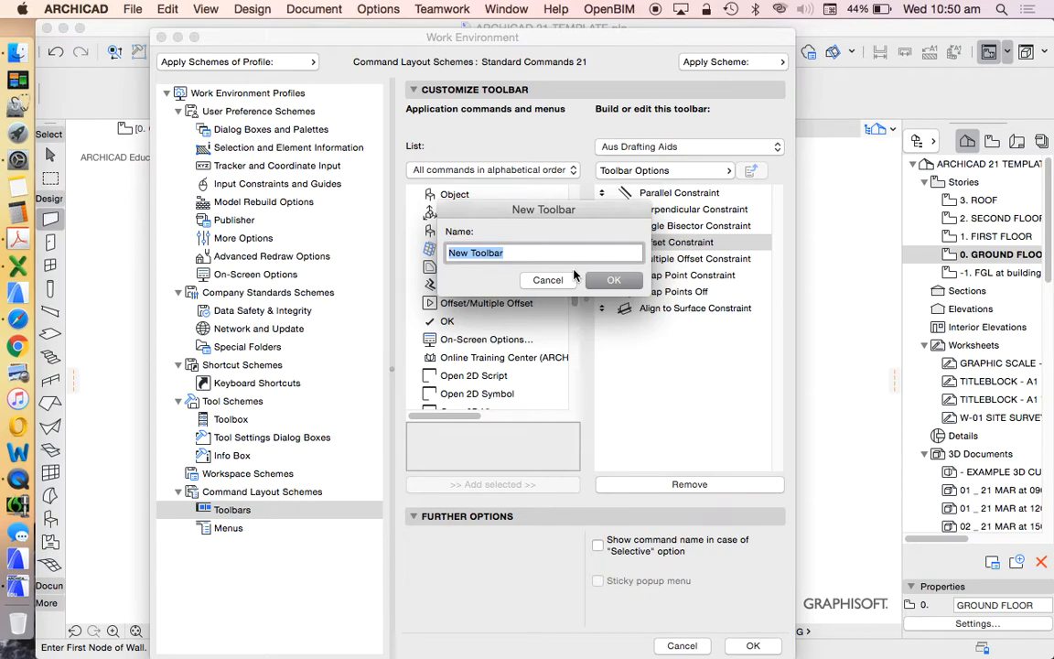
text(MOVE)
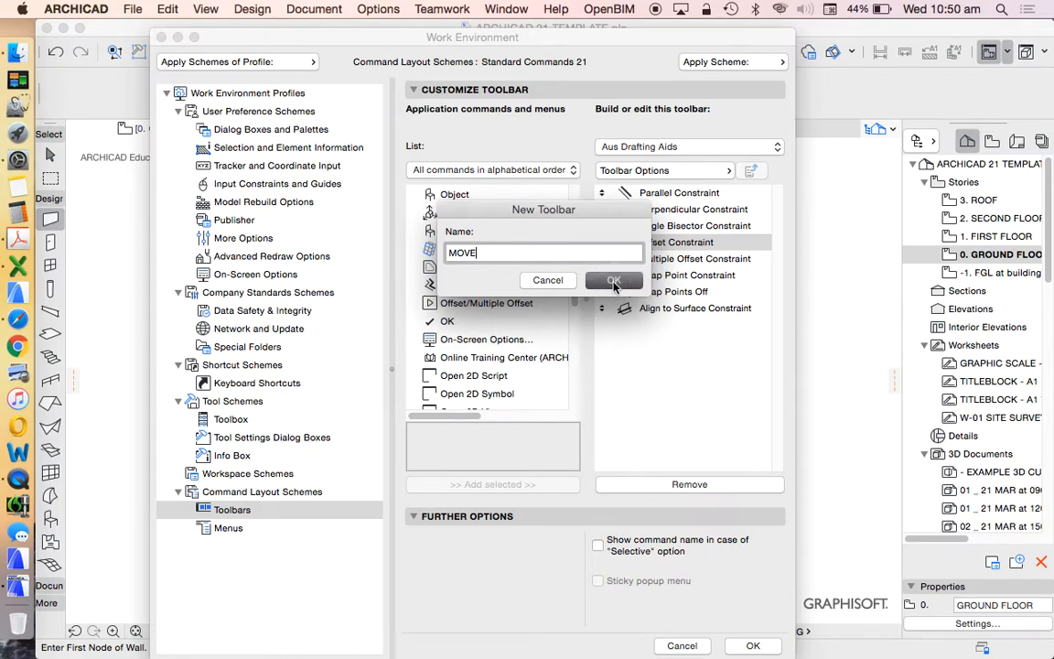
click(612, 280)
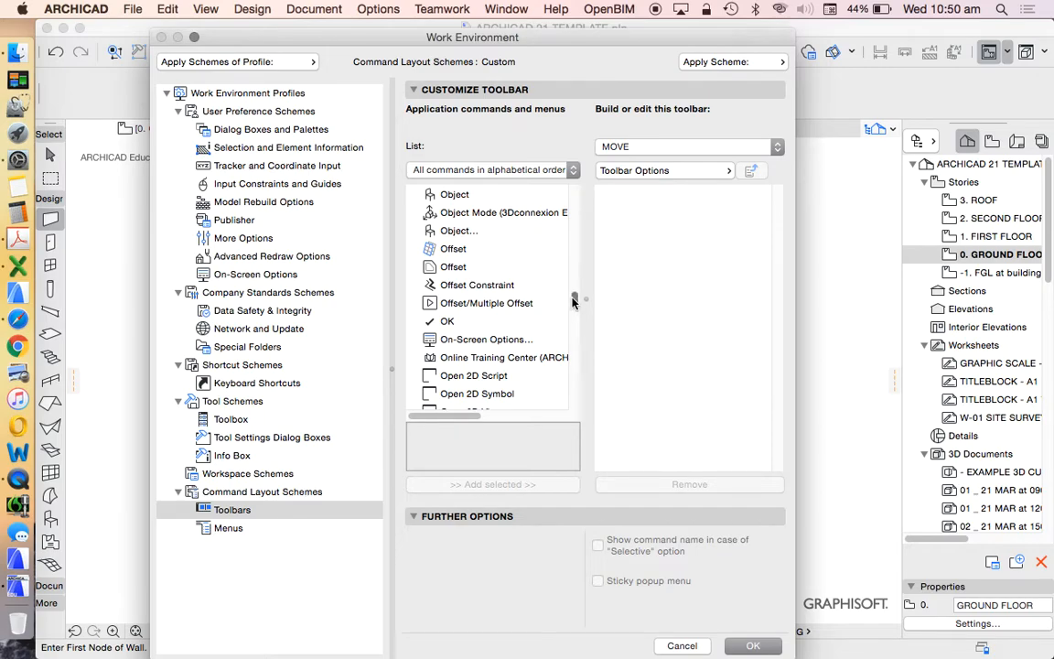
List commands by current menu structure and scroll to the Edit > Move commands.
click(490, 168)
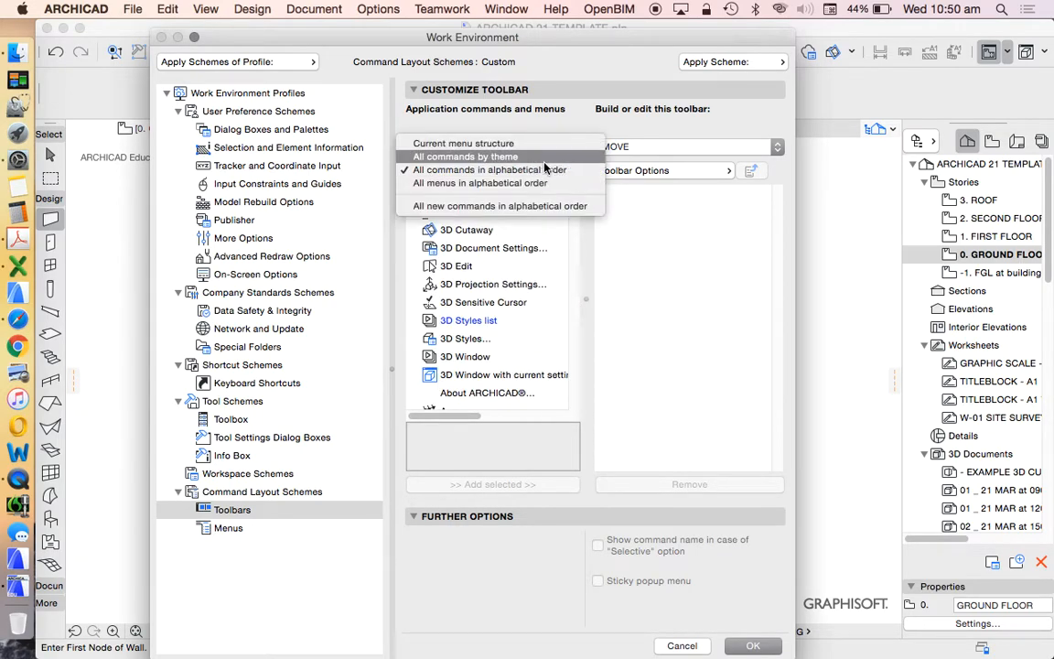
click(465, 143)
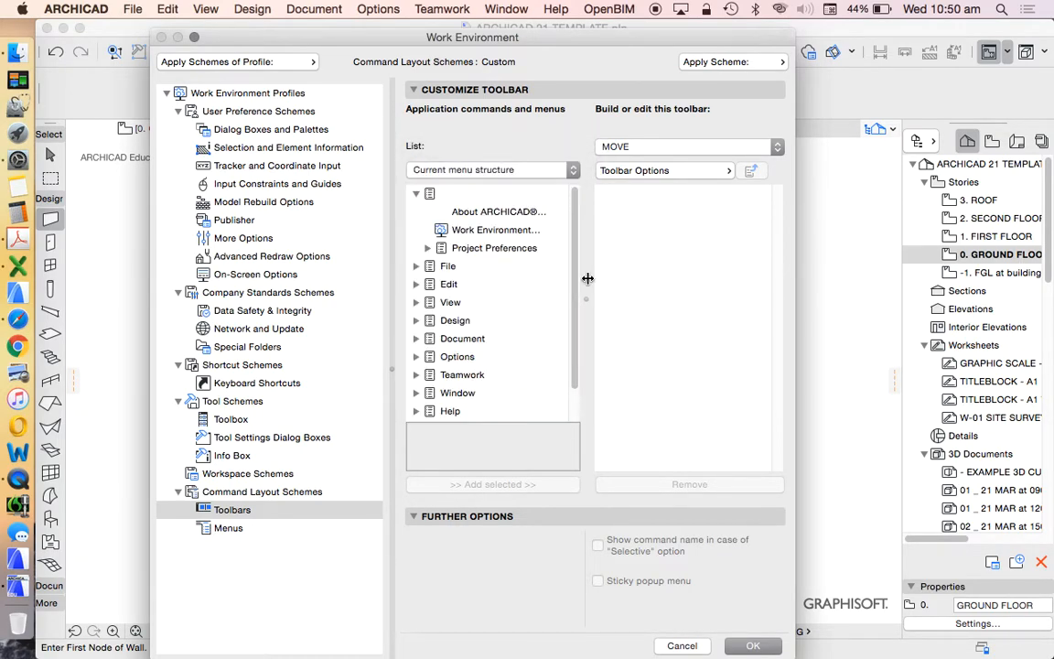
scroll(down, 3)
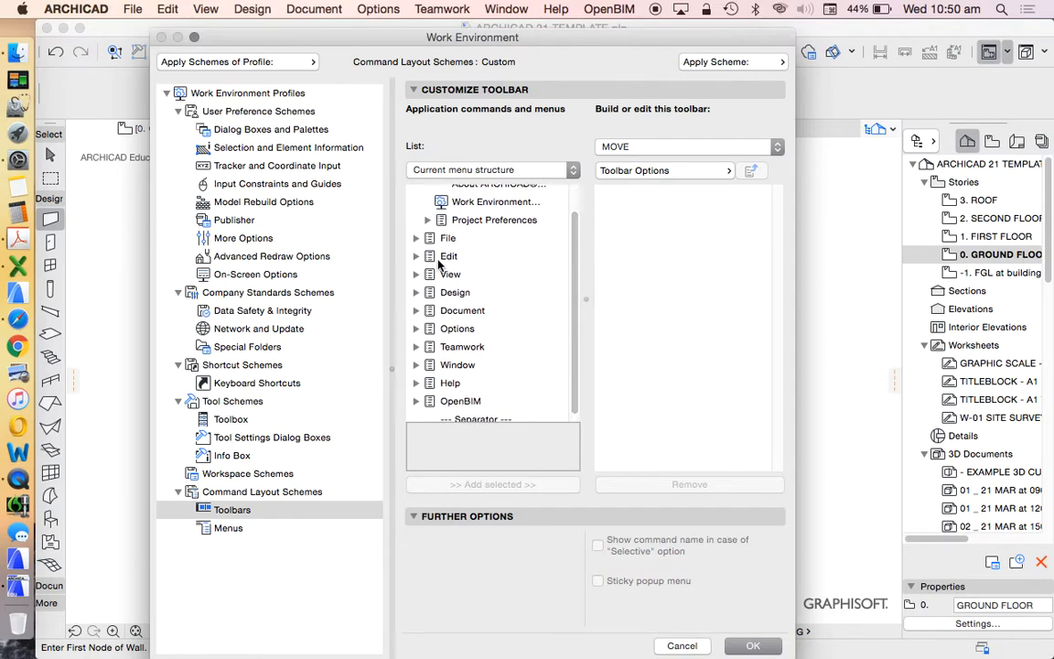
click(492, 168)
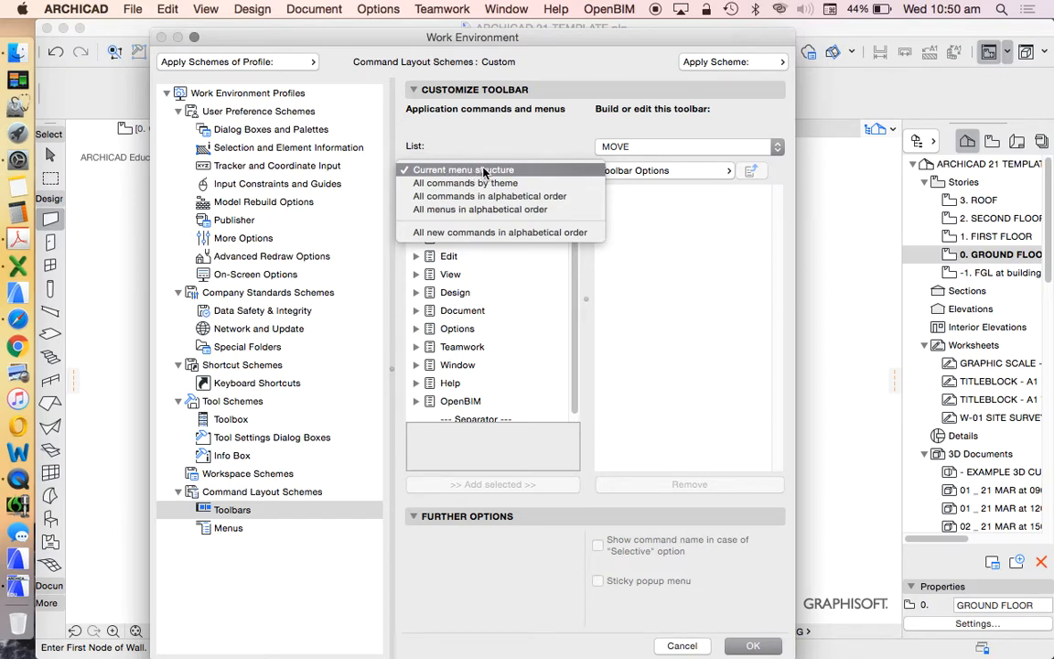
click(463, 168)
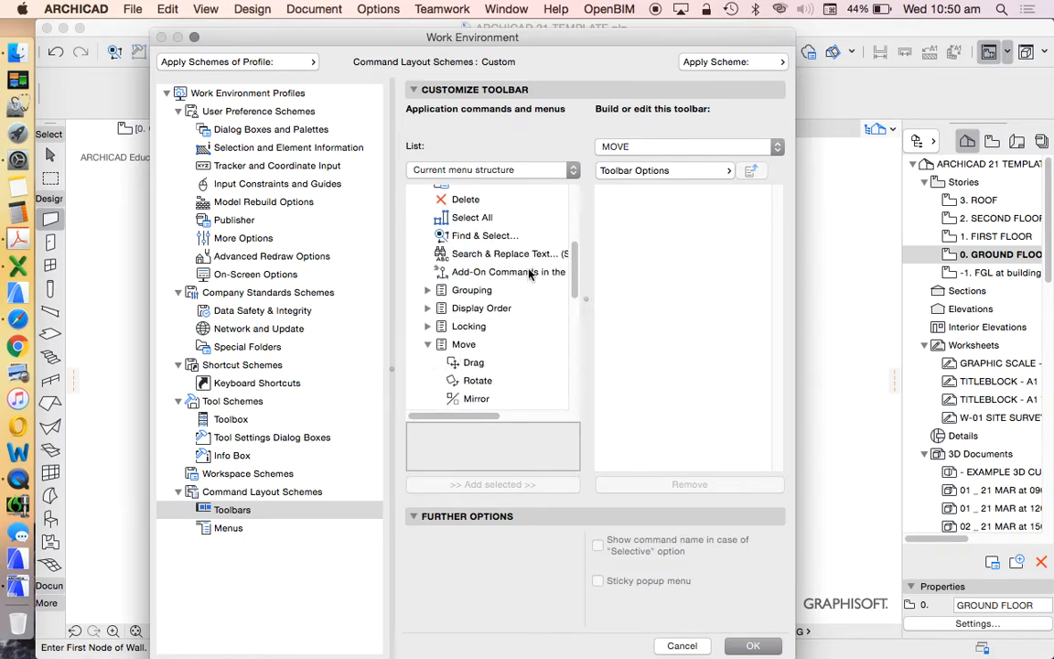
scroll(down, 3)
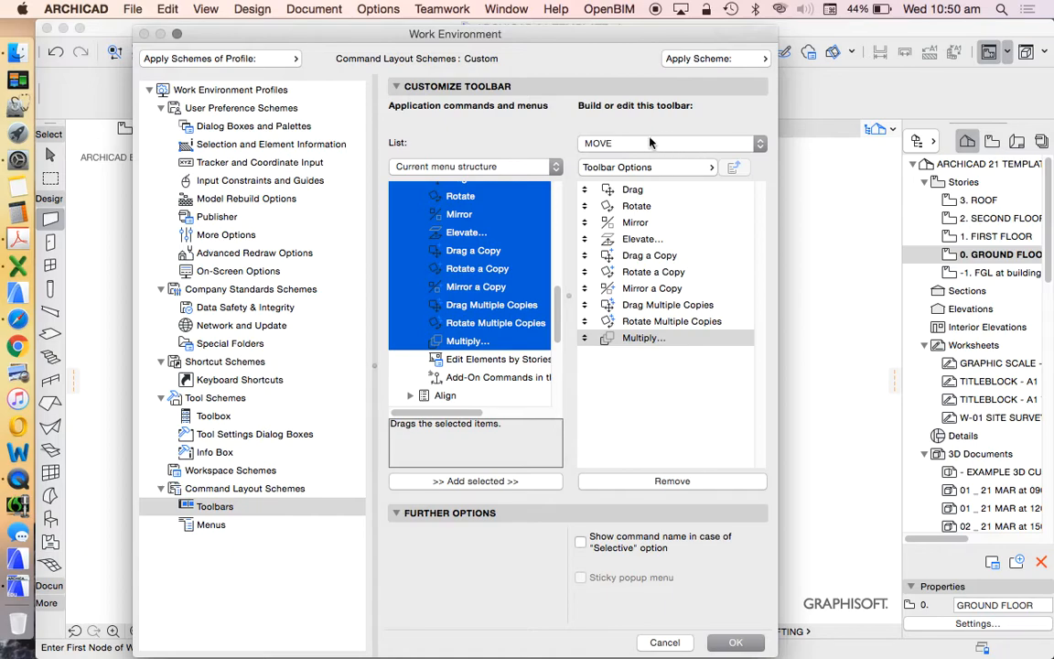
Confirm MOVE as the toolbar being edited and apply the changes, closing Work Environment.
click(667, 142)
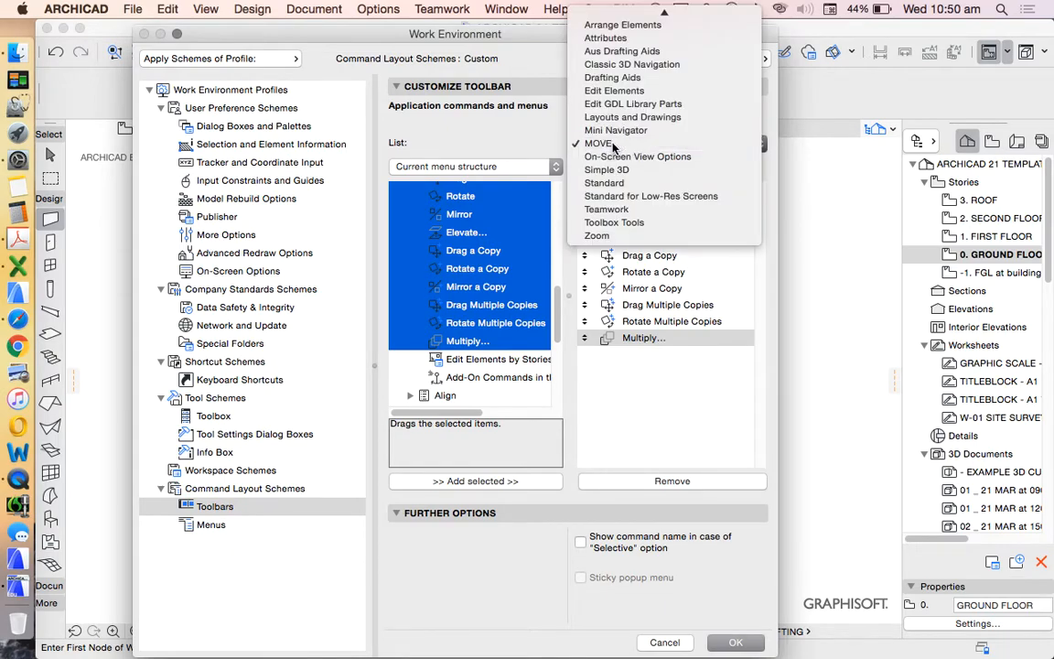
click(598, 143)
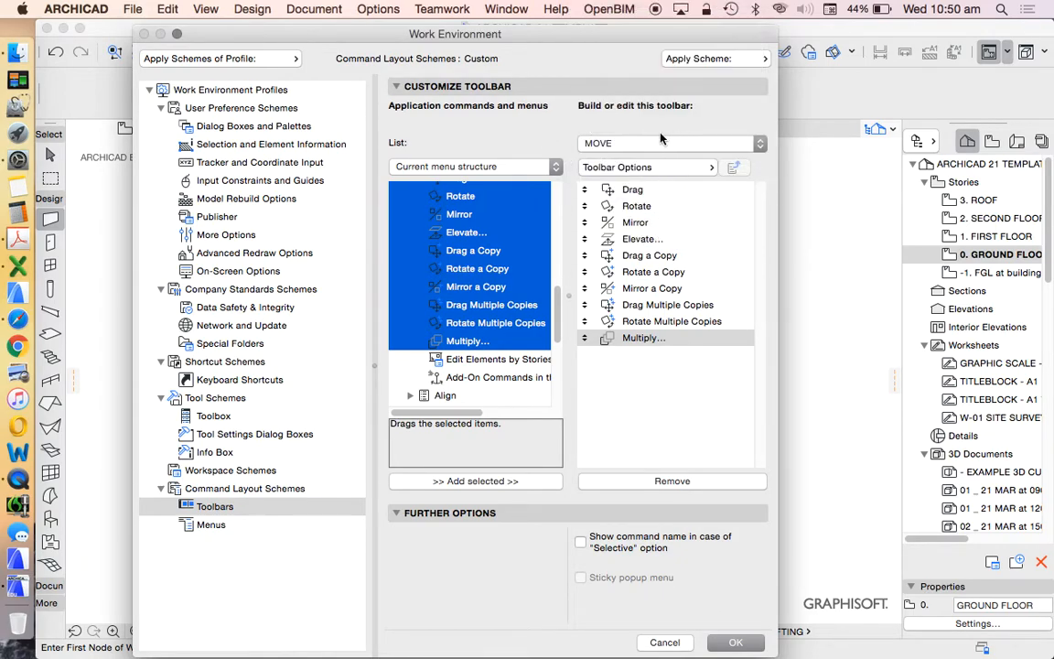
click(735, 641)
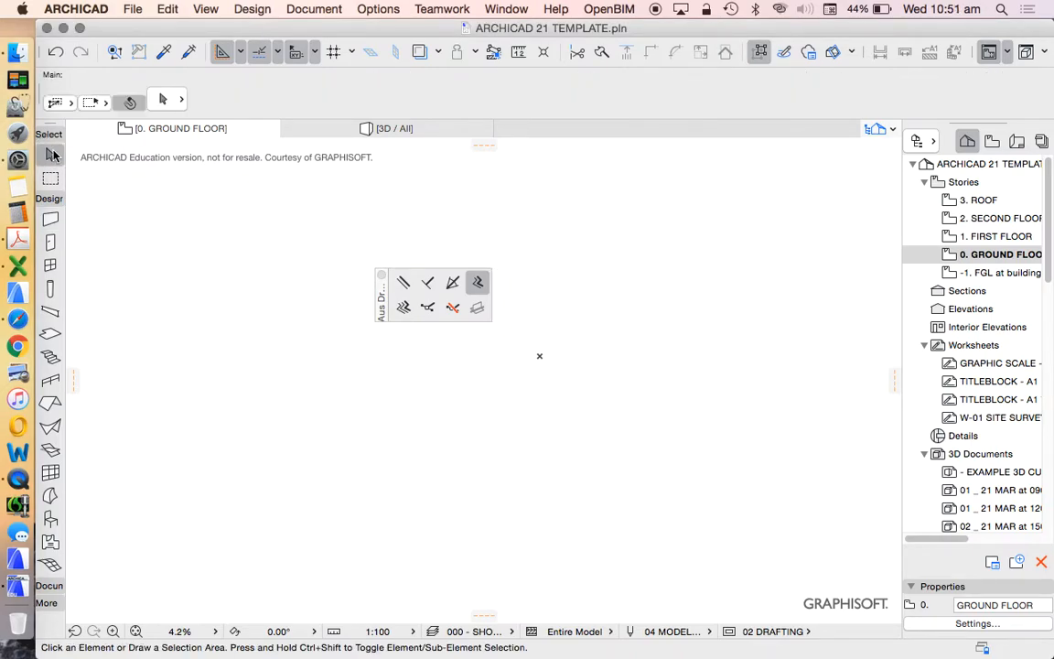
Reach for the Window menu to show the new MOVE toolbar.
click(505, 8)
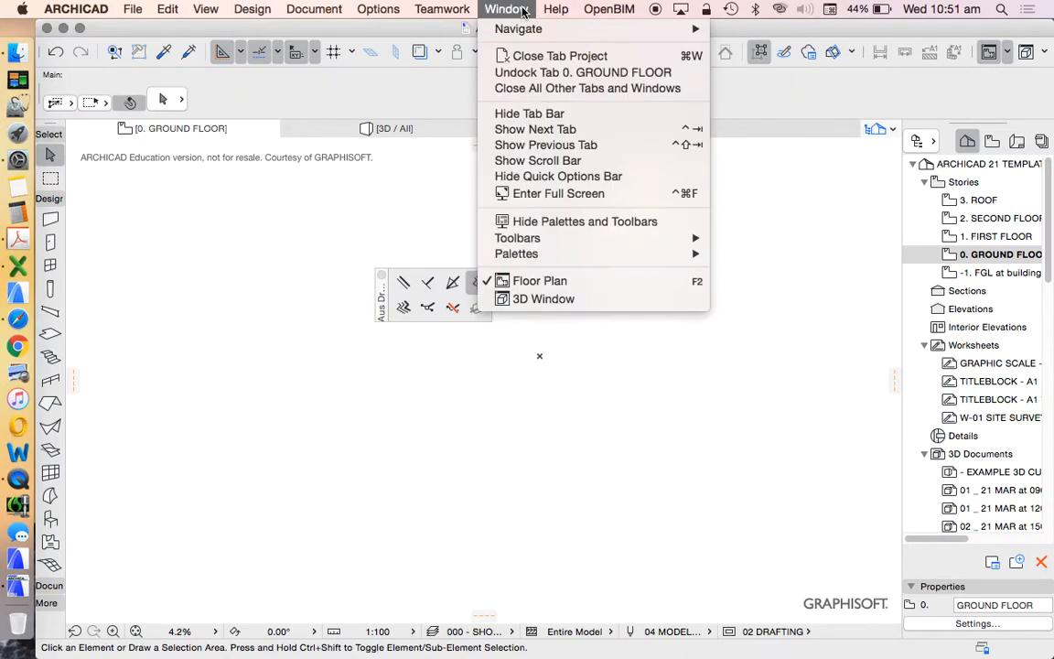
mouse_move(516, 238)
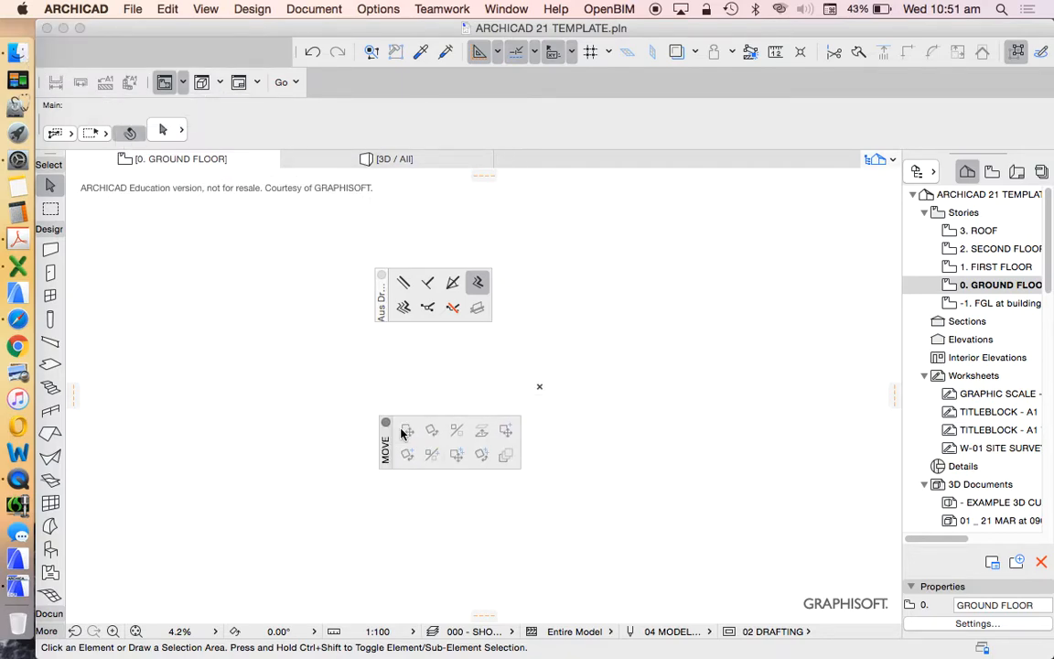
mouse_move(520, 467)
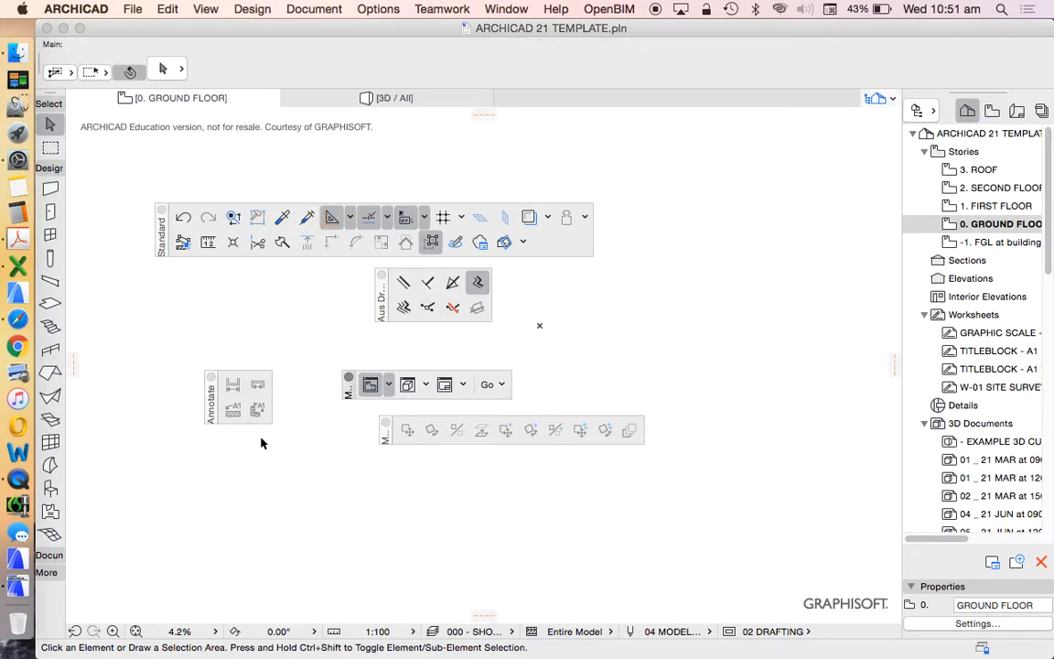
mouse_move(278, 419)
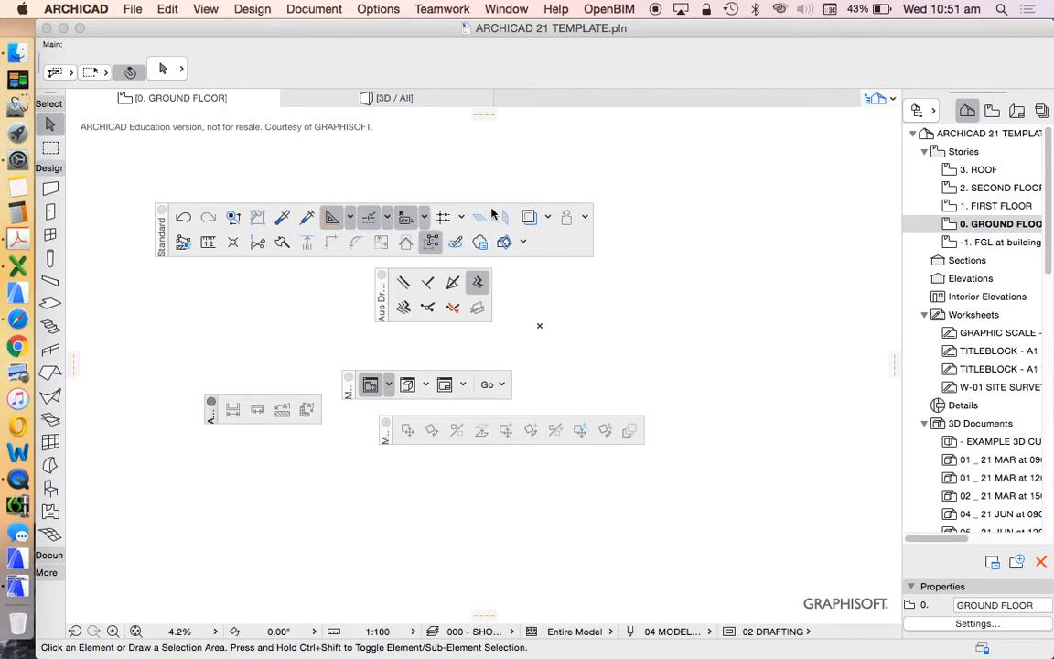
mouse_move(549, 264)
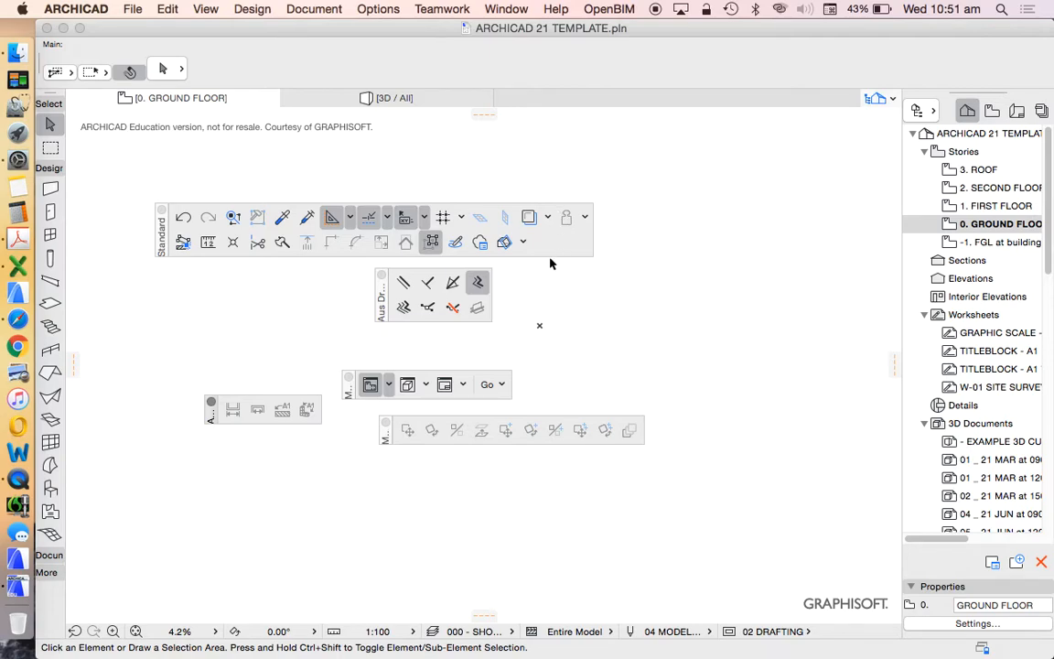